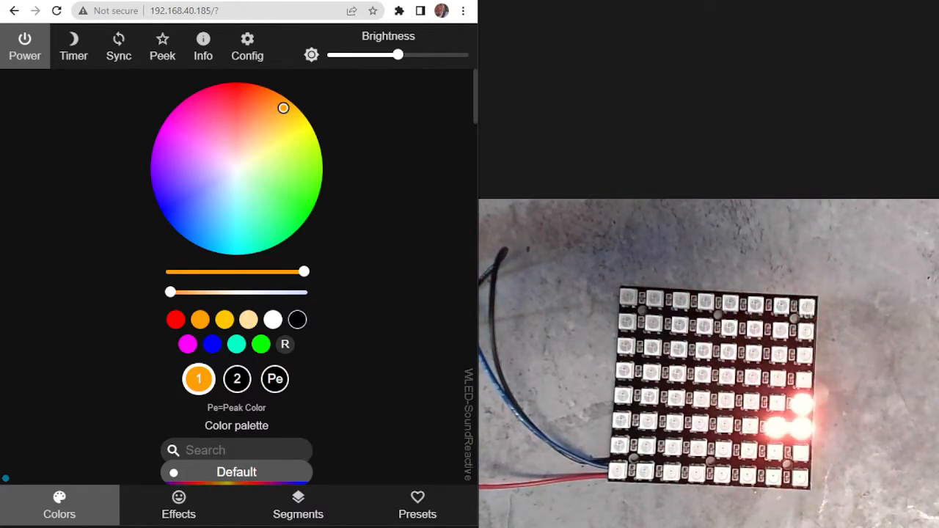
- Try the 2D Swirl, 2D Waverly and Midnoise effects, then settle on Puddlepeak
{"action": "left_click", "coordinate": [176, 319]}
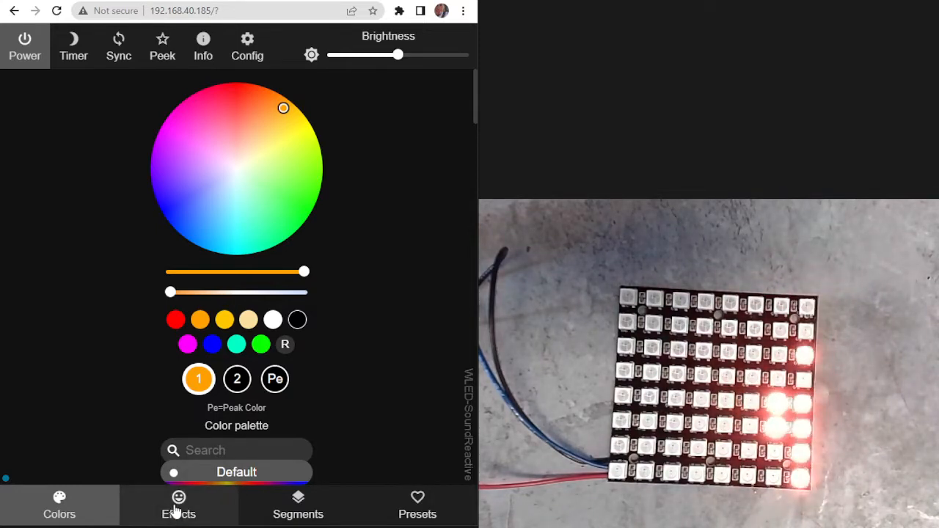
{"action": "left_click", "coordinate": [178, 505]}
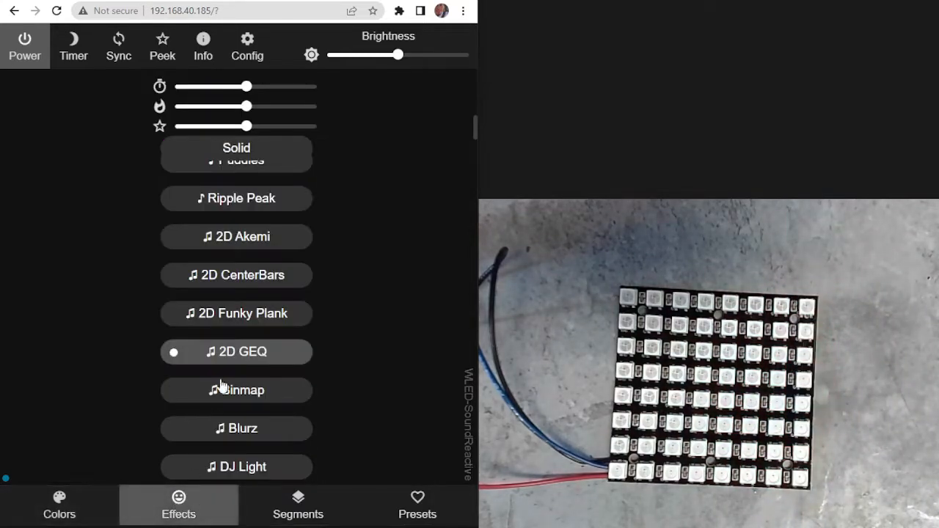
{"action": "scroll", "scroll_direction": "up", "scroll_amount": 3}
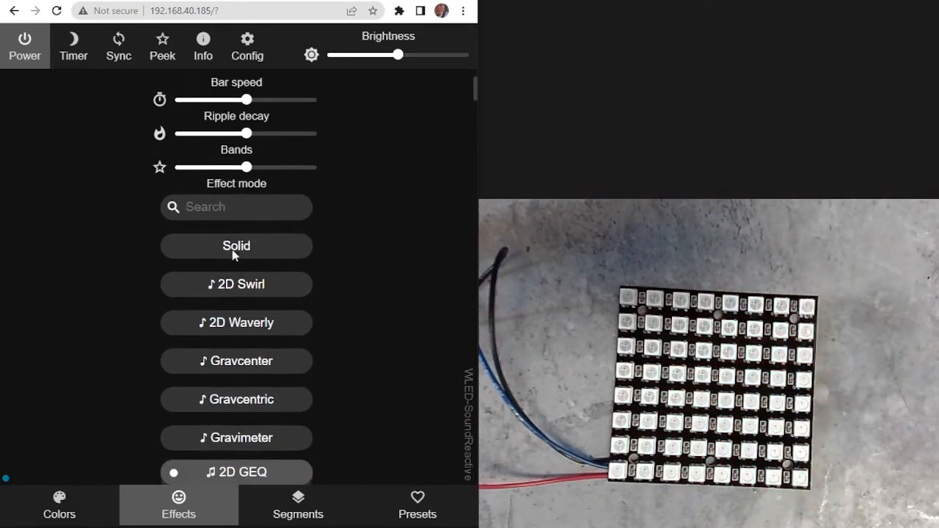
{"action": "scroll", "scroll_direction": "down", "scroll_amount": 3}
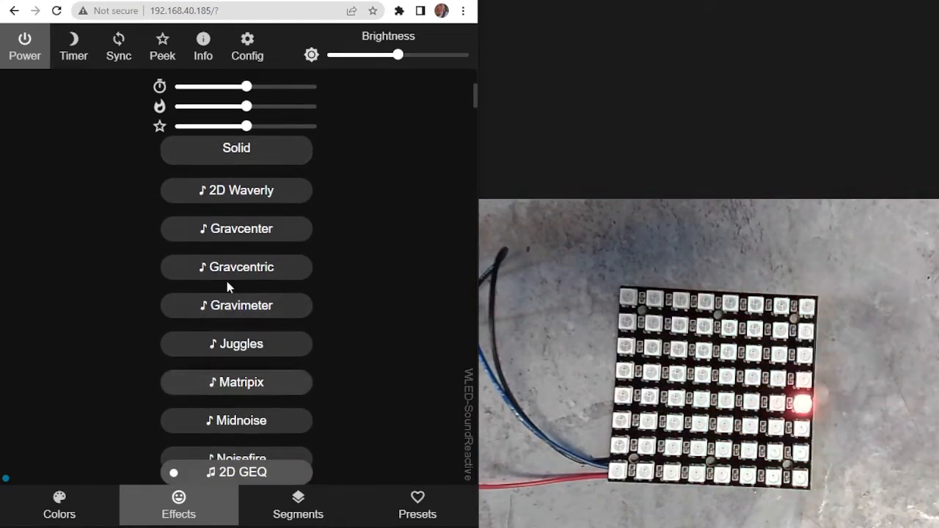
{"action": "scroll", "scroll_direction": "up", "scroll_amount": 3}
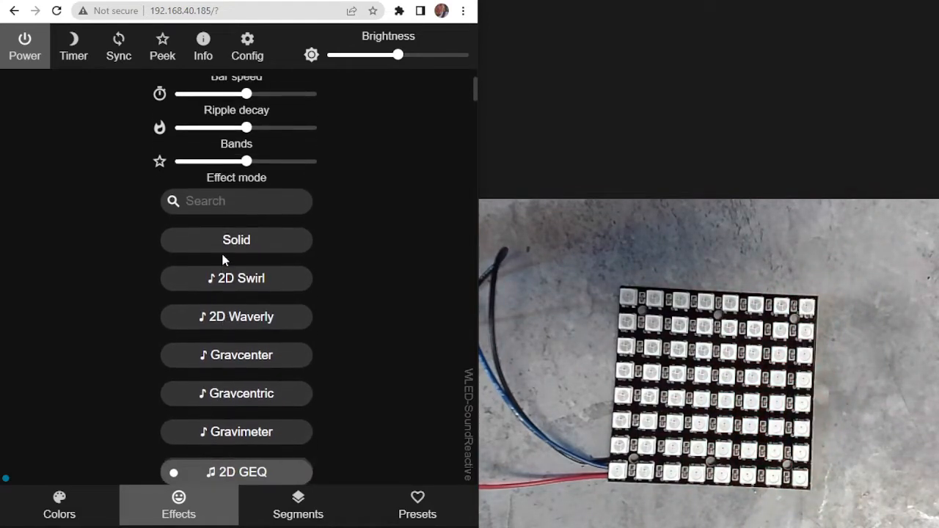
{"action": "left_click", "coordinate": [236, 278]}
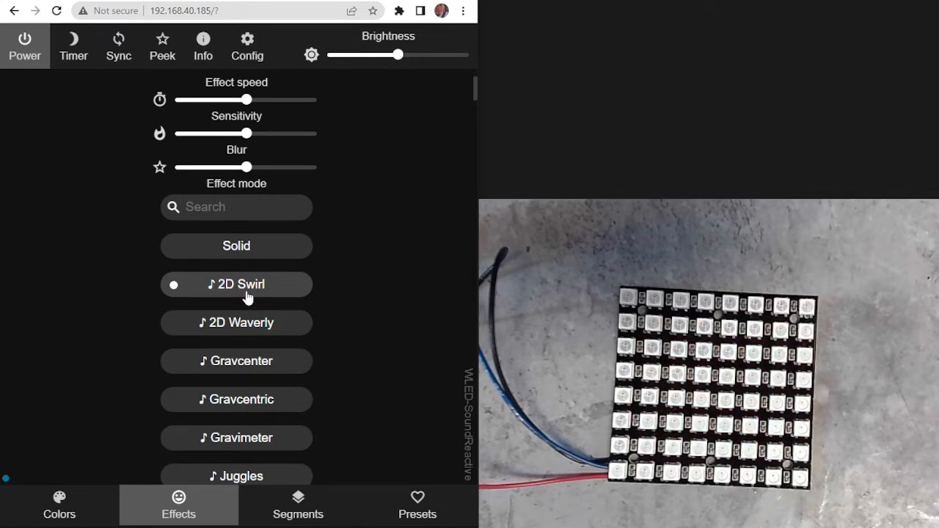
{"action": "mouse_move", "coordinate": [271, 274]}
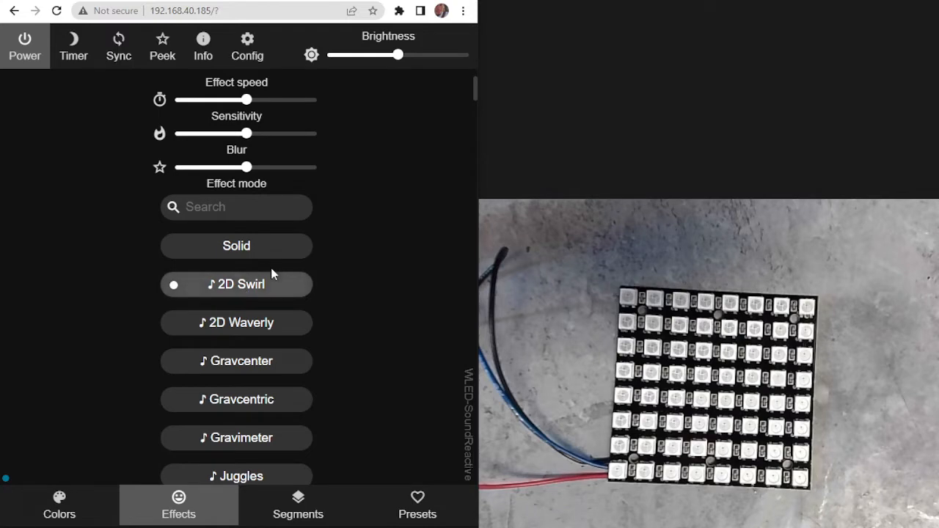
{"action": "left_click", "coordinate": [236, 323]}
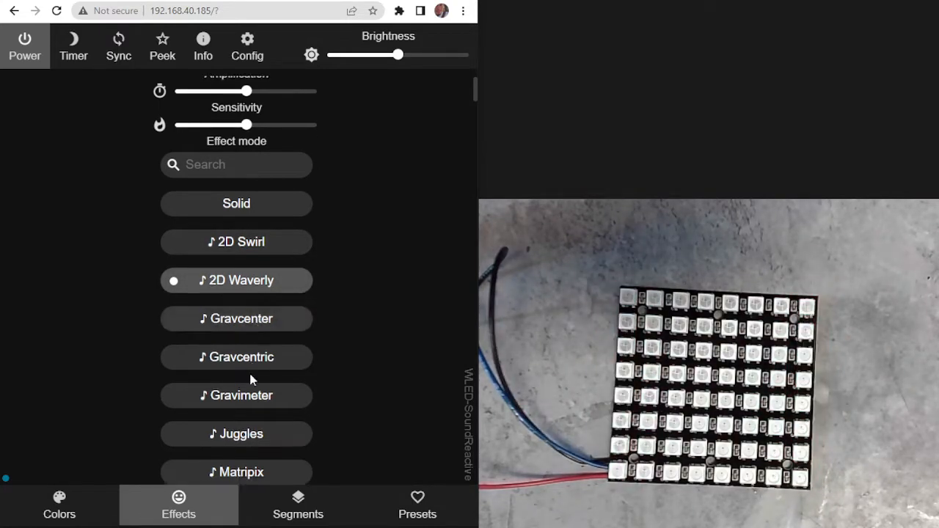
{"action": "scroll", "scroll_direction": "down", "scroll_amount": 3}
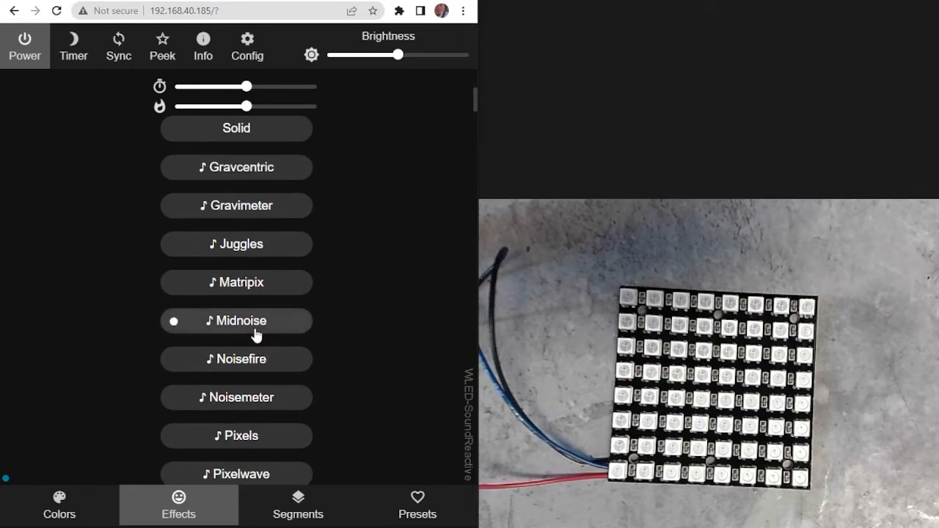
{"action": "left_click", "coordinate": [237, 321]}
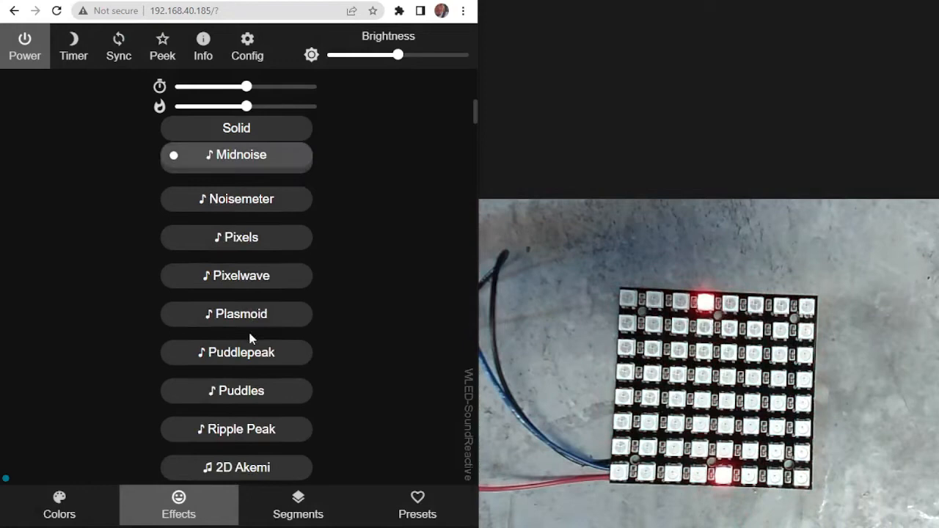
{"action": "left_click", "coordinate": [236, 353]}
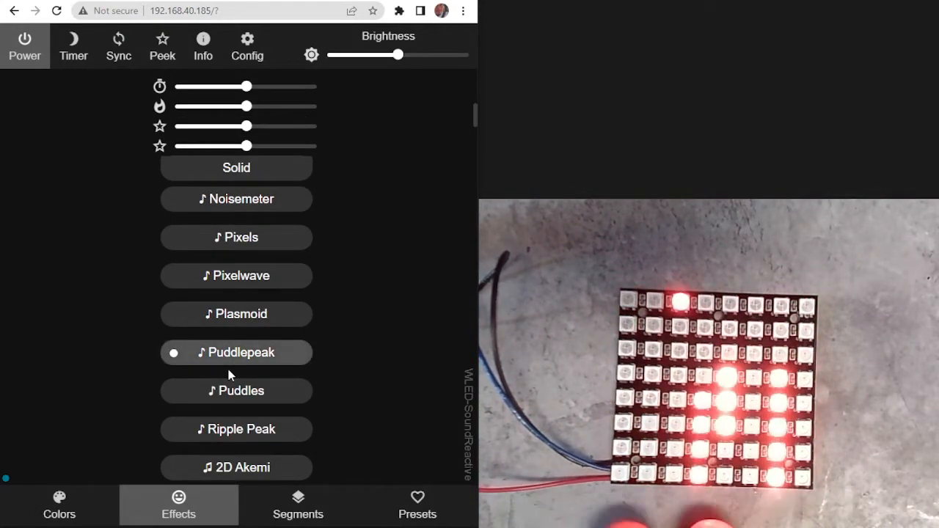
- Apply the Rainbow colour palette while Puddlepeak keeps running
{"action": "left_click", "coordinate": [59, 505]}
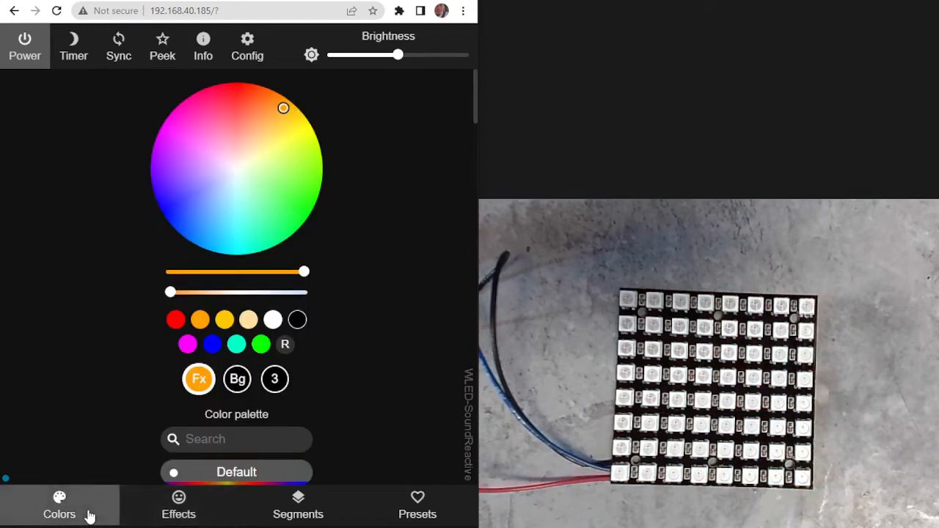
{"action": "scroll", "scroll_direction": "down", "scroll_amount": 3}
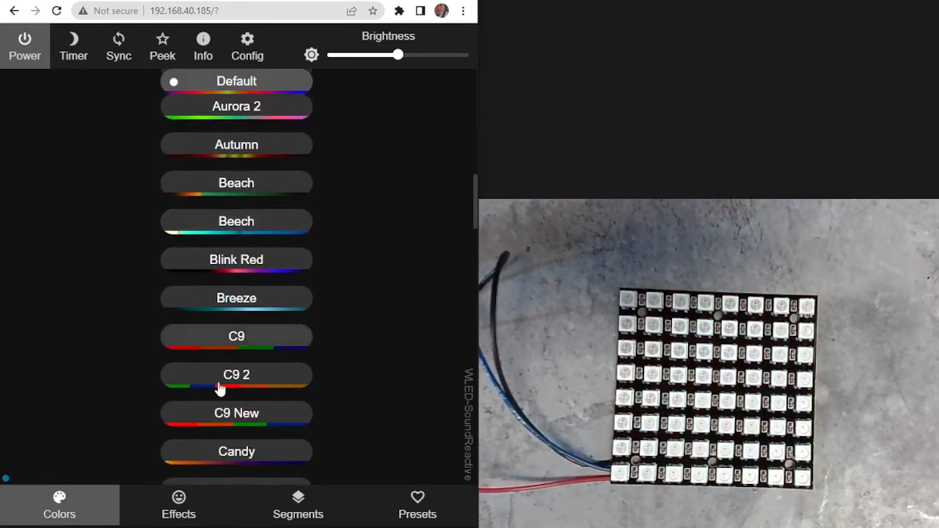
{"action": "scroll", "scroll_direction": "down", "scroll_amount": 3}
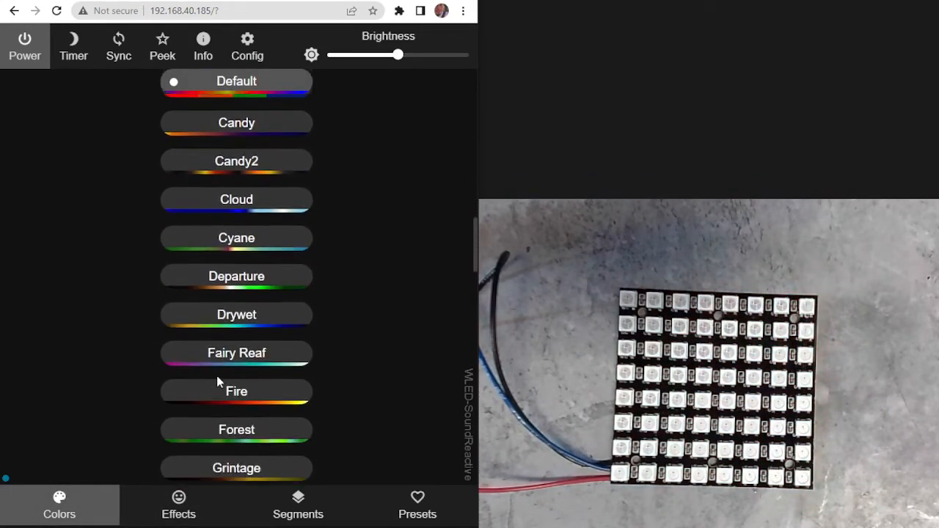
{"action": "scroll", "scroll_direction": "down", "scroll_amount": 3}
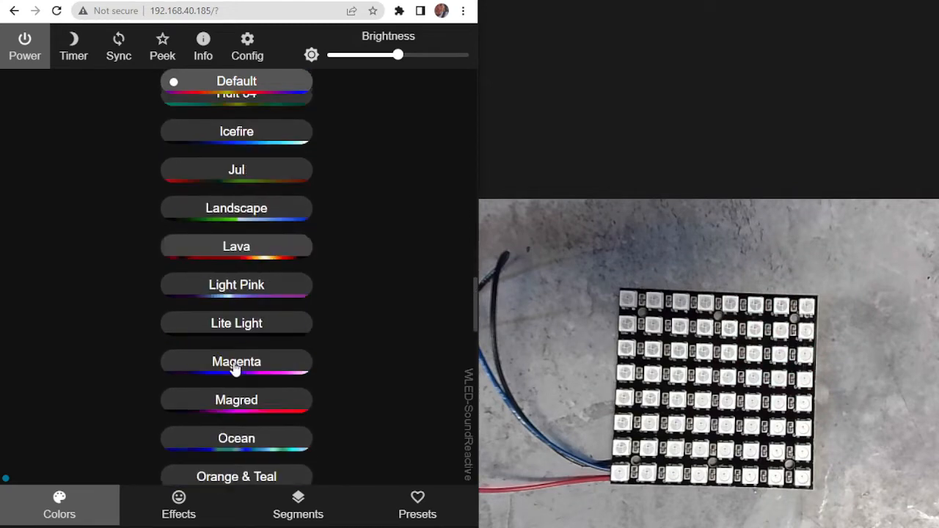
{"action": "scroll", "scroll_direction": "down", "scroll_amount": 3}
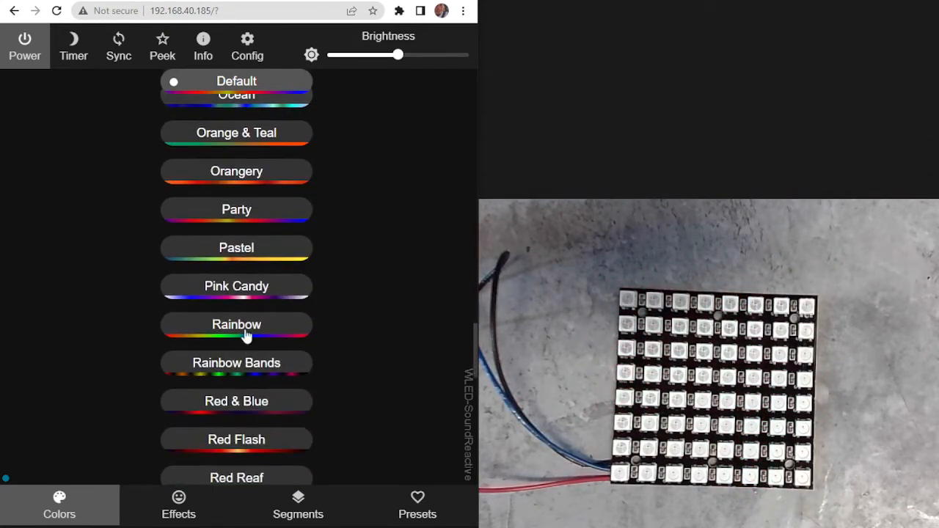
{"action": "left_click", "coordinate": [236, 324]}
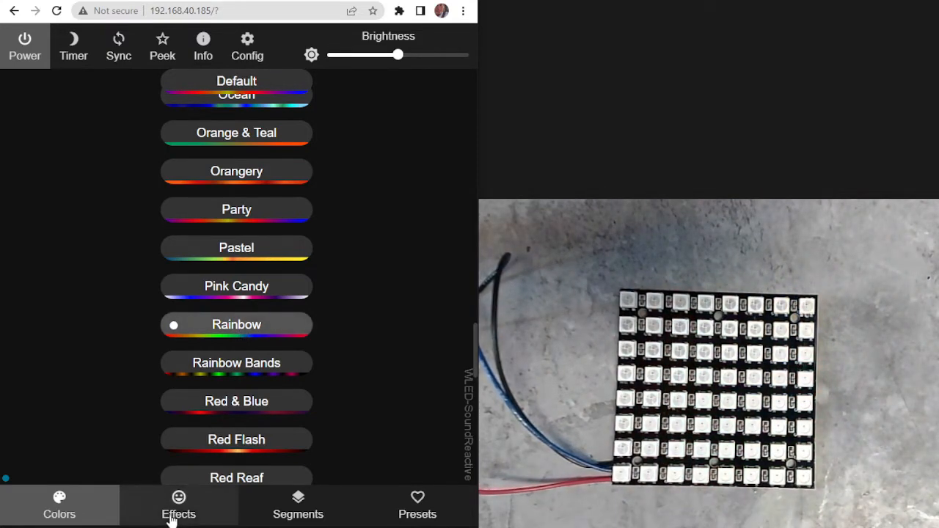
- Switch the effect to Ripple Peak, then 2D Akemi, and finally 2D GEQ
{"action": "left_click", "coordinate": [179, 504]}
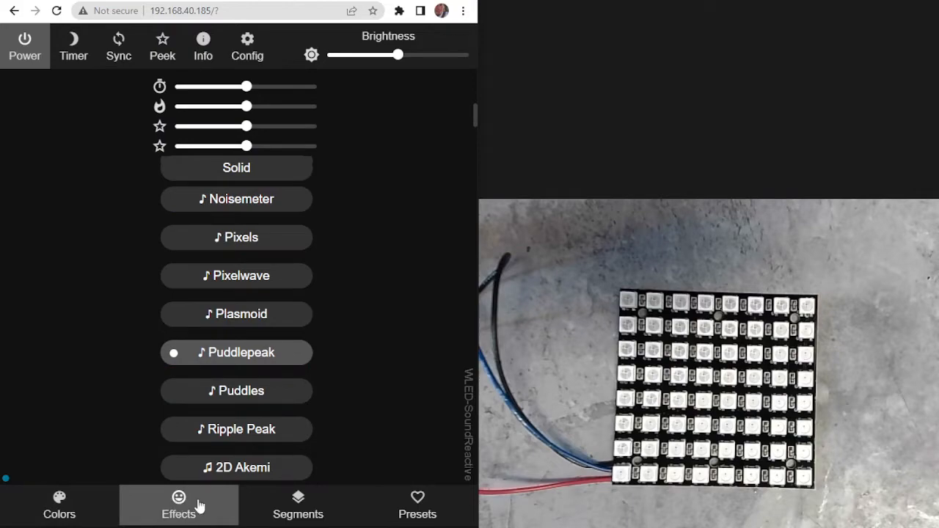
{"action": "scroll", "scroll_direction": "down", "scroll_amount": 3}
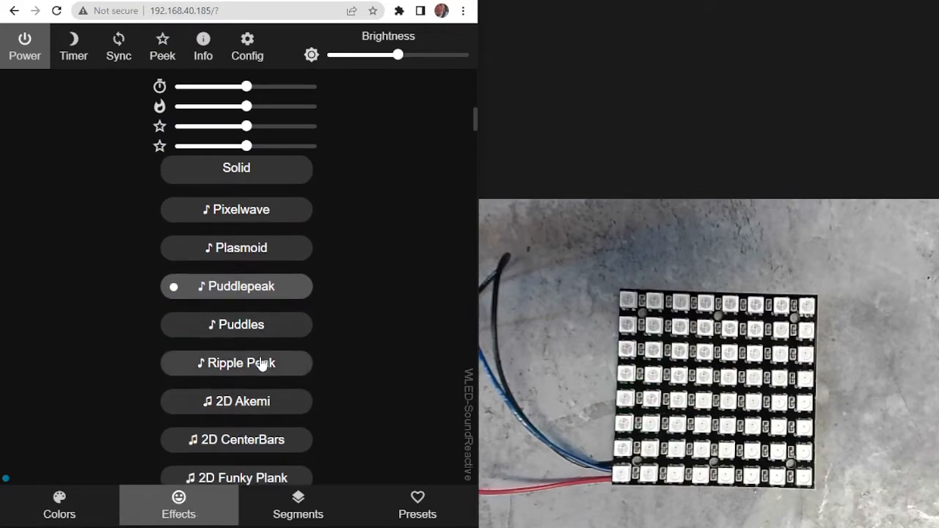
{"action": "left_click", "coordinate": [237, 363]}
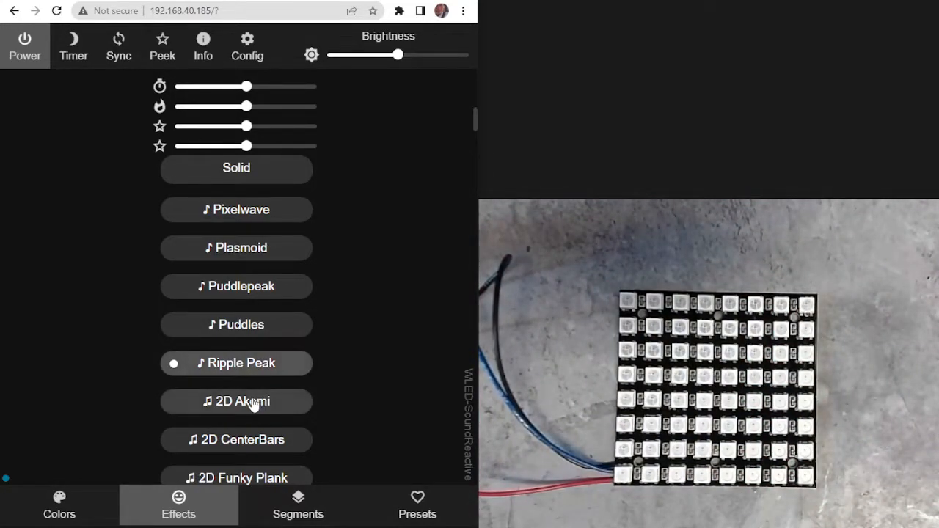
{"action": "left_click", "coordinate": [236, 401]}
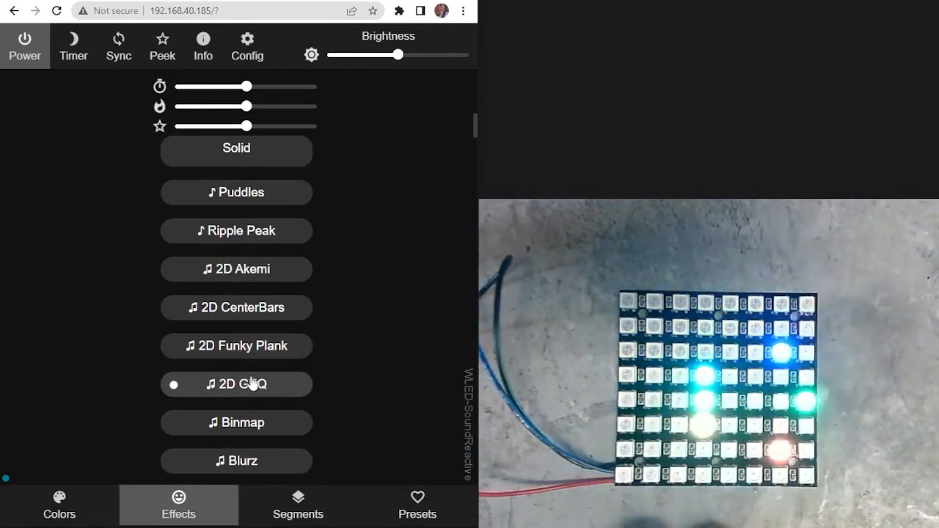
{"action": "left_click", "coordinate": [236, 383]}
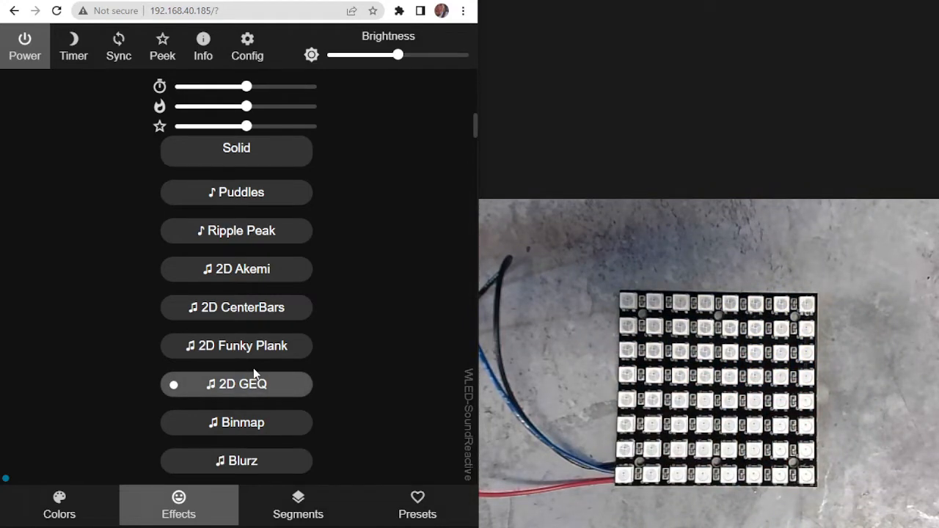
{"action": "mouse_move", "coordinate": [179, 459]}
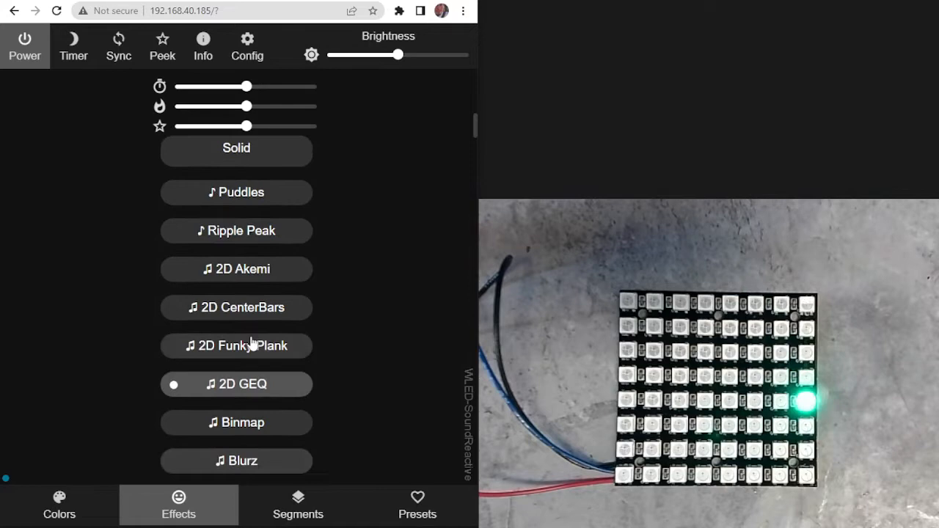
- Scroll through the colour palette list, leaving Rainbow selected
{"action": "left_click", "coordinate": [59, 505]}
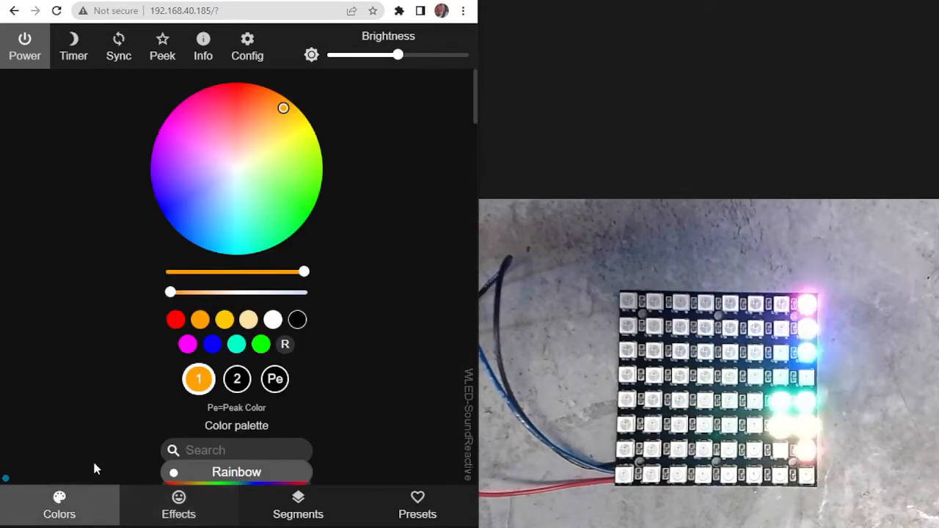
{"action": "scroll", "scroll_direction": "down", "scroll_amount": 3}
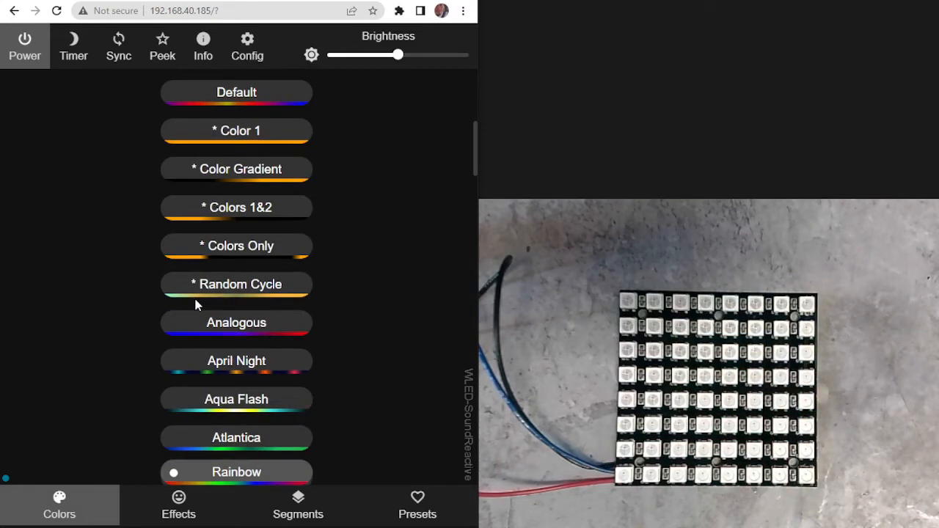
{"action": "scroll", "scroll_direction": "down", "scroll_amount": 3}
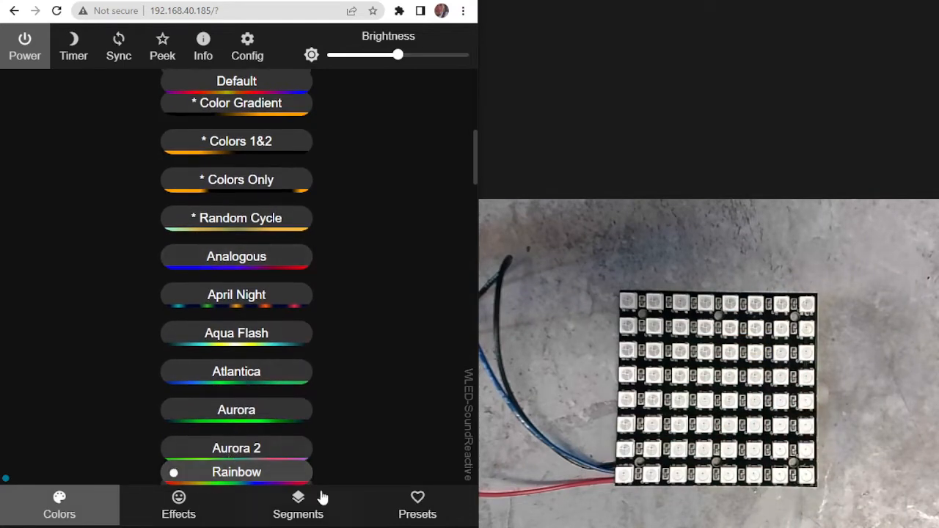
{"action": "mouse_move", "coordinate": [417, 506]}
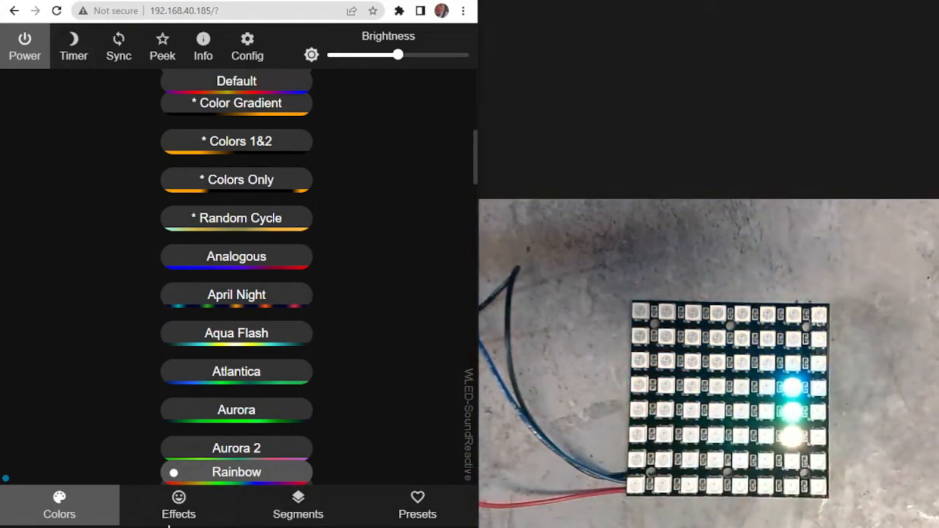
- Tweak the 2D GEQ sliders, dragging the custom setting down low
{"action": "left_click", "coordinate": [178, 505]}
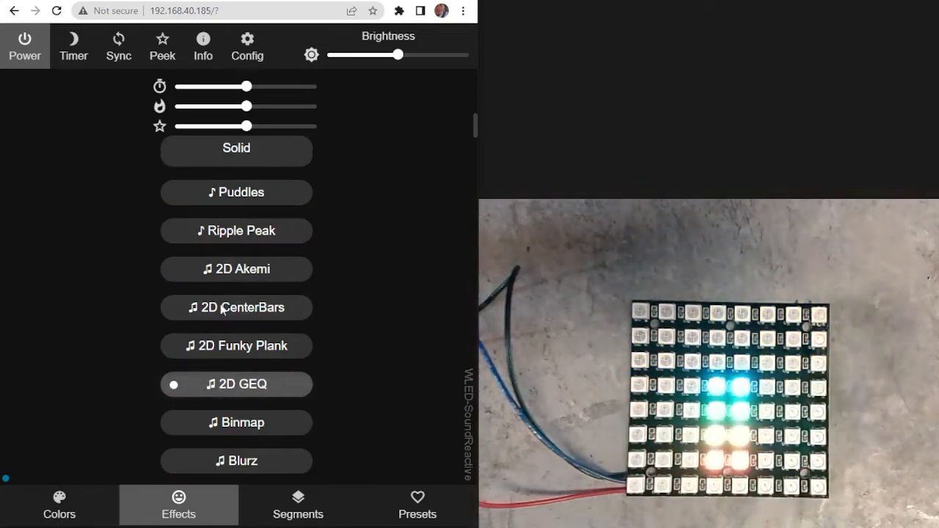
{"action": "left_click_drag", "start_coordinate": [225, 106], "coordinate": [247, 107]}
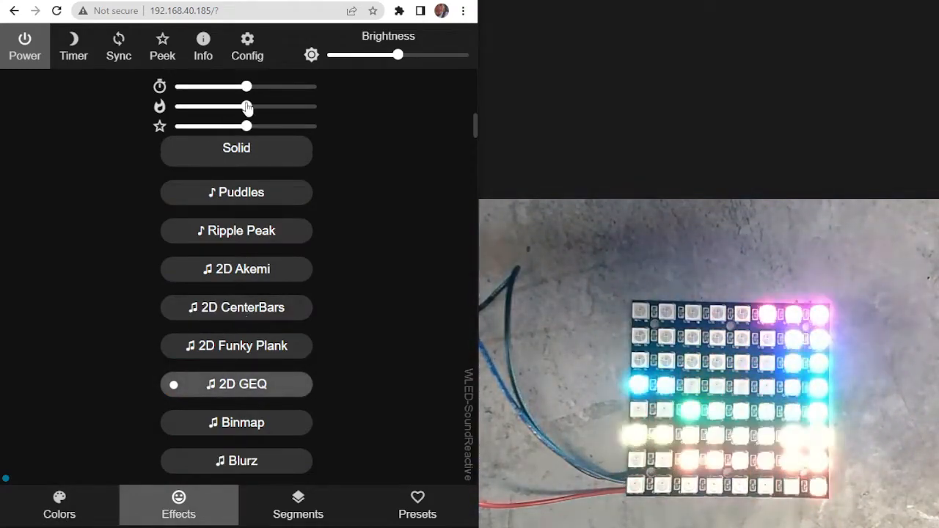
{"action": "mouse_move", "coordinate": [246, 106]}
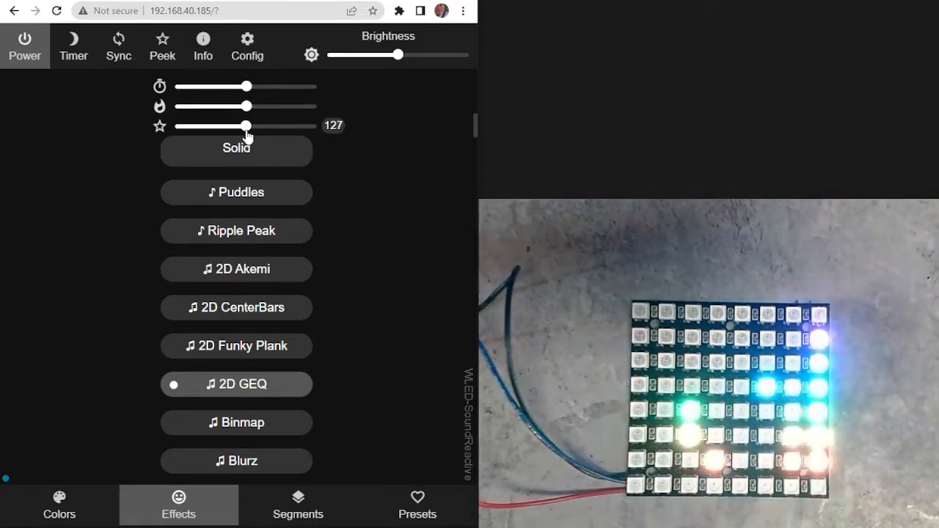
{"action": "left_click_drag", "start_coordinate": [235, 126], "coordinate": [271, 125]}
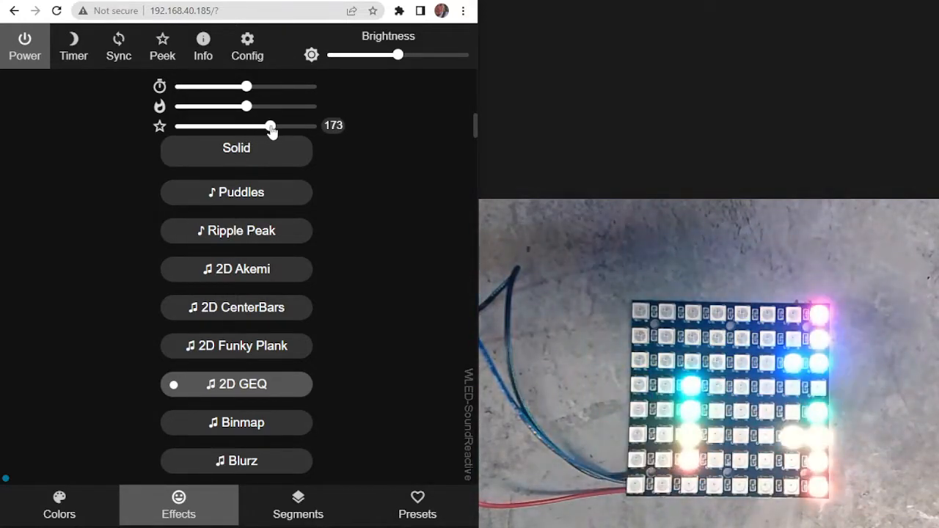
{"action": "left_click_drag", "start_coordinate": [272, 125], "coordinate": [183, 125]}
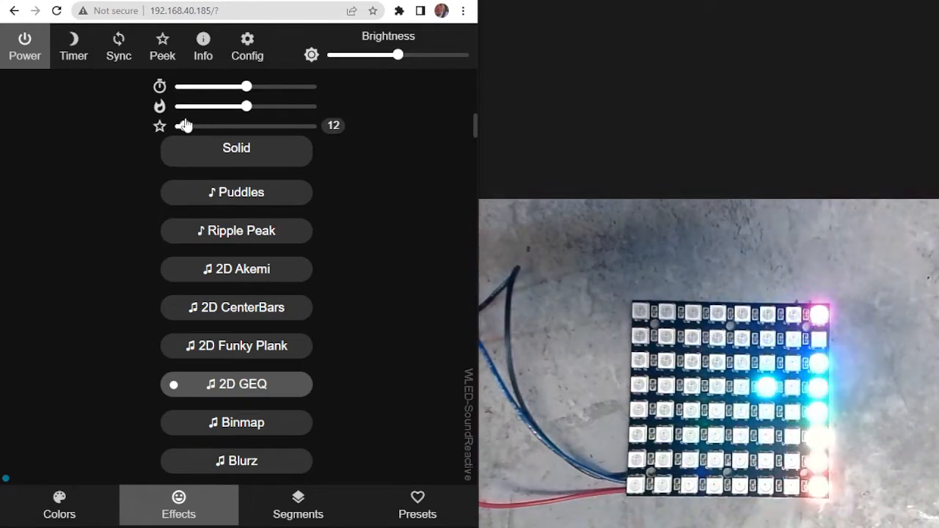
{"action": "left_click_drag", "start_coordinate": [185, 126], "coordinate": [176, 125]}
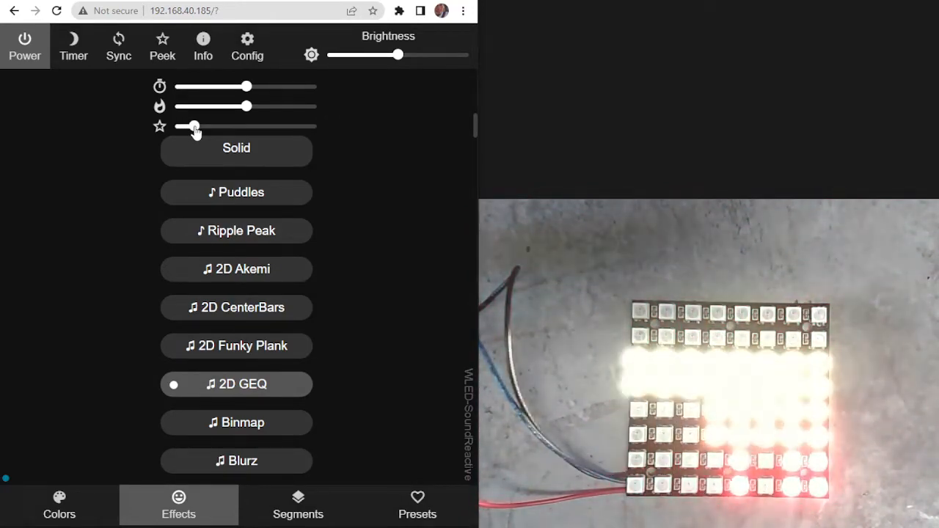
- Raise the 2D GEQ custom setting gradually from about 50 to about 127
{"action": "left_click_drag", "start_coordinate": [193, 127], "coordinate": [205, 127]}
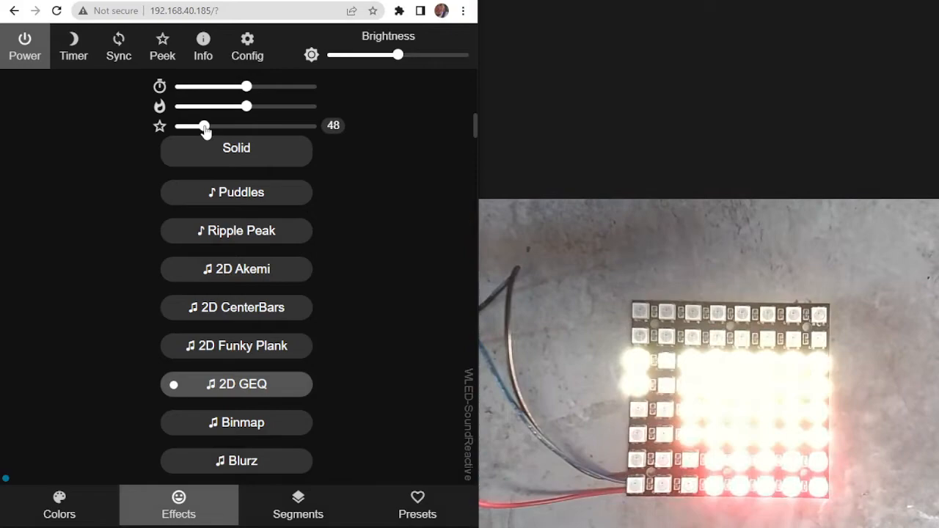
{"action": "left_click_drag", "start_coordinate": [206, 126], "coordinate": [213, 125]}
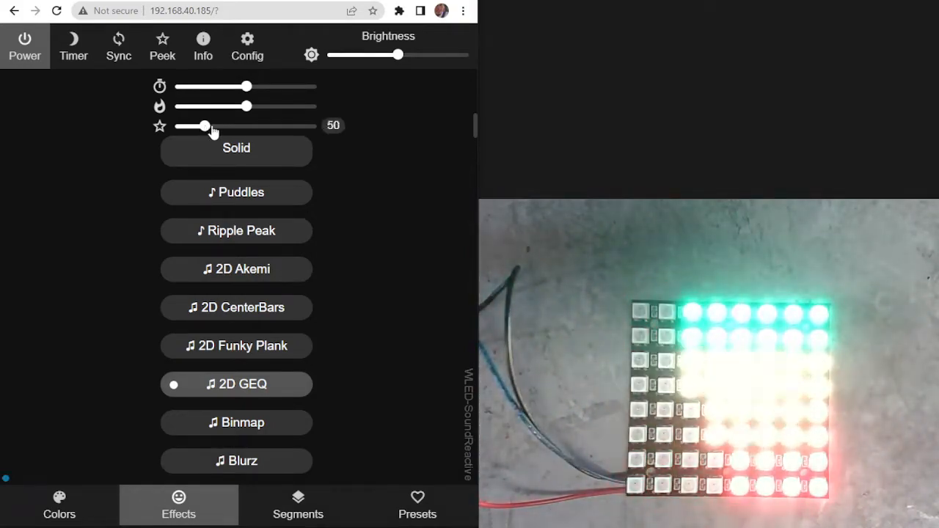
{"action": "left_click_drag", "start_coordinate": [193, 125], "coordinate": [222, 126]}
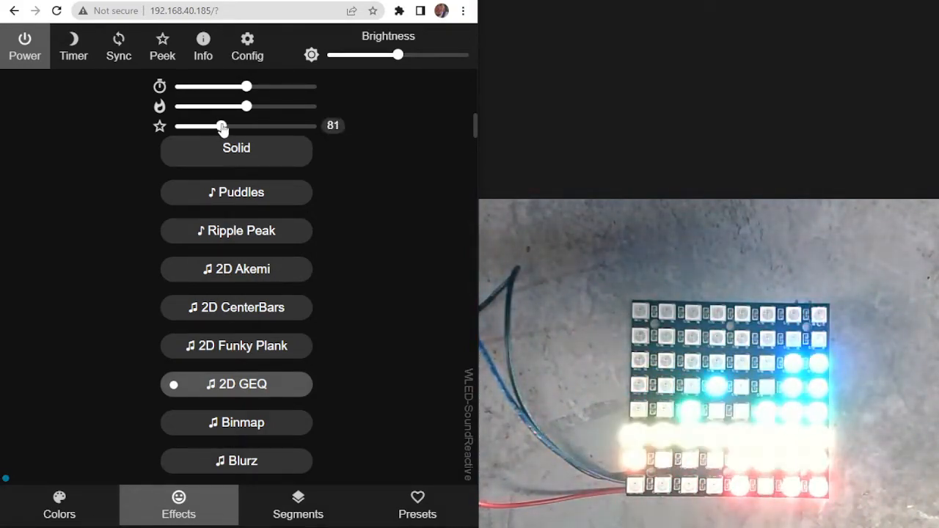
{"action": "left_click_drag", "start_coordinate": [222, 126], "coordinate": [246, 127]}
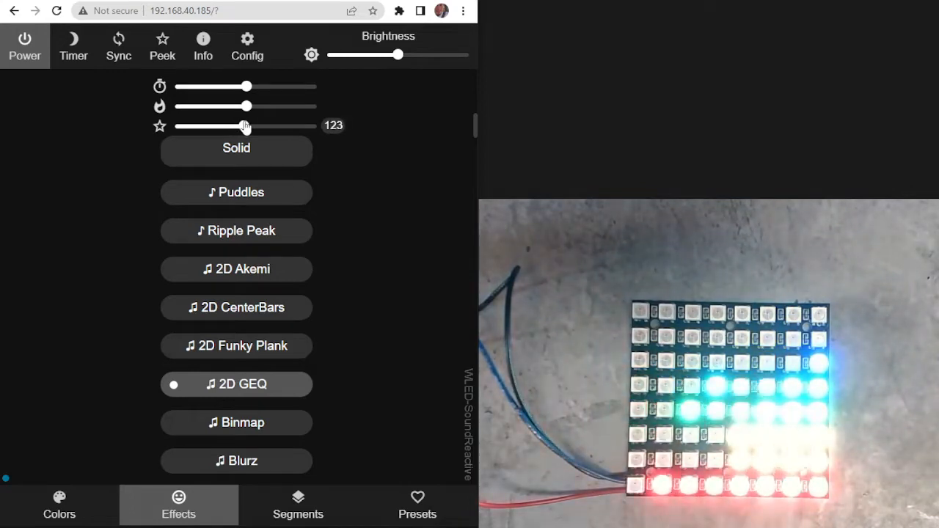
{"action": "left_click_drag", "start_coordinate": [243, 126], "coordinate": [249, 126]}
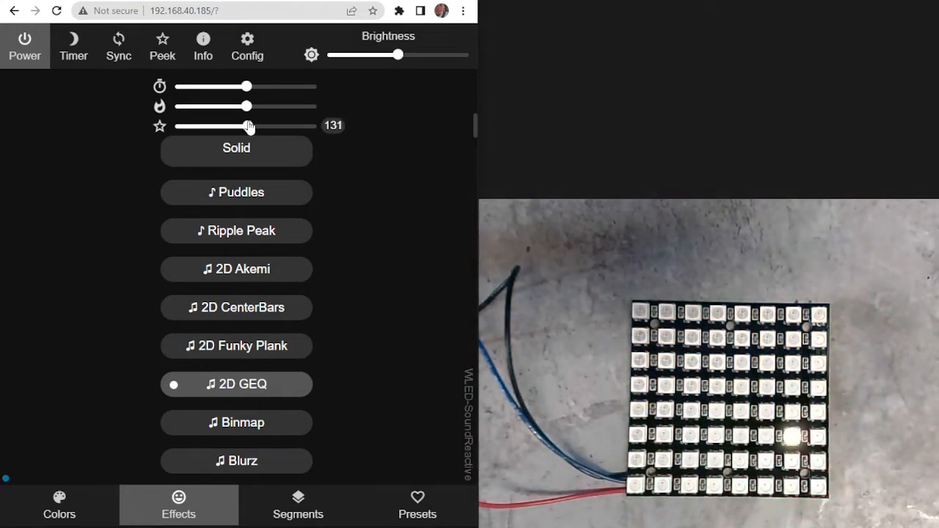
{"action": "left_click_drag", "start_coordinate": [249, 125], "coordinate": [247, 126]}
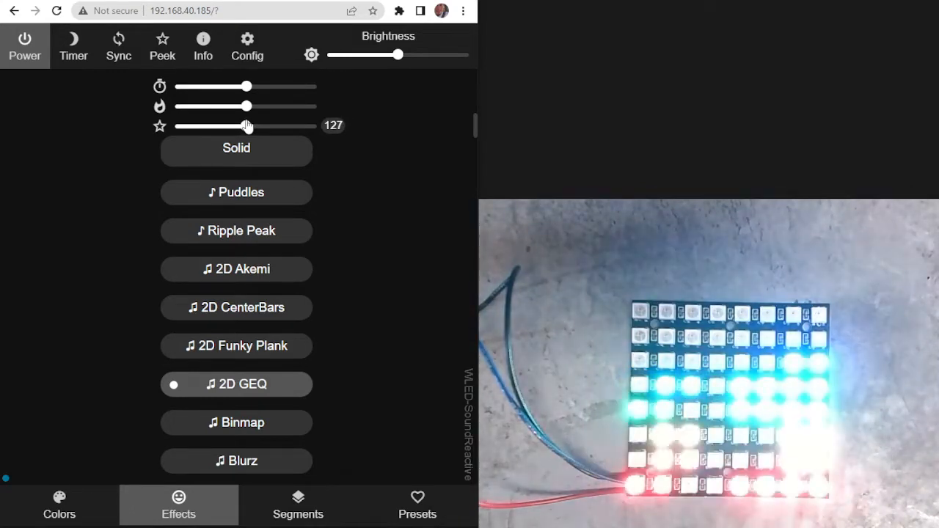
- Fine-tune the custom slider to about 128, view the palettes, then show Presets
{"action": "left_click_drag", "start_coordinate": [245, 125], "coordinate": [248, 126]}
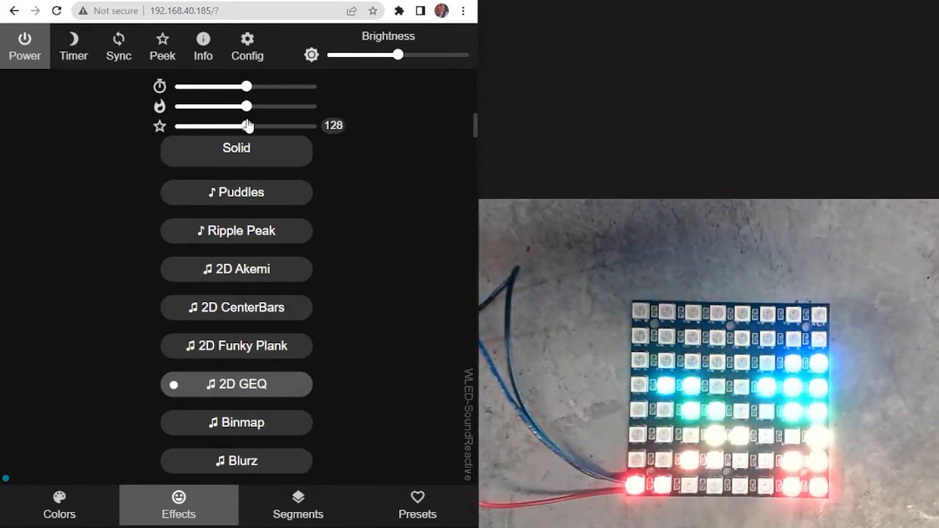
{"action": "left_click_drag", "start_coordinate": [248, 125], "coordinate": [242, 126]}
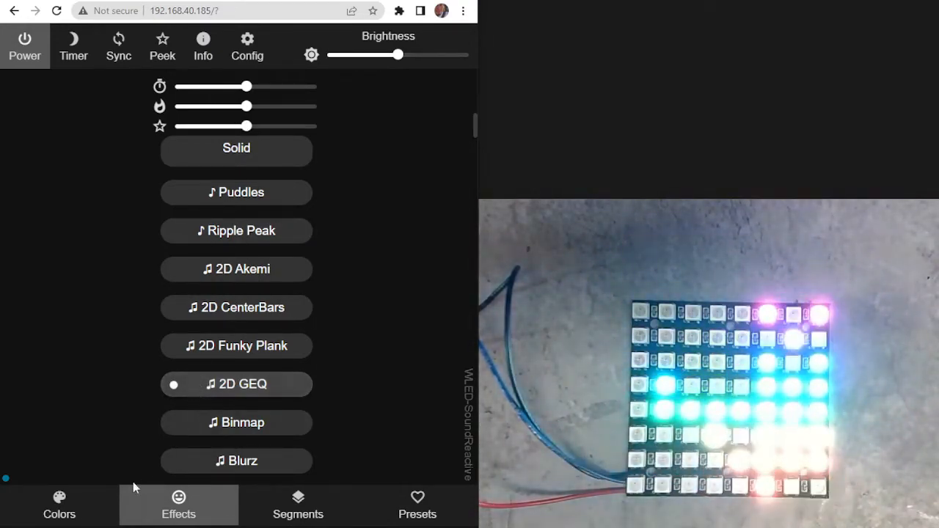
{"action": "left_click", "coordinate": [59, 505]}
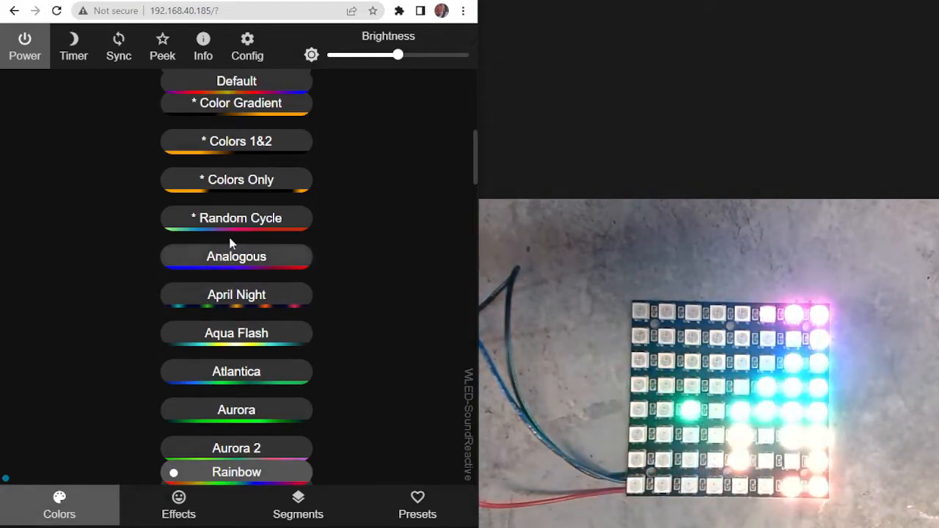
{"action": "left_click", "coordinate": [417, 507]}
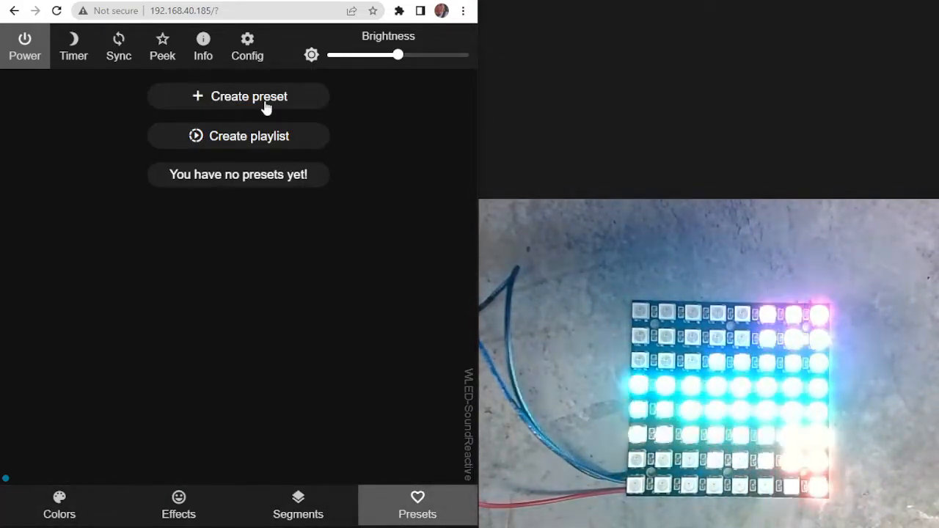
- Create a preset from the current 2D GEQ look and save it as ID 1
{"action": "left_click", "coordinate": [238, 95]}
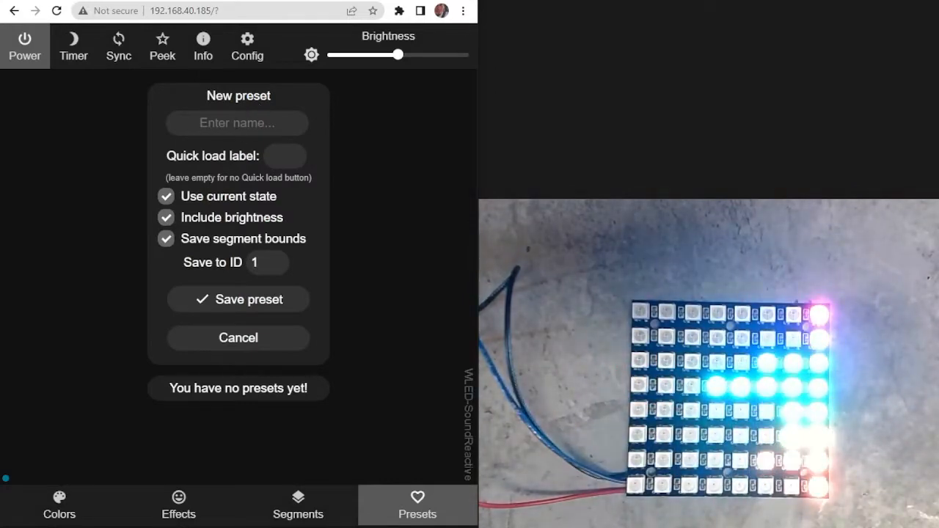
{"action": "left_click", "coordinate": [238, 299]}
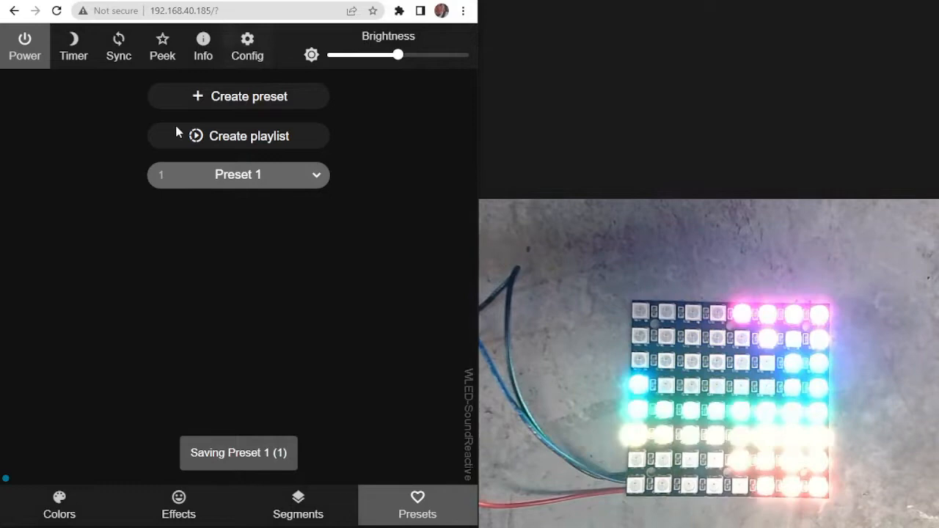
{"action": "left_click", "coordinate": [248, 46]}
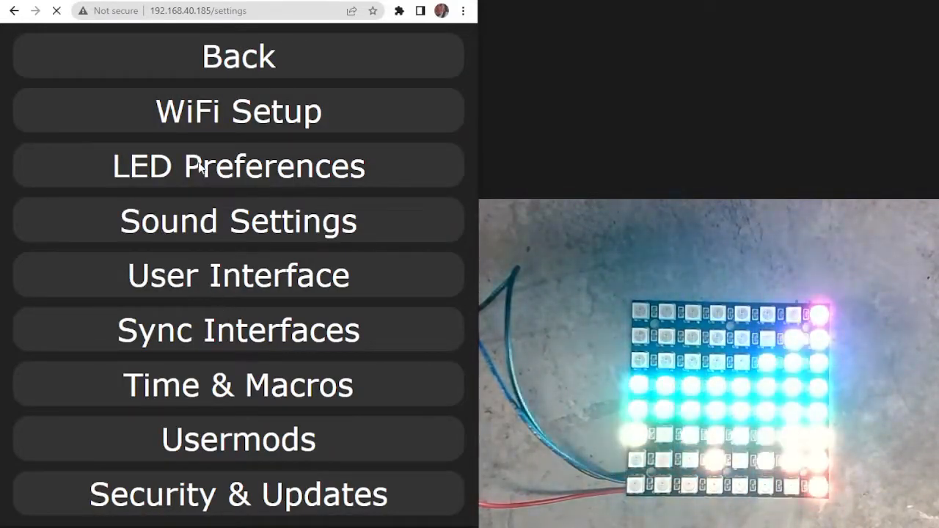
- Scroll through LED Preferences for the 8x8 matrix hardware, then return to main controls
{"action": "left_click", "coordinate": [238, 166]}
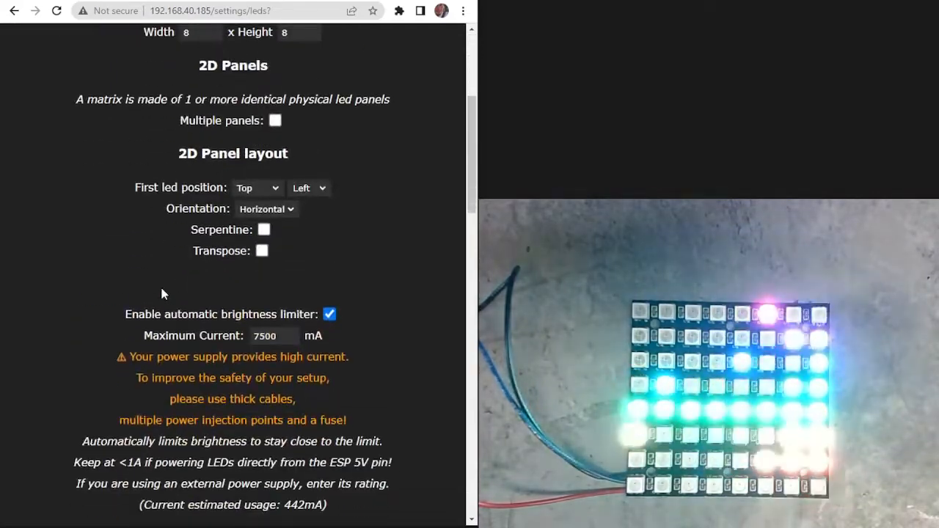
{"action": "scroll", "scroll_direction": "up", "scroll_amount": 3}
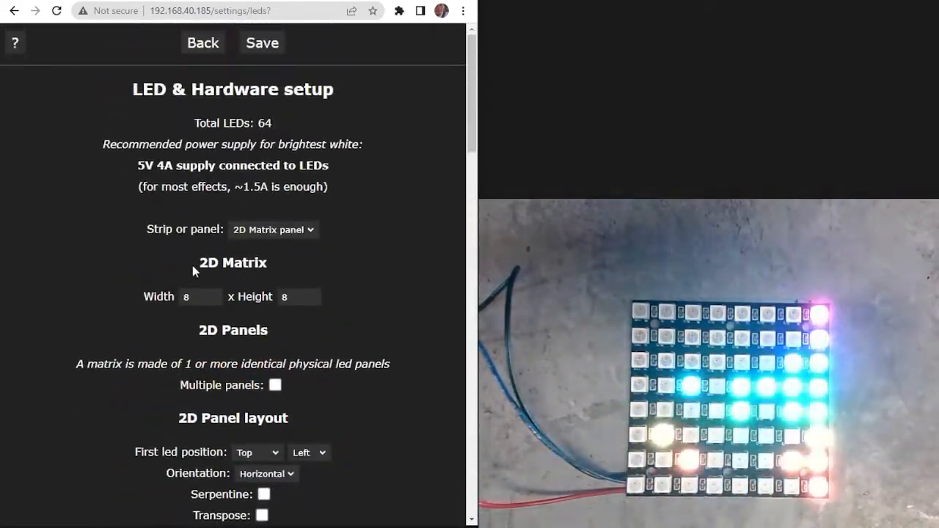
{"action": "scroll", "scroll_direction": "down", "scroll_amount": 3}
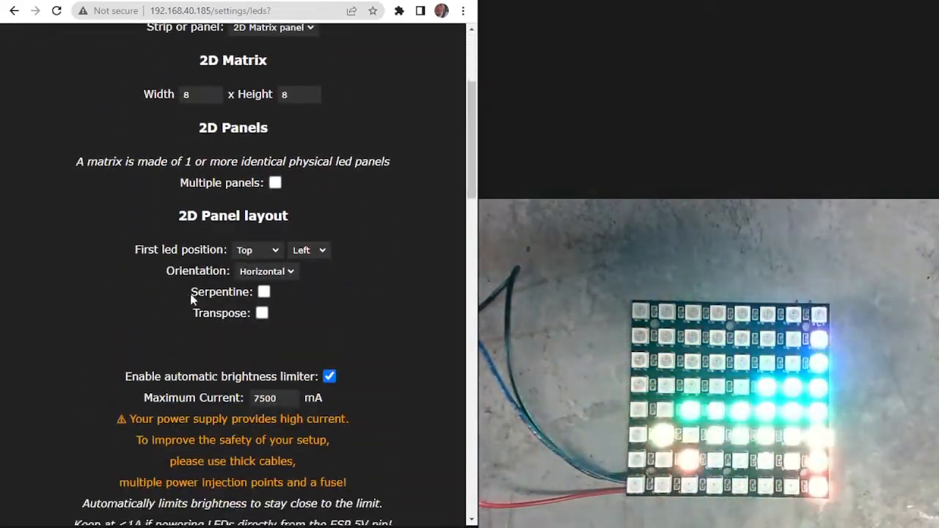
{"action": "scroll", "scroll_direction": "down", "scroll_amount": 3}
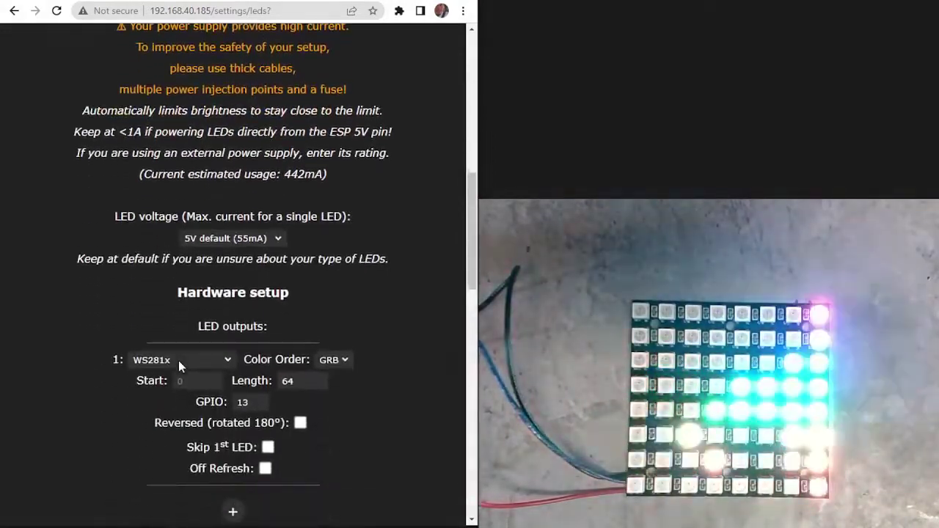
{"action": "scroll", "scroll_direction": "down", "scroll_amount": 3}
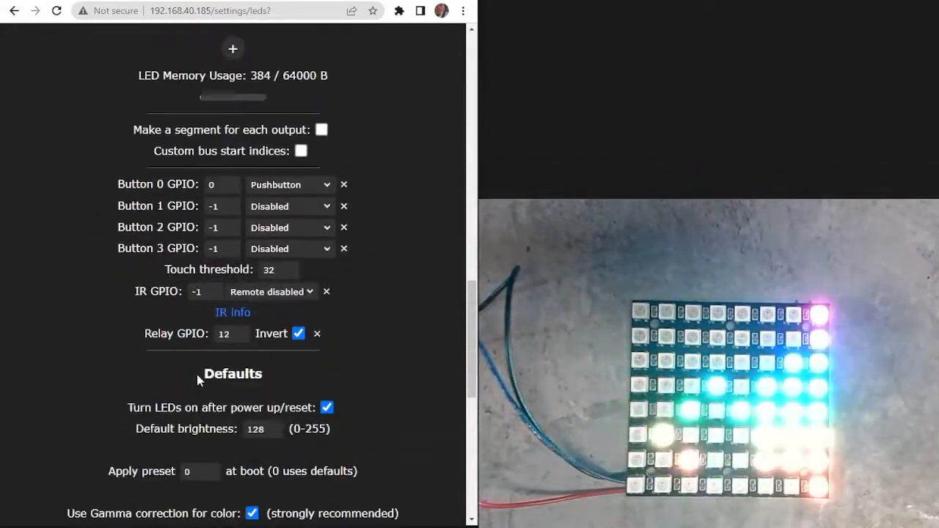
{"action": "scroll", "scroll_direction": "down", "scroll_amount": 3}
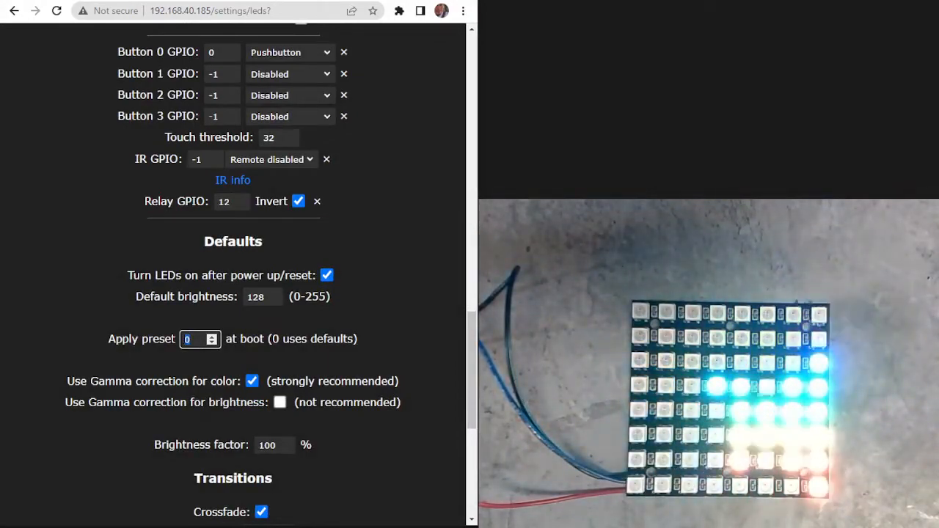
{"action": "scroll", "scroll_direction": "down", "scroll_amount": 3}
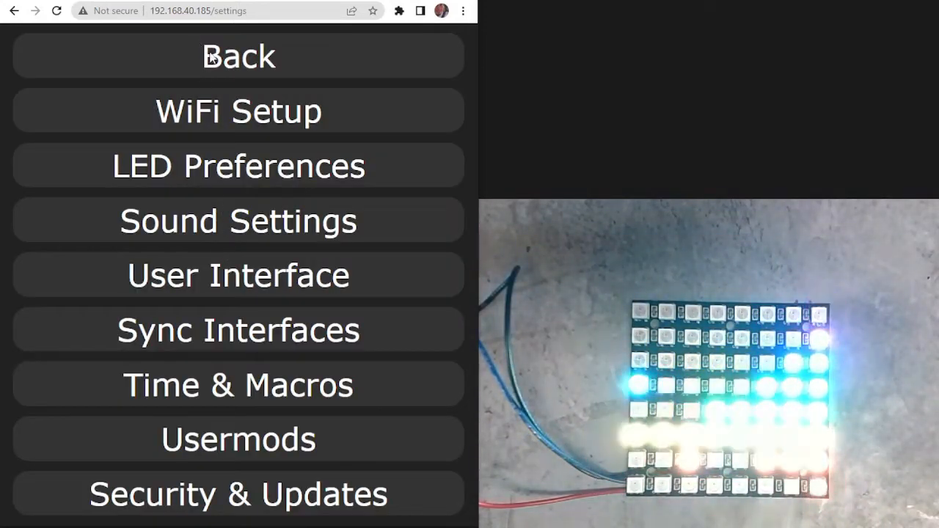
{"action": "left_click", "coordinate": [238, 57]}
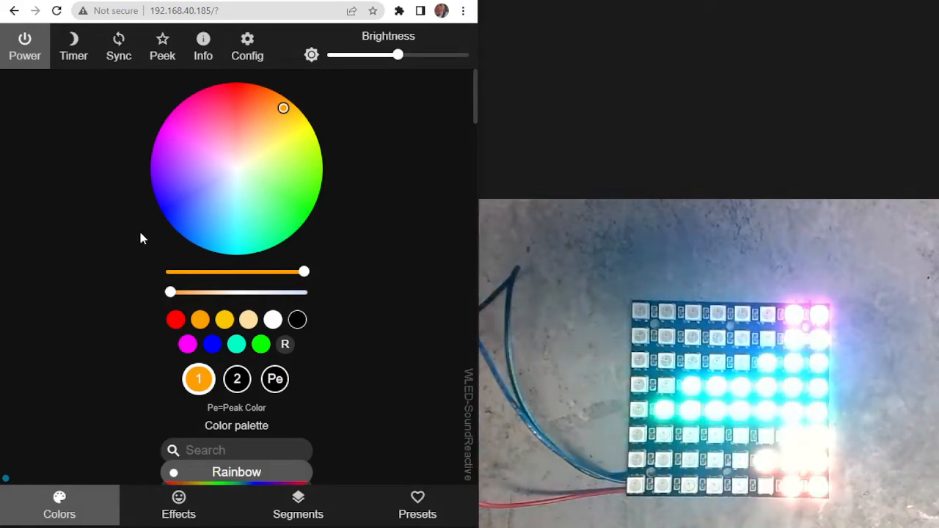
- Check Security & Updates (backup options, version 0.13.0-b6), then save and reboot
{"action": "left_click", "coordinate": [247, 46]}
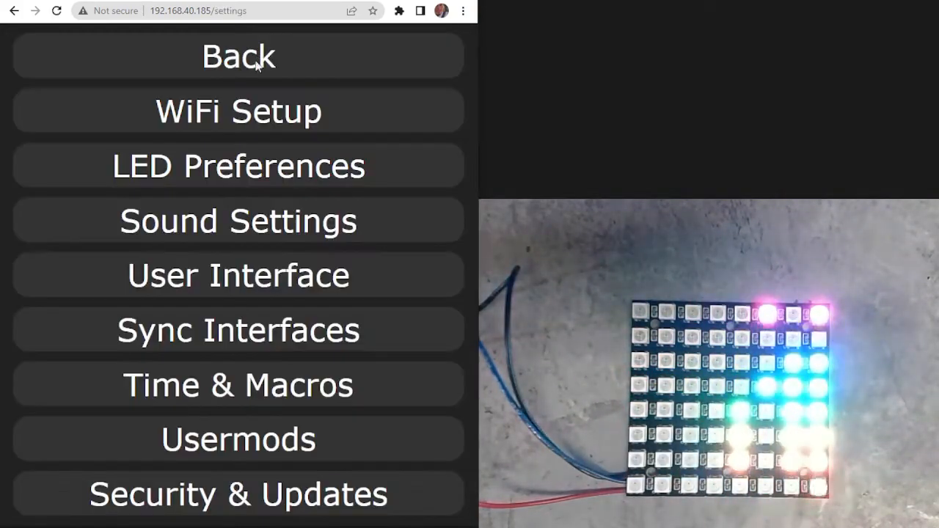
{"action": "left_click", "coordinate": [238, 494]}
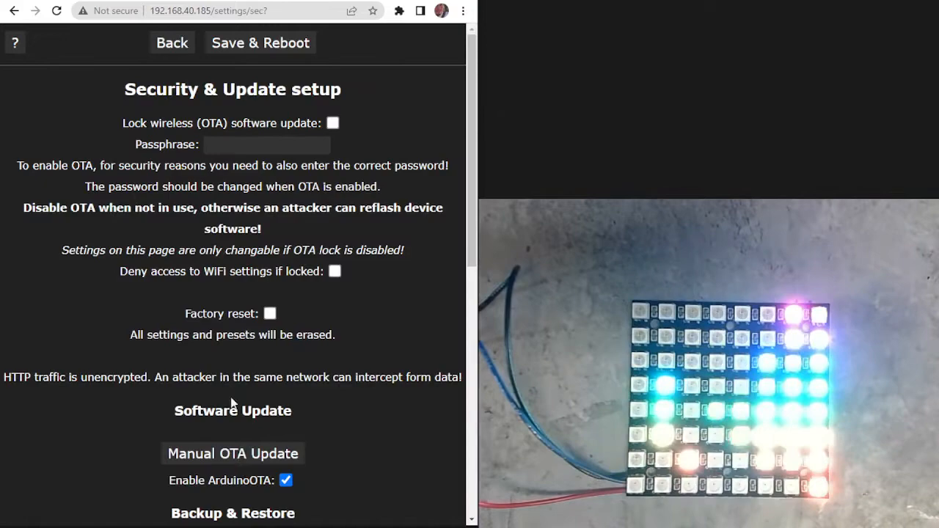
{"action": "scroll", "scroll_direction": "down", "scroll_amount": 3}
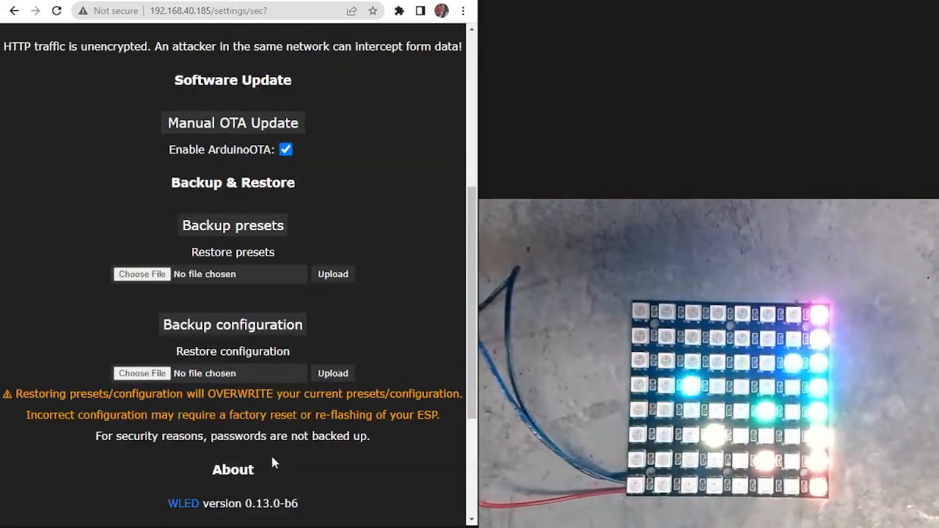
{"action": "scroll", "scroll_direction": "up", "scroll_amount": 3}
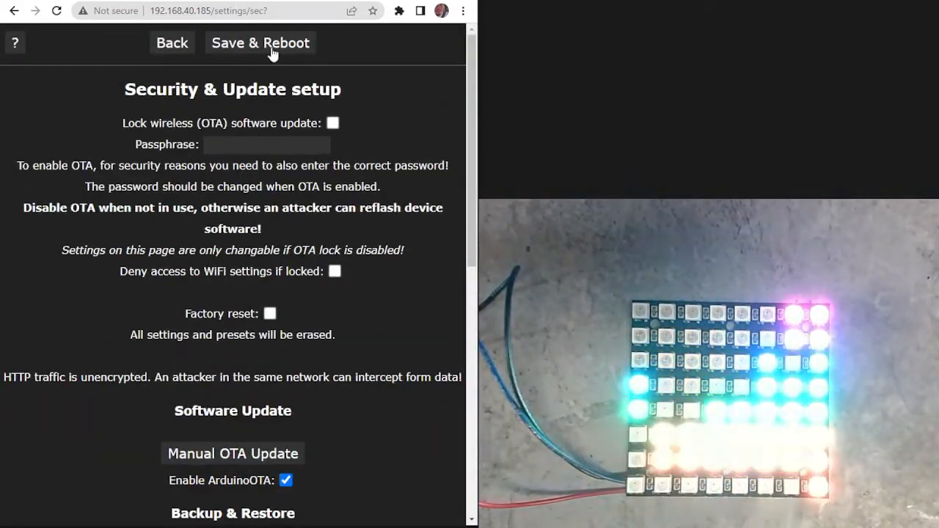
{"action": "left_click", "coordinate": [259, 43]}
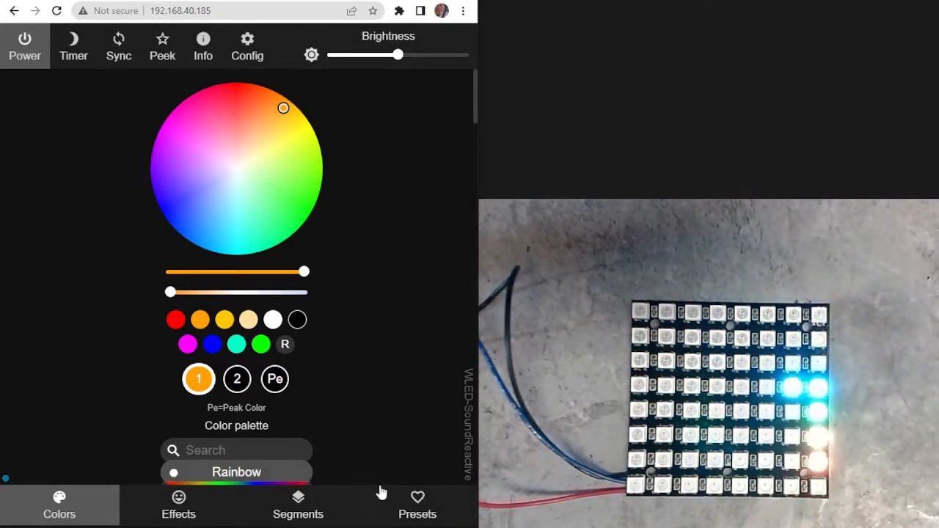
- Review LED Preferences again: 64 LEDs on GPIO 13 as an 8x8 matrix
{"action": "left_click", "coordinate": [247, 46]}
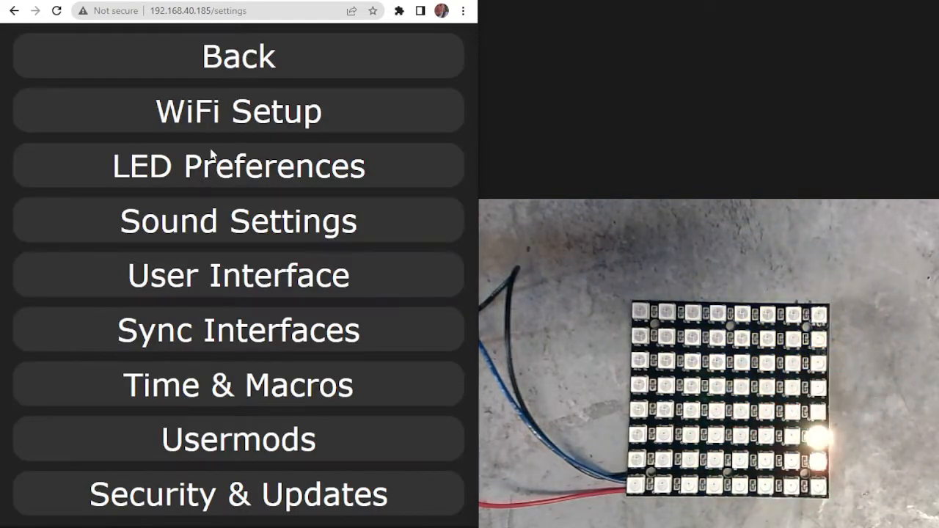
{"action": "left_click", "coordinate": [238, 165]}
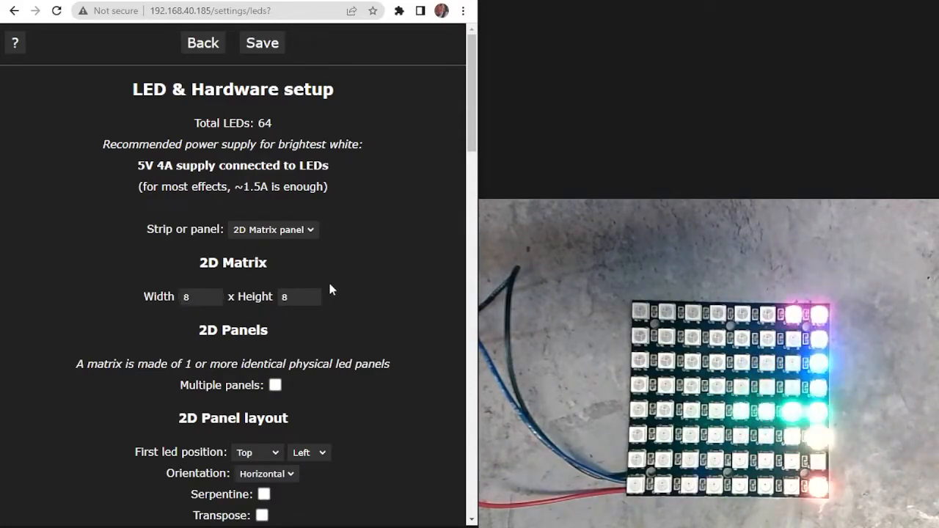
{"action": "scroll", "scroll_direction": "down", "scroll_amount": 3}
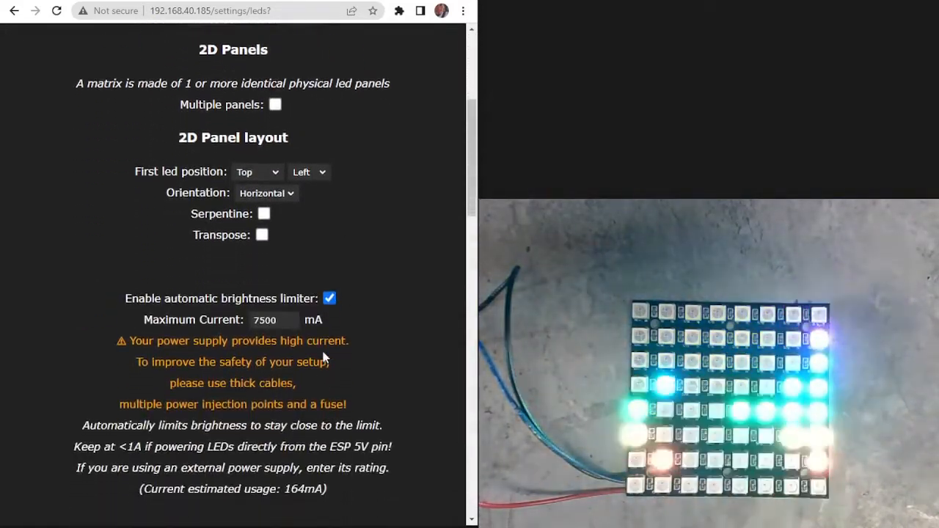
{"action": "scroll", "scroll_direction": "down", "scroll_amount": 3}
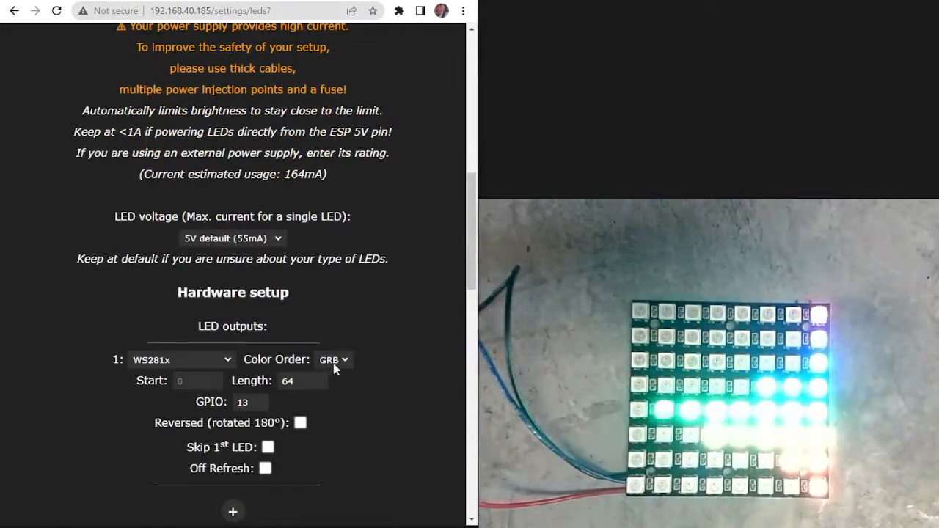
{"action": "scroll", "scroll_direction": "down", "scroll_amount": 3}
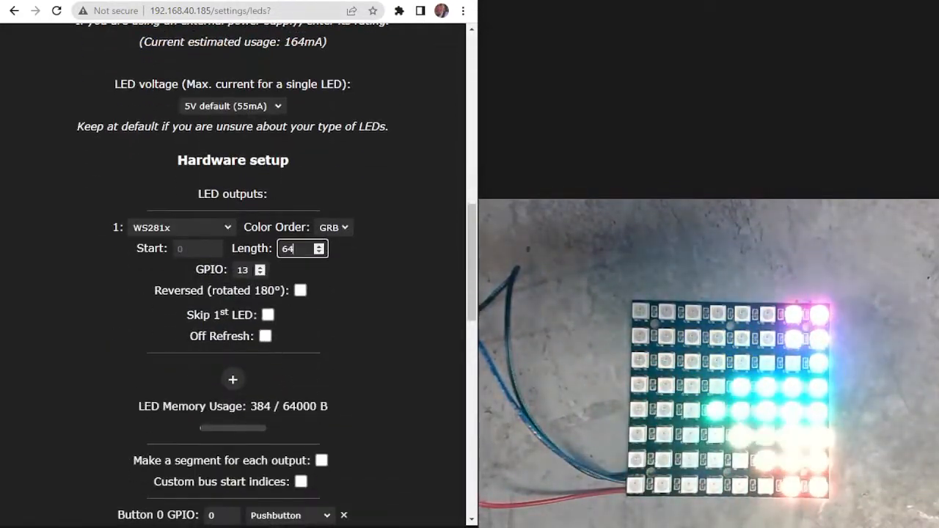
{"action": "scroll", "scroll_direction": "down", "scroll_amount": 3}
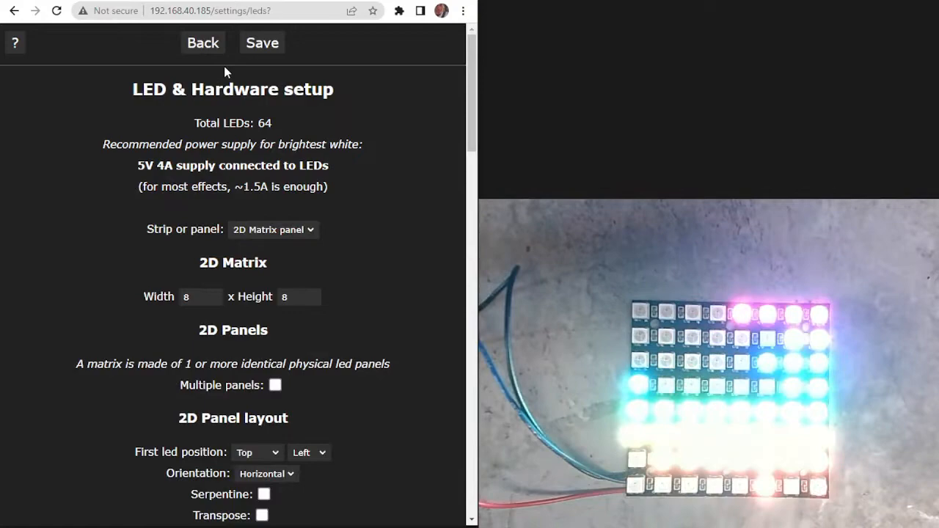
{"action": "left_click", "coordinate": [262, 42]}
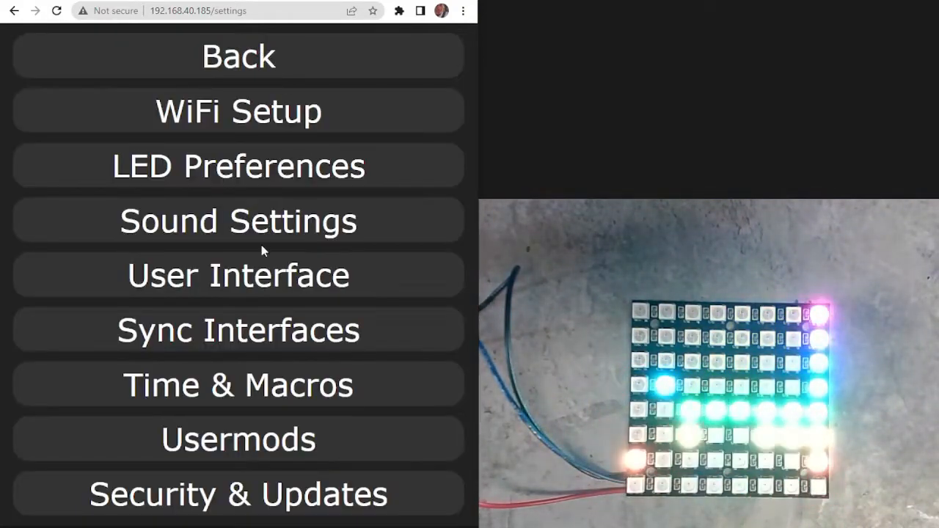
{"action": "left_click", "coordinate": [238, 221]}
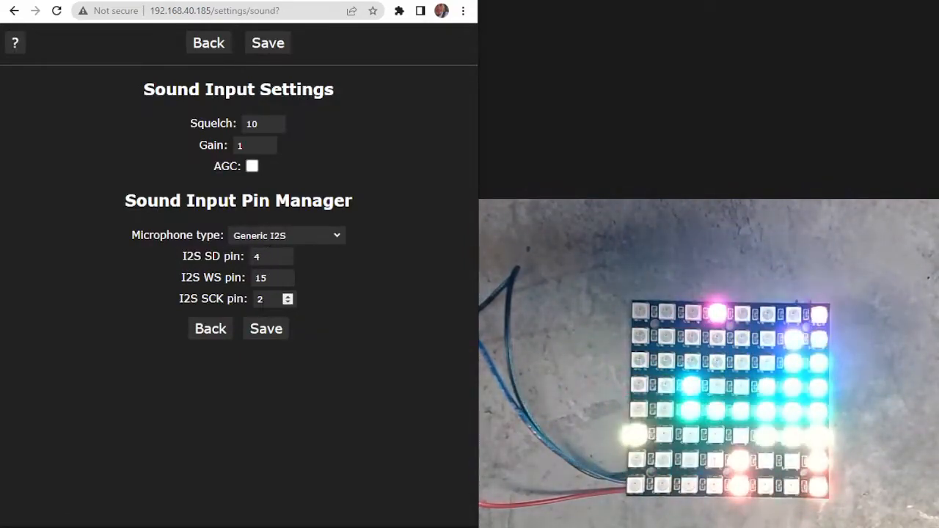
{"action": "left_click", "coordinate": [266, 328]}
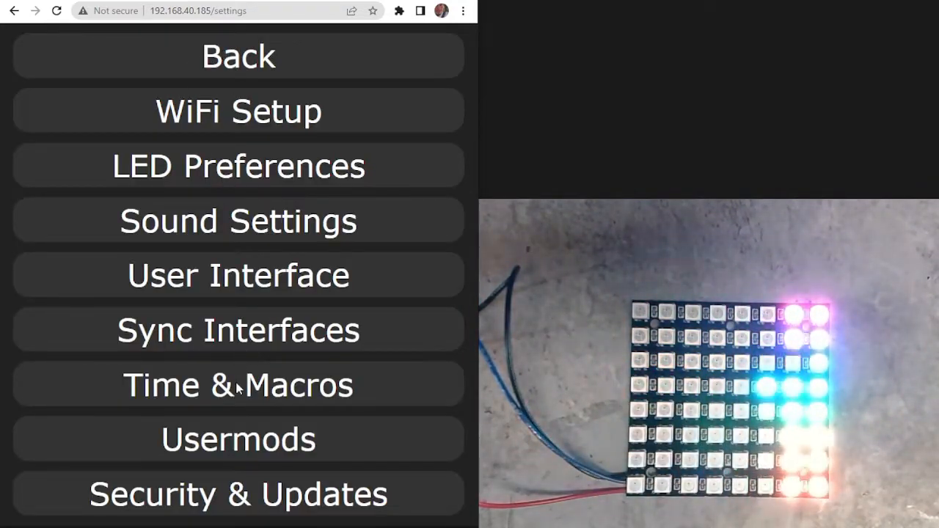
- In Time & Macros, enter timer 1 at 20:00 for preset 2 and timer 2 at 20:05
{"action": "left_click", "coordinate": [238, 386]}
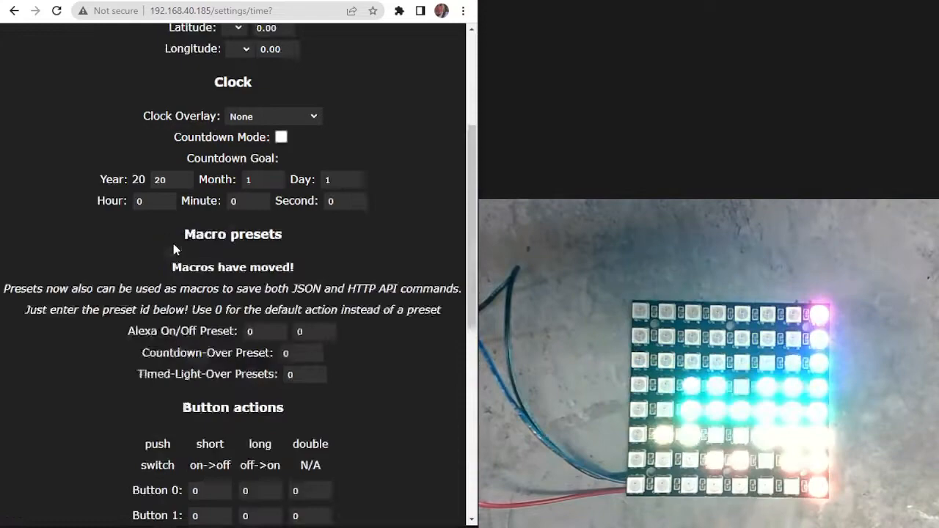
{"action": "scroll", "scroll_direction": "down", "scroll_amount": 3}
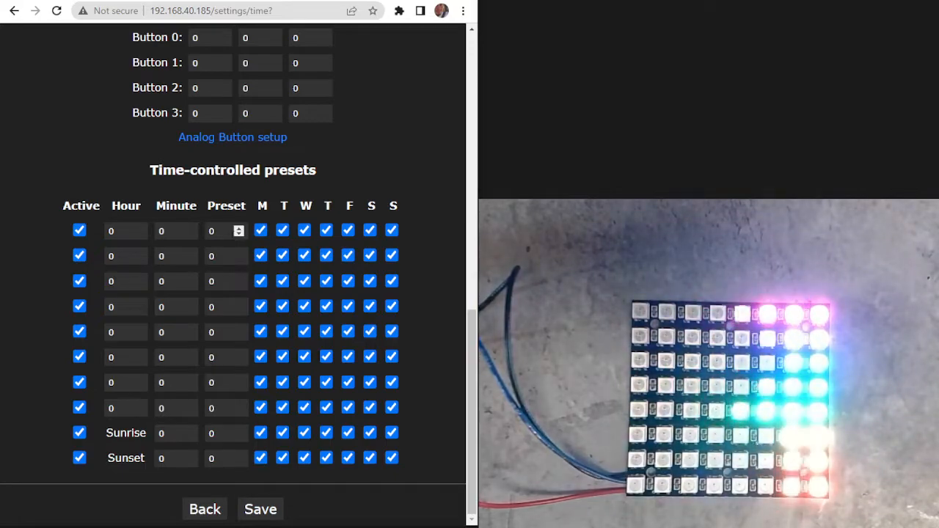
{"action": "left_click", "coordinate": [221, 230]}
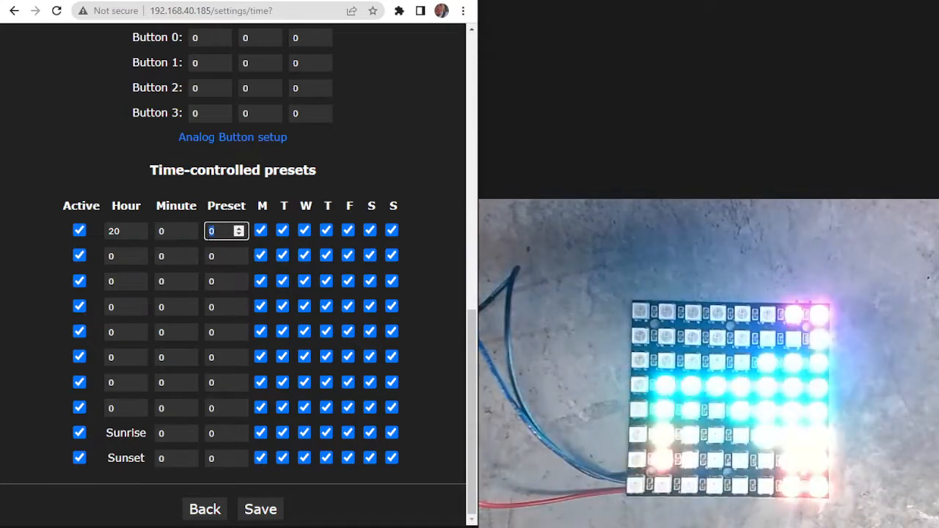
{"action": "left_click", "coordinate": [238, 227]}
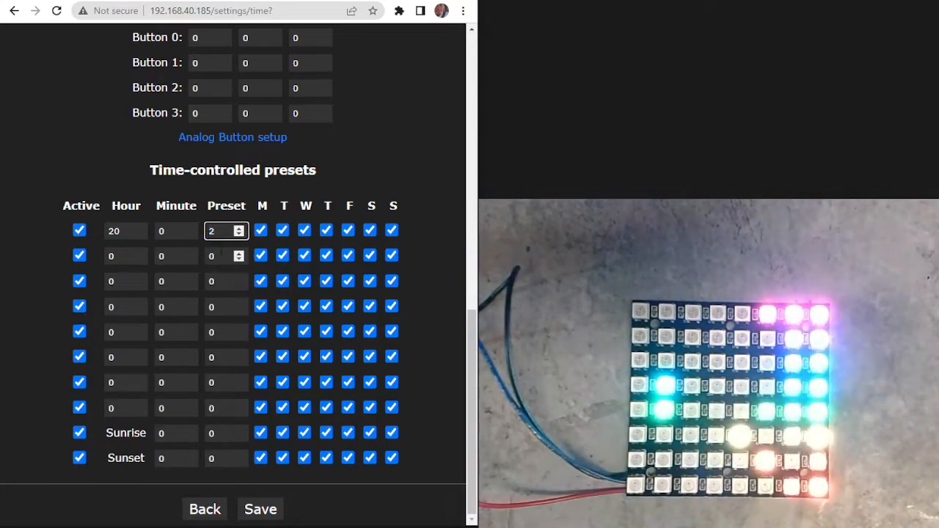
{"action": "left_click", "coordinate": [223, 256]}
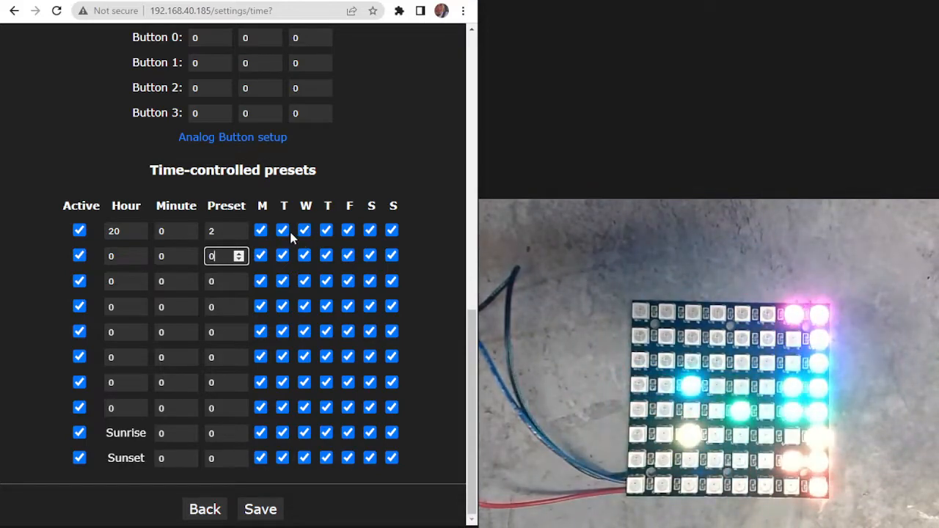
- Limit both timers to weekdays by unticking Saturday and Sunday
{"action": "left_click", "coordinate": [370, 230]}
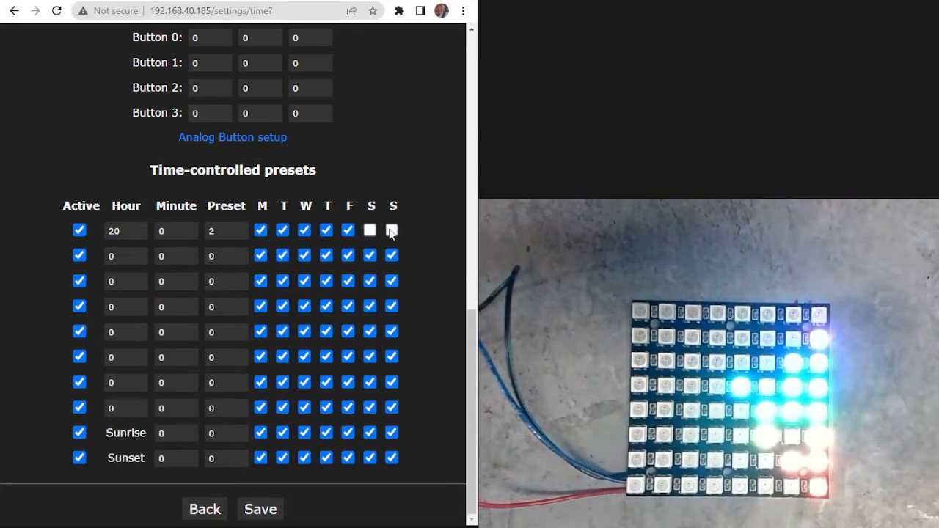
{"action": "left_click", "coordinate": [392, 230]}
{"action": "type", "text": "5"}
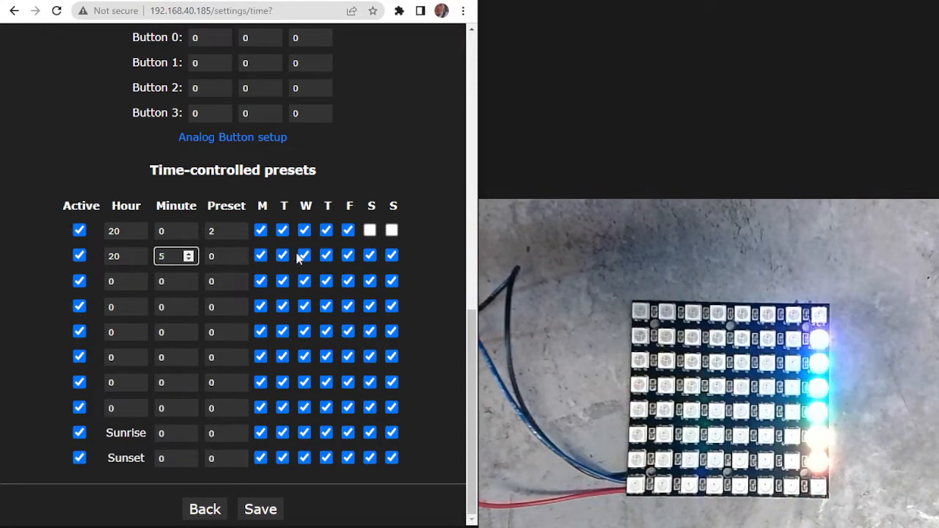
{"action": "left_click", "coordinate": [370, 255]}
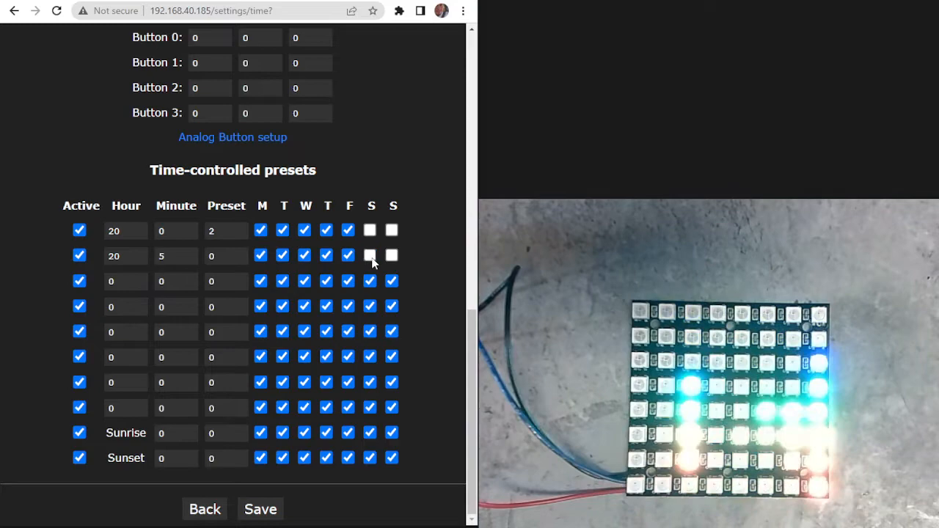
{"action": "left_click", "coordinate": [226, 255]}
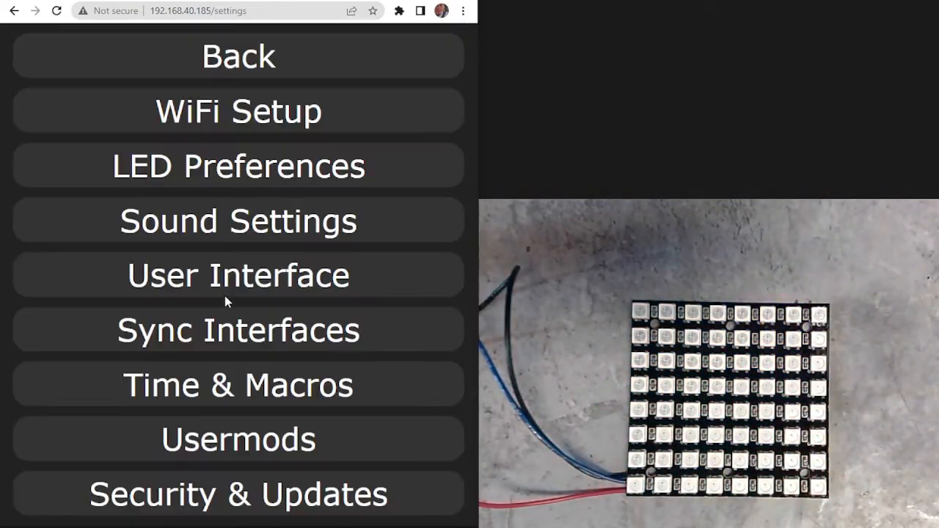
- Back on the main controls, try the Gravfreq, Noisemove and 2D Black Hole effects
{"action": "left_click", "coordinate": [238, 55]}
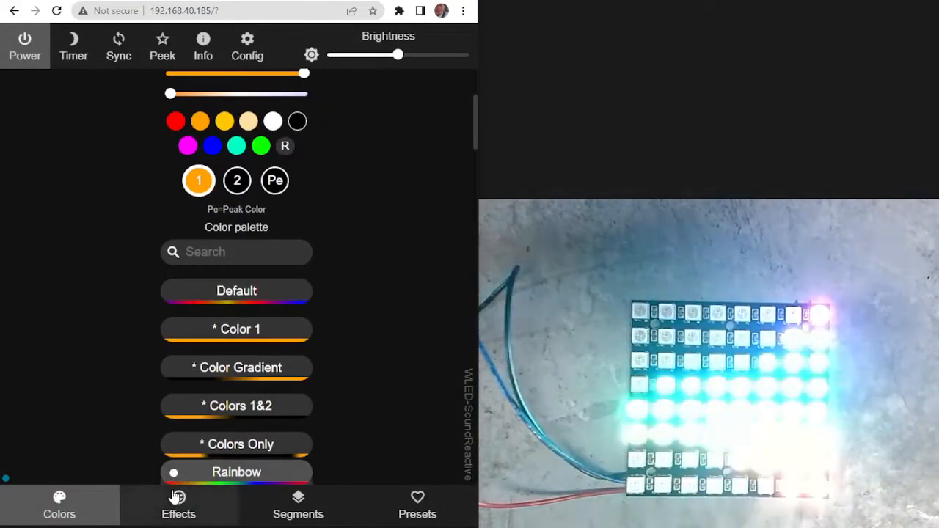
{"action": "left_click", "coordinate": [179, 505]}
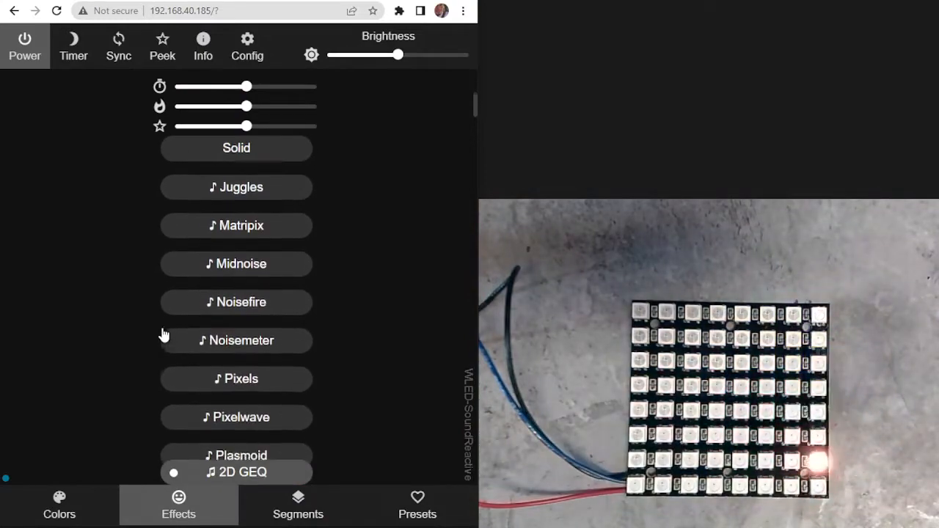
{"action": "scroll", "scroll_direction": "down", "scroll_amount": 3}
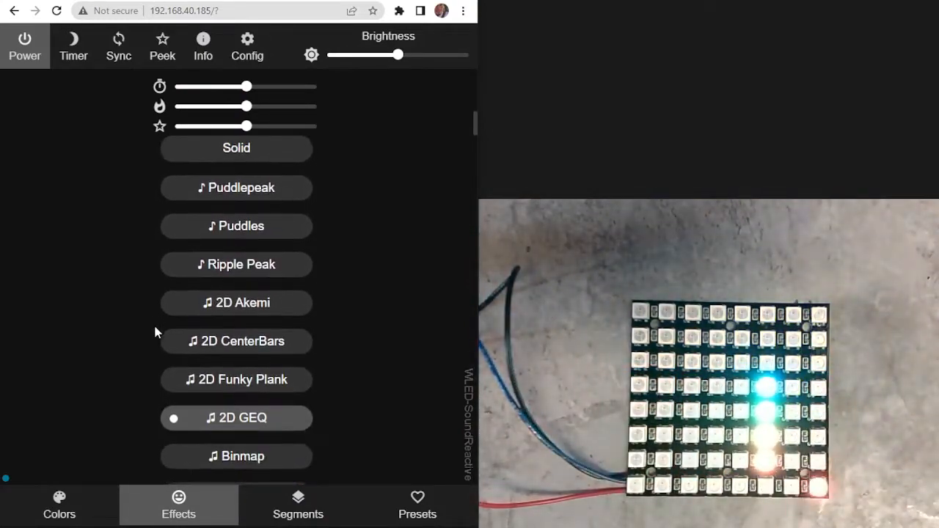
{"action": "scroll", "scroll_direction": "down", "scroll_amount": 3}
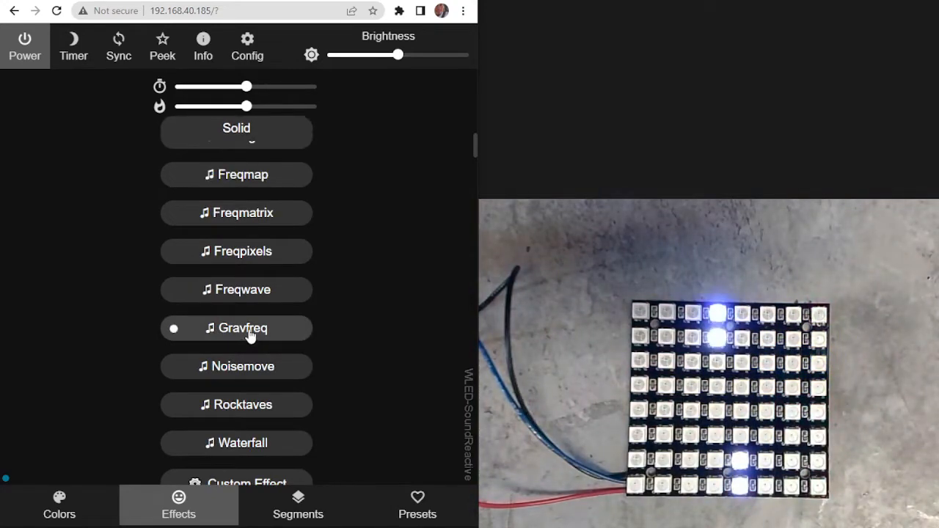
{"action": "left_click", "coordinate": [237, 367]}
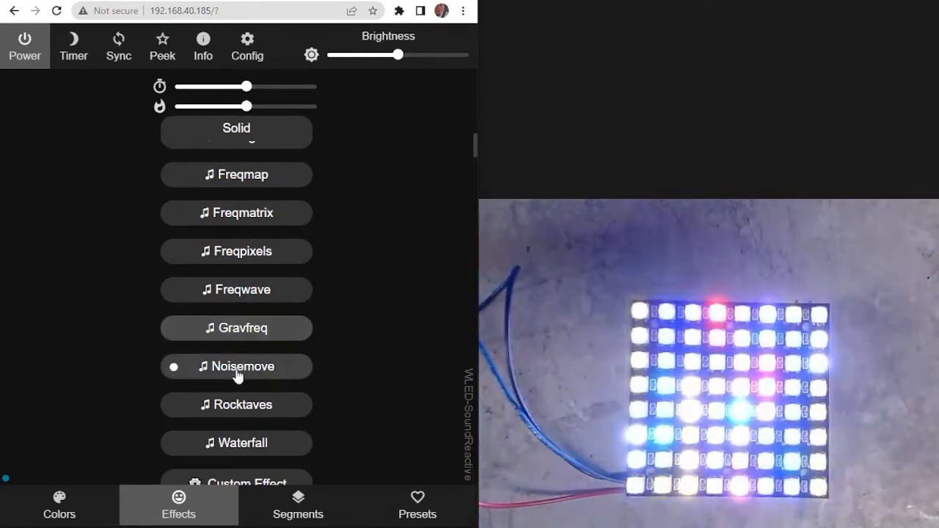
{"action": "scroll", "scroll_direction": "down", "scroll_amount": 3}
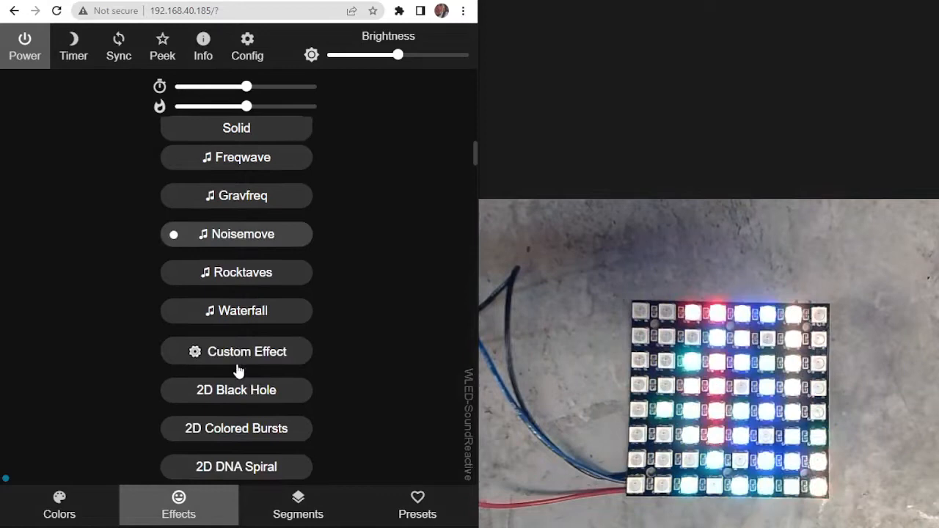
{"action": "scroll", "scroll_direction": "down", "scroll_amount": 3}
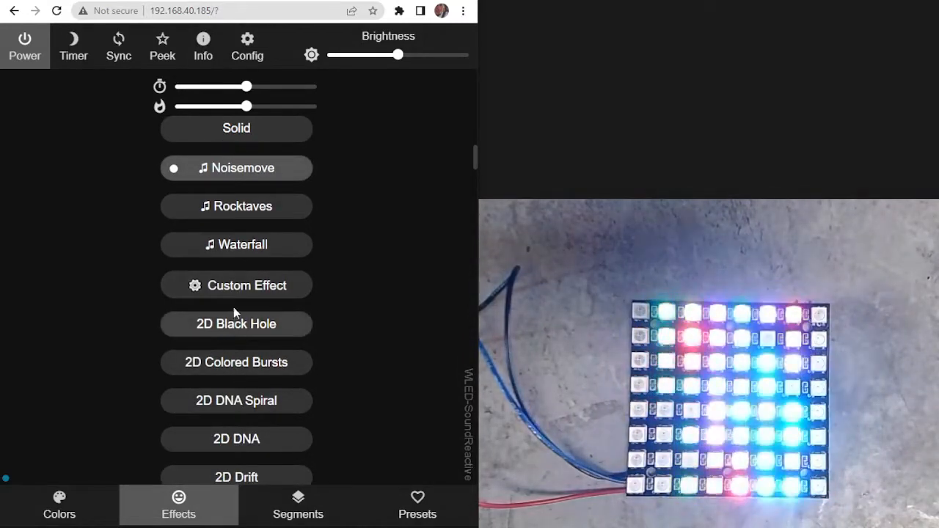
{"action": "left_click", "coordinate": [237, 324]}
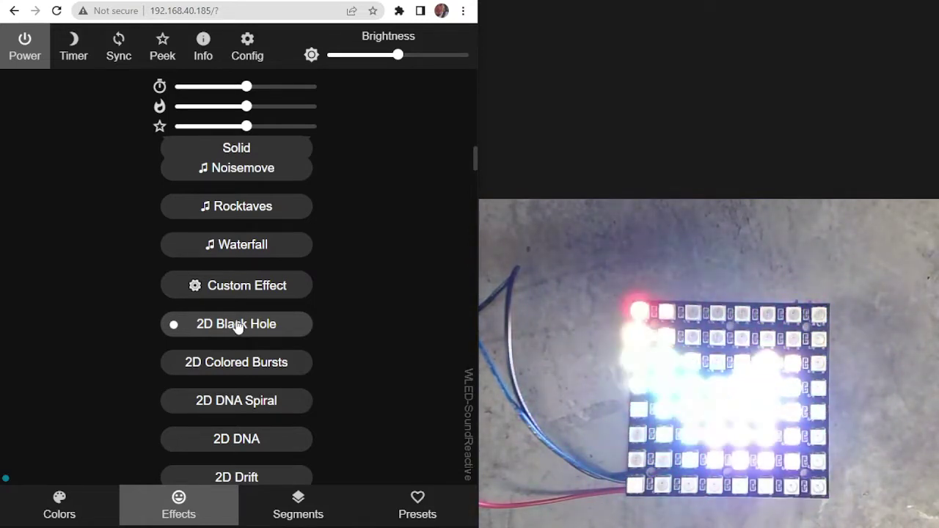
{"action": "scroll", "scroll_direction": "down", "scroll_amount": 3}
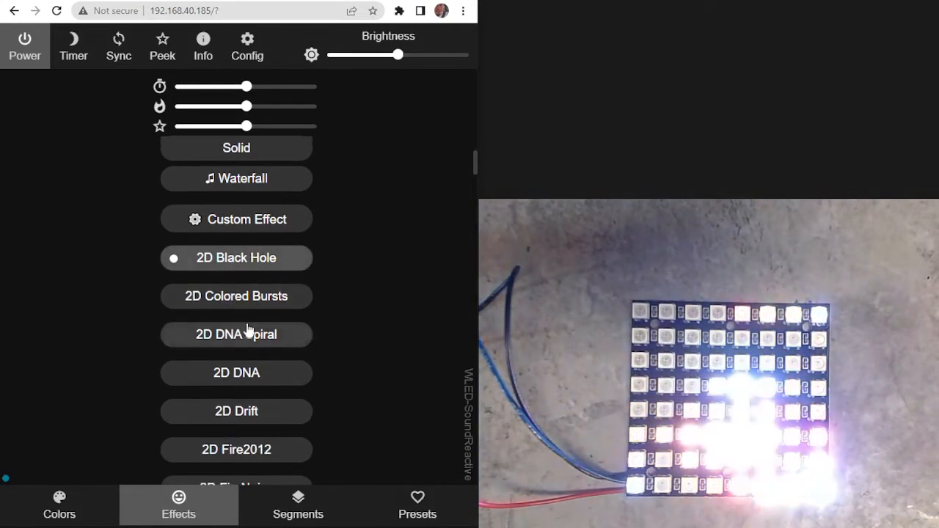
{"action": "scroll", "scroll_direction": "up", "scroll_amount": 3}
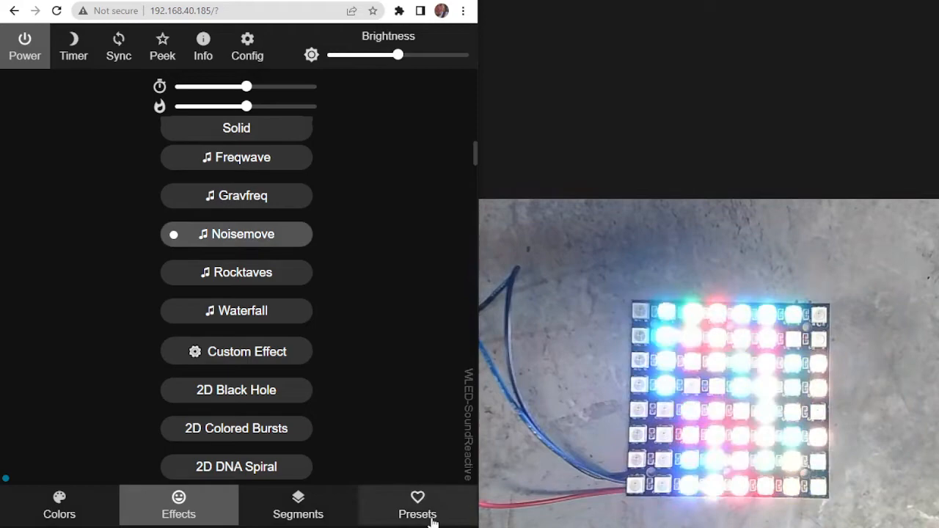
- Save the current Noisemove look as a new Preset 2
{"action": "left_click", "coordinate": [417, 505]}
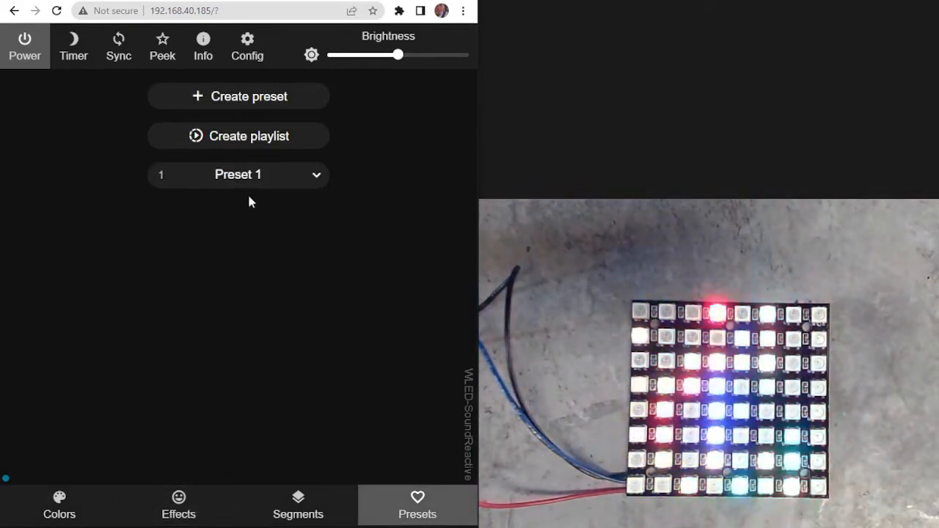
{"action": "left_click", "coordinate": [238, 96]}
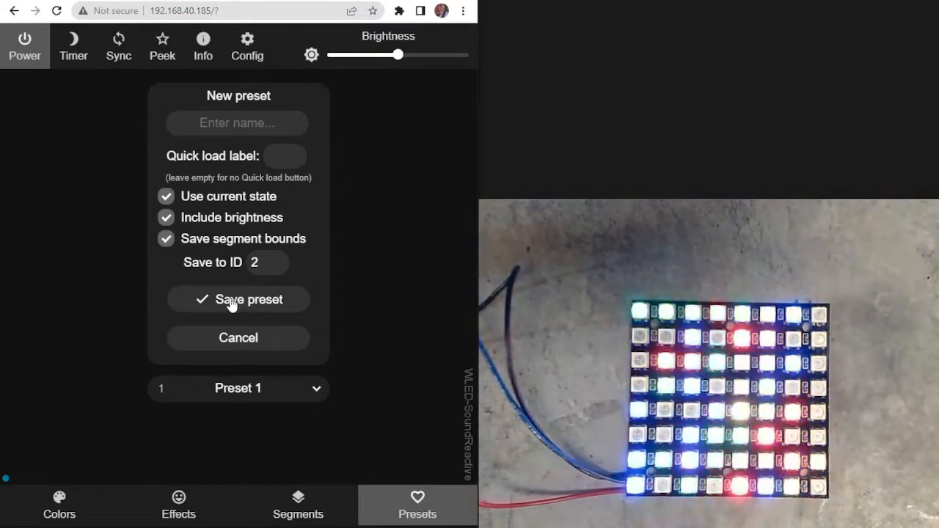
{"action": "left_click", "coordinate": [238, 300]}
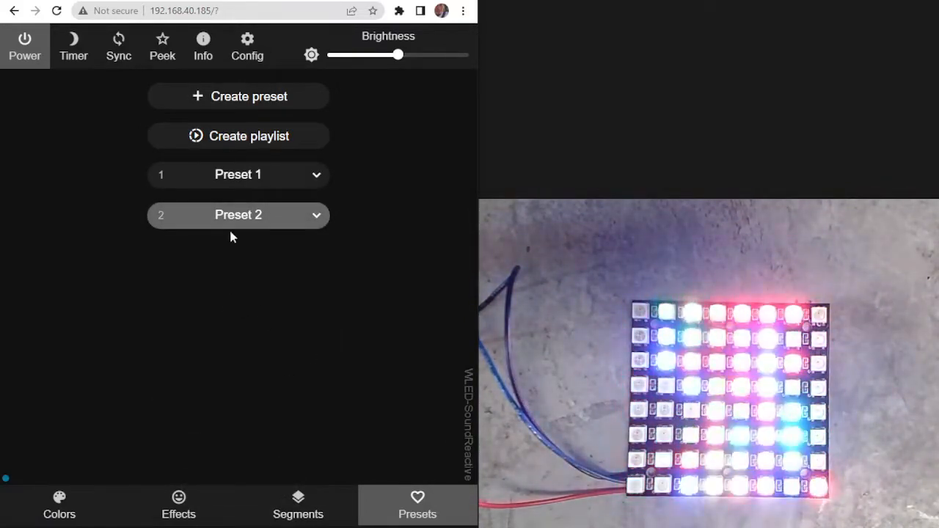
- Load Preset 1, Preset 2, then Preset 1 again to compare them
{"action": "left_click", "coordinate": [238, 174]}
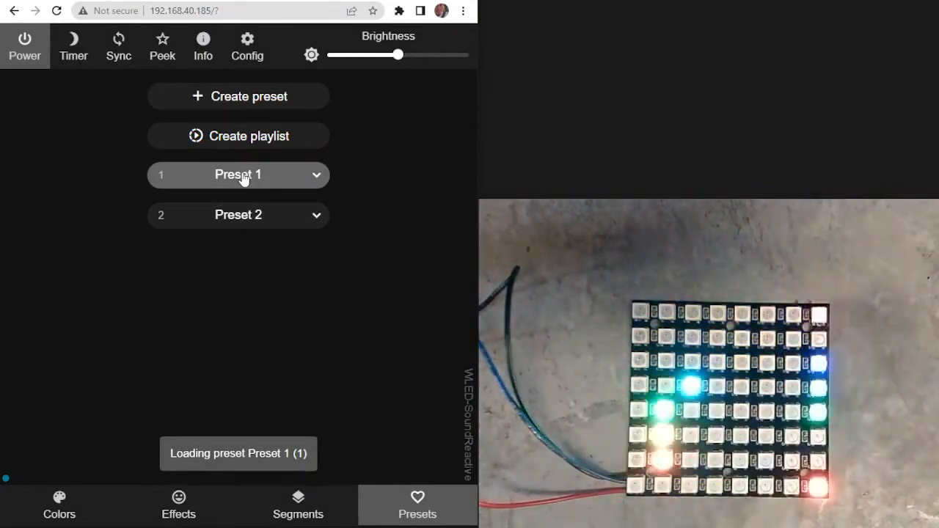
{"action": "left_click", "coordinate": [238, 215]}
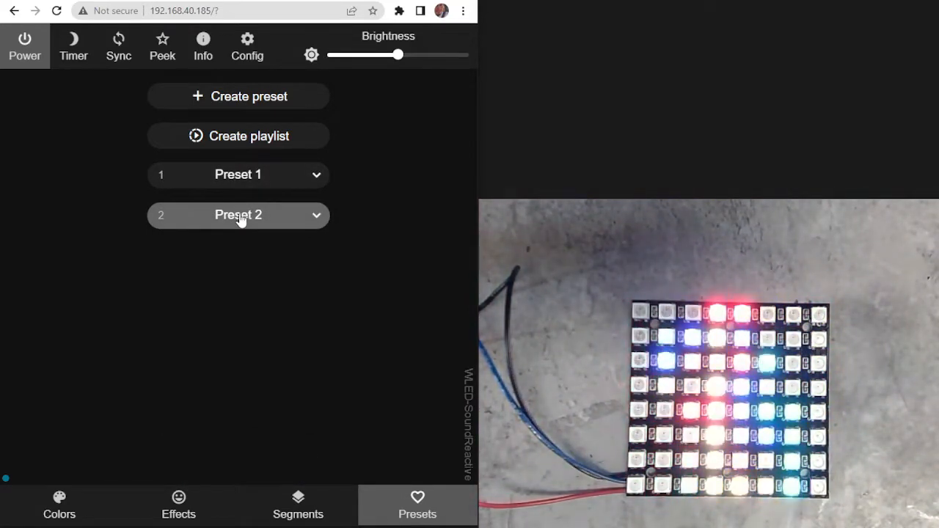
{"action": "left_click", "coordinate": [237, 175]}
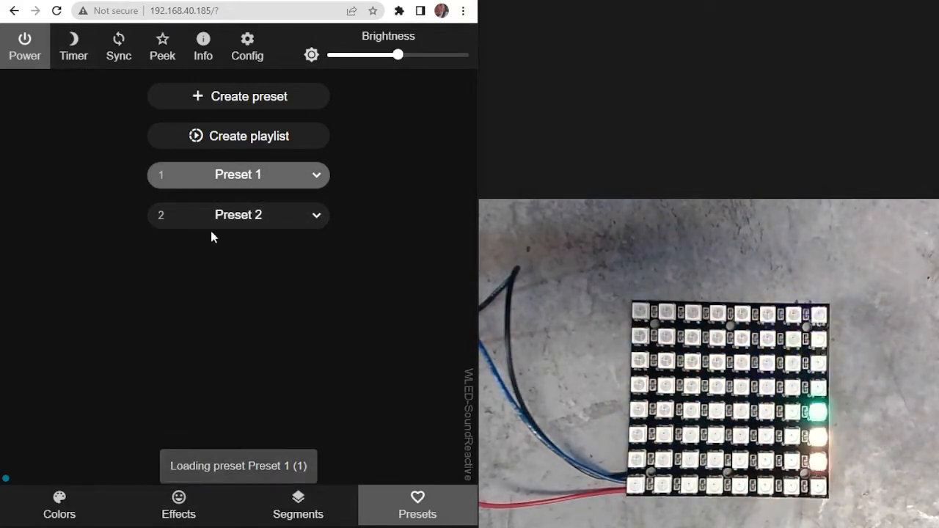
{"action": "left_click", "coordinate": [178, 505]}
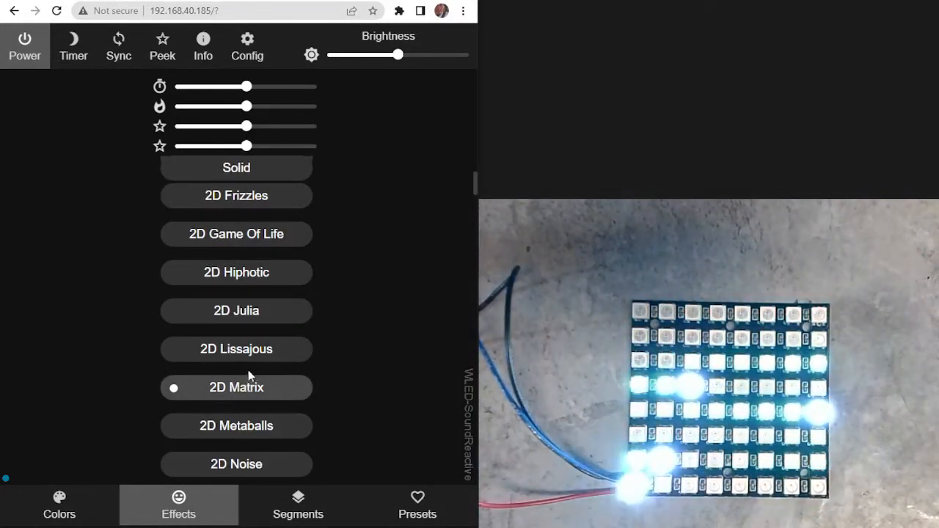
- Run 2D Lissajous, then scroll the effect list and apply Fireworks 1D
{"action": "left_click", "coordinate": [236, 348]}
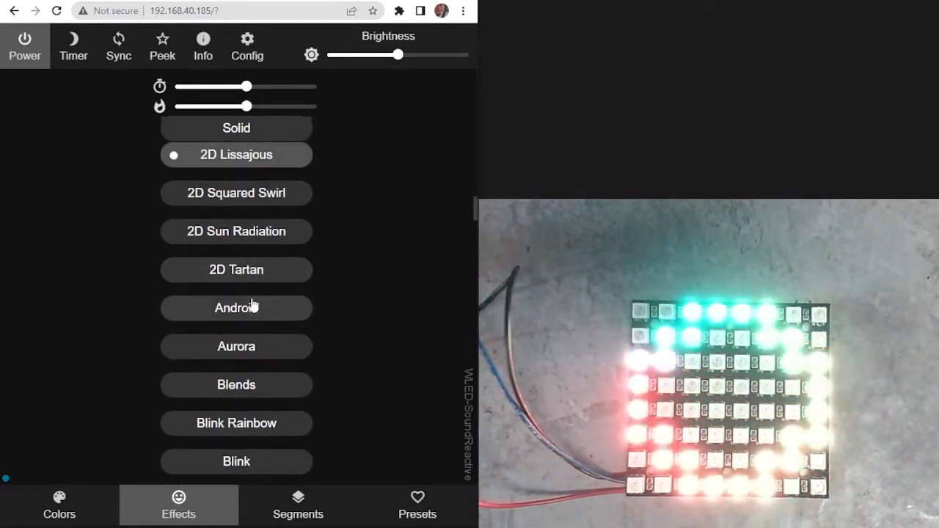
{"action": "scroll", "scroll_direction": "down", "scroll_amount": 3}
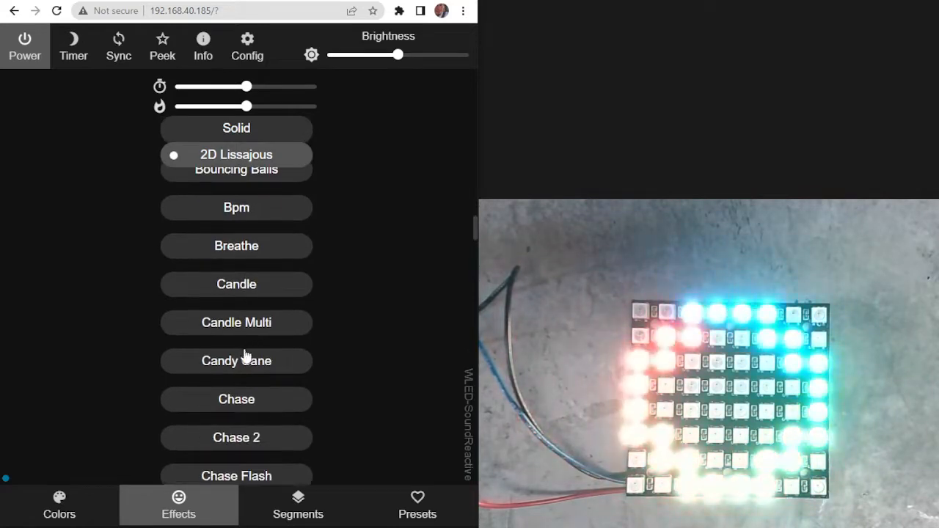
{"action": "scroll", "scroll_direction": "down", "scroll_amount": 3}
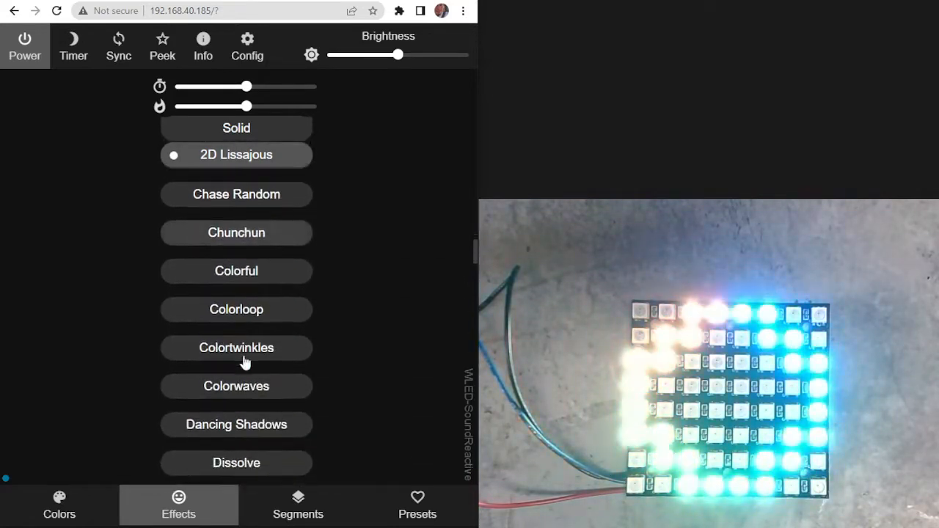
{"action": "scroll", "scroll_direction": "down", "scroll_amount": 3}
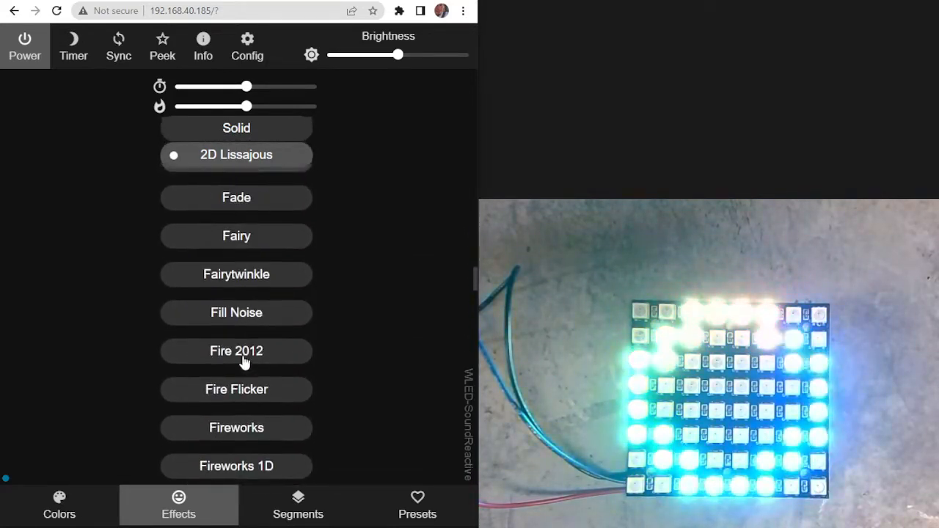
{"action": "scroll", "scroll_direction": "up", "scroll_amount": 3}
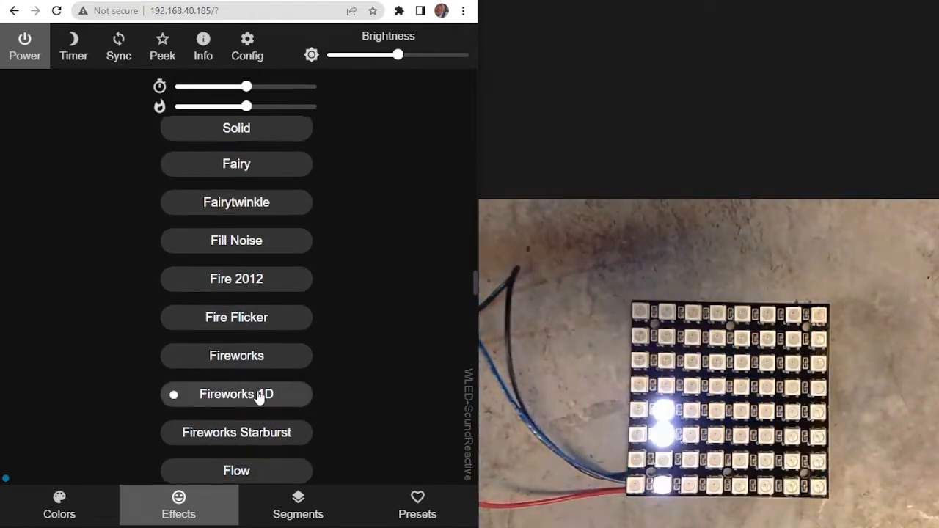
{"action": "left_click", "coordinate": [236, 394]}
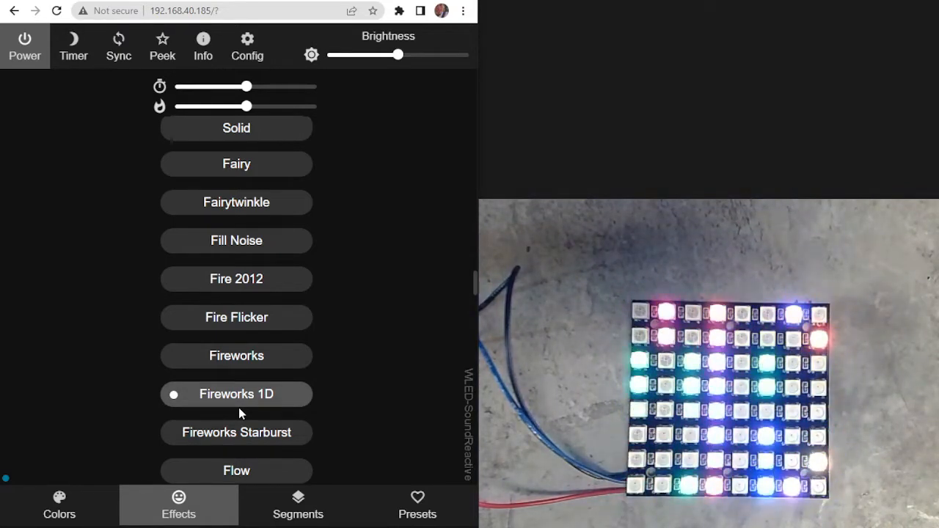
{"action": "scroll", "scroll_direction": "down", "scroll_amount": 3}
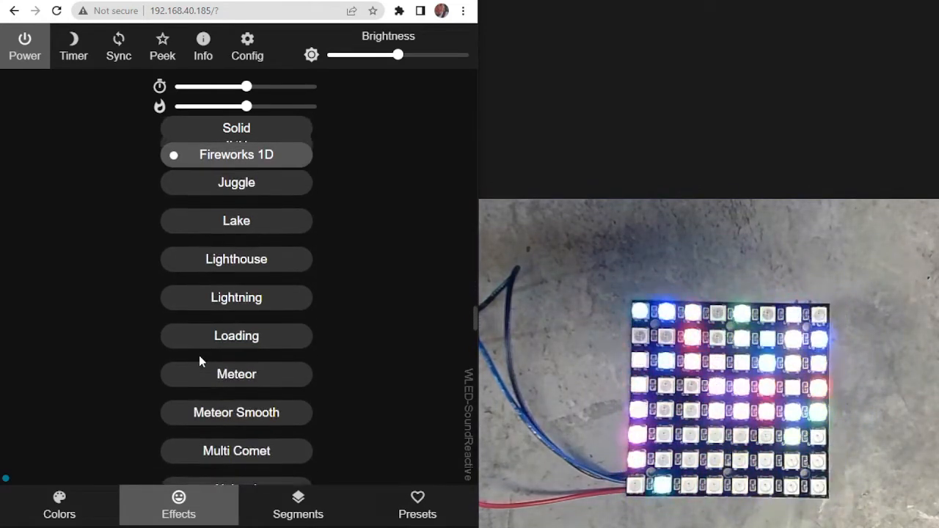
{"action": "scroll", "scroll_direction": "up", "scroll_amount": 3}
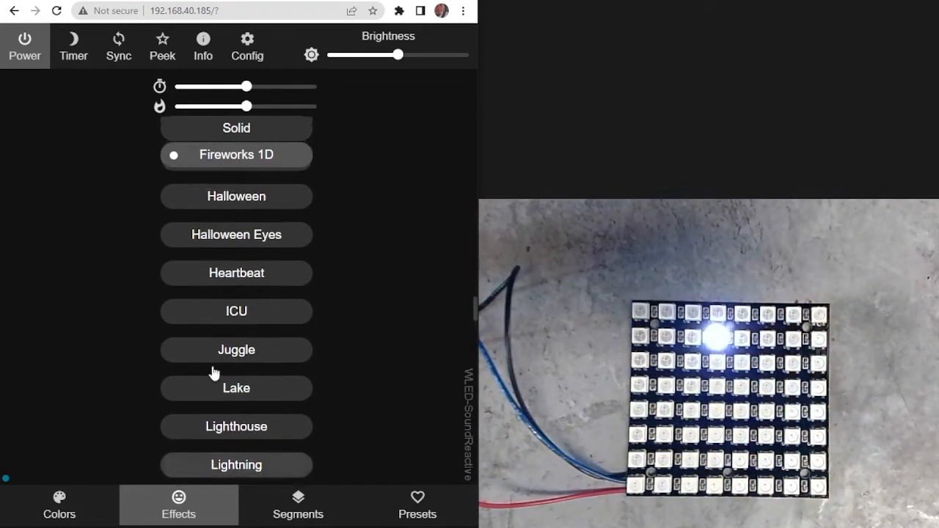
{"action": "scroll", "scroll_direction": "up", "scroll_amount": 3}
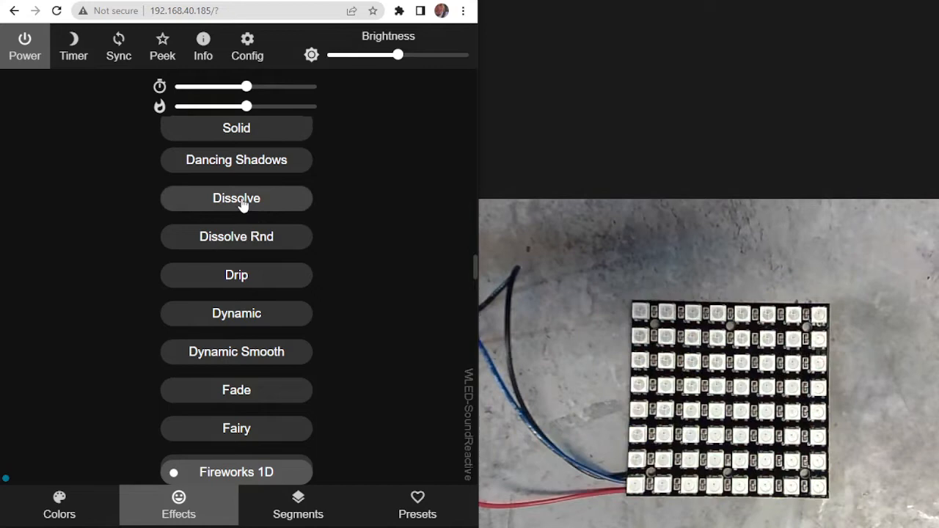
- Try Dissolve, Dissolve Rnd and Flow, then leave Halloween Eyes running
{"action": "left_click", "coordinate": [237, 198]}
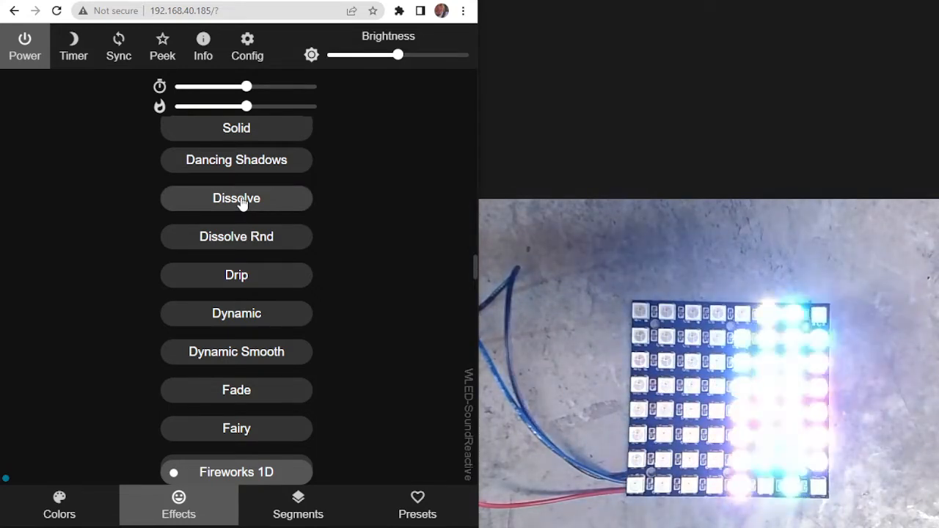
{"action": "left_click", "coordinate": [237, 198]}
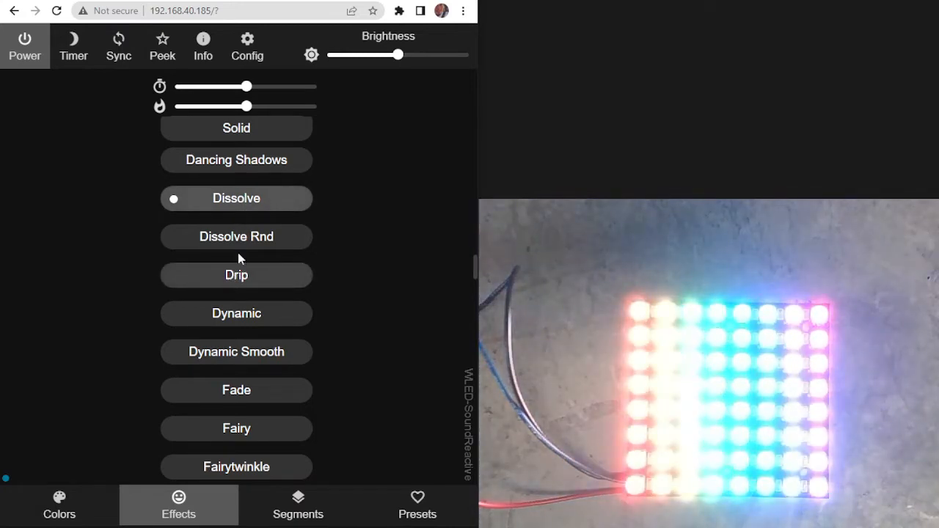
{"action": "left_click", "coordinate": [236, 237]}
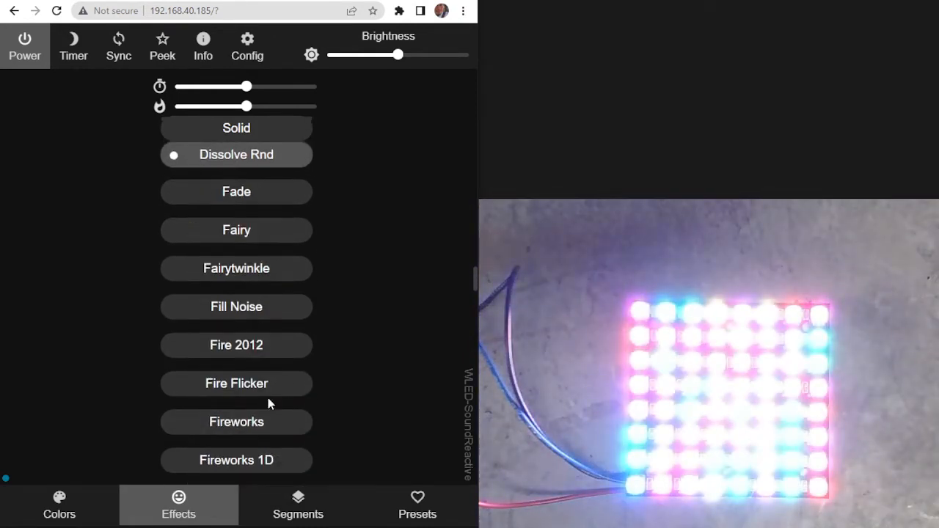
{"action": "scroll", "scroll_direction": "down", "scroll_amount": 3}
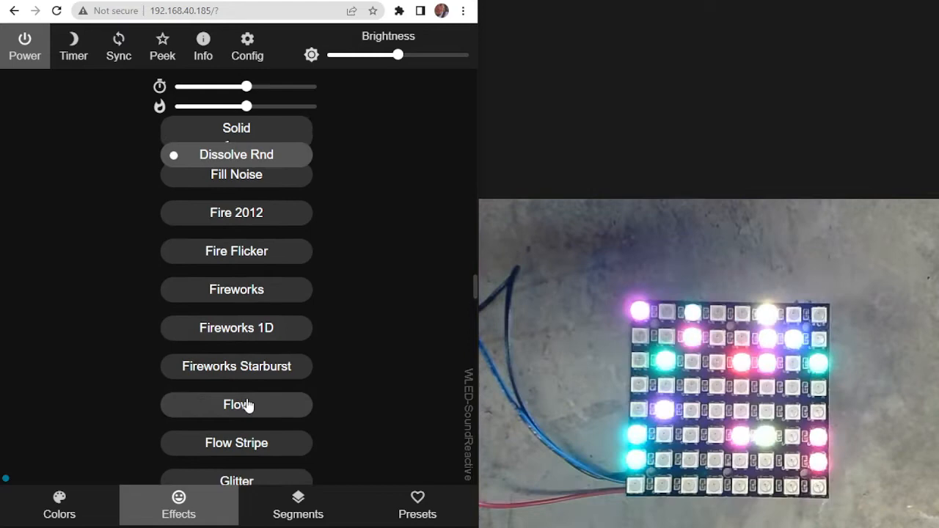
{"action": "left_click", "coordinate": [236, 404]}
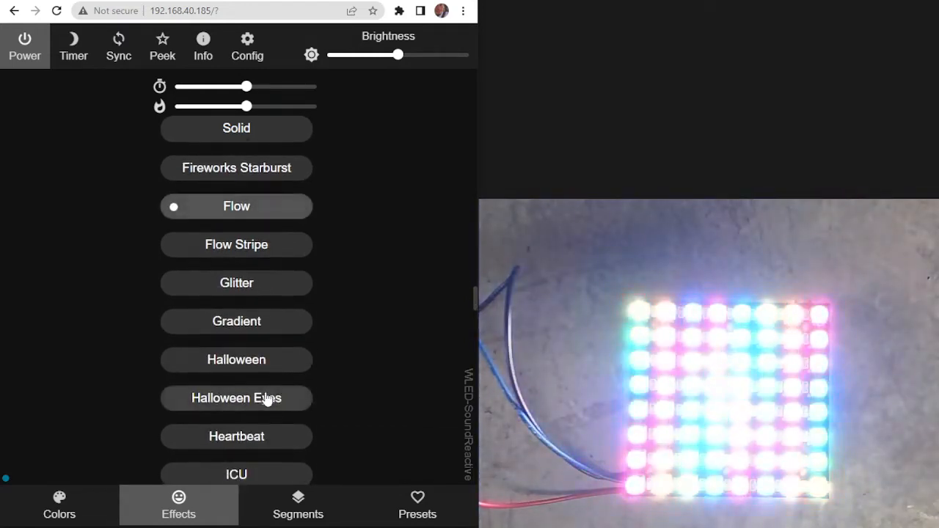
{"action": "left_click", "coordinate": [236, 398]}
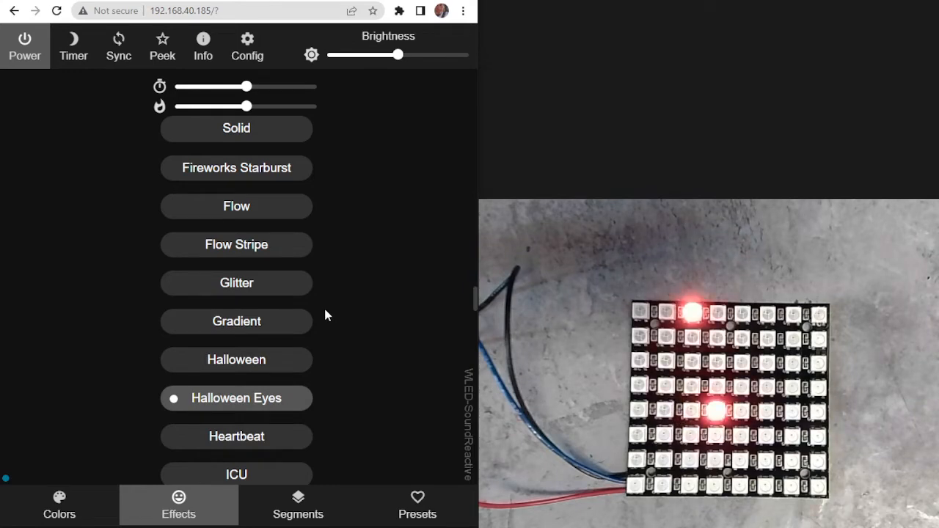
{"action": "scroll", "scroll_direction": "down", "scroll_amount": 3}
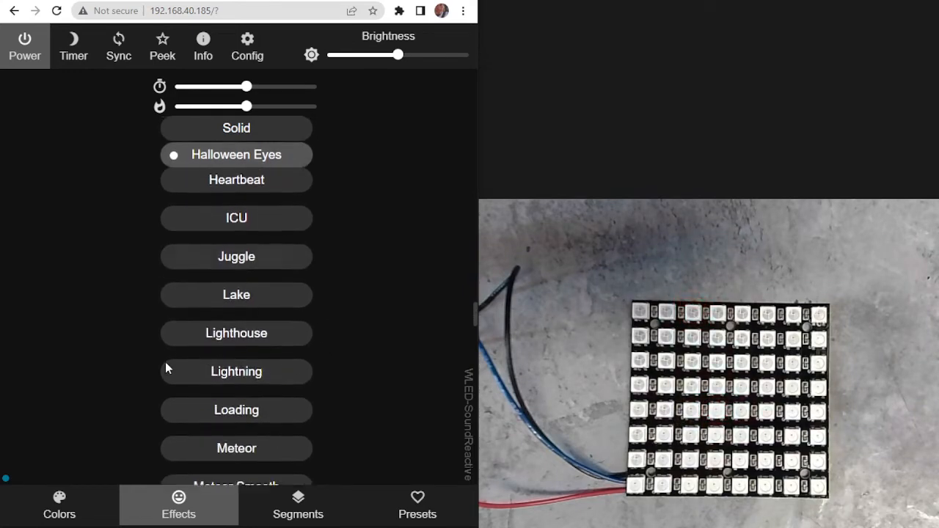
{"action": "scroll", "scroll_direction": "down", "scroll_amount": 3}
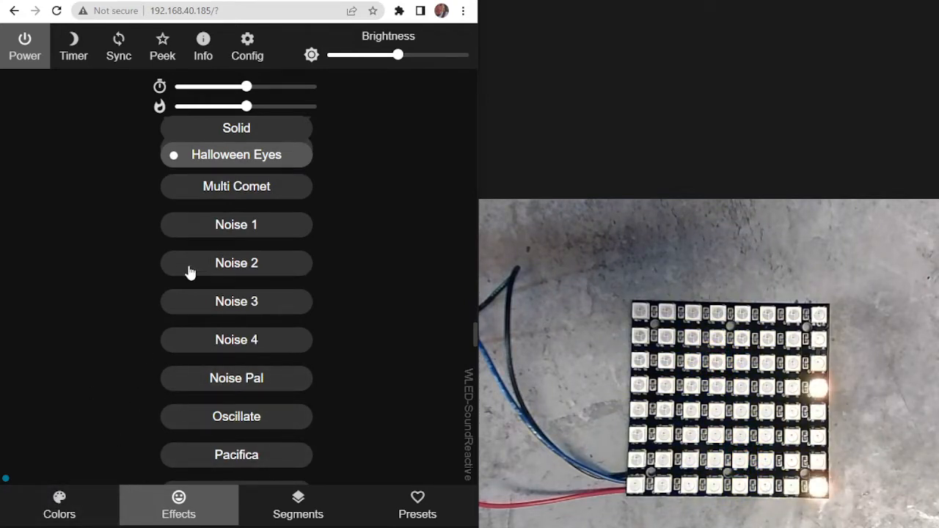
{"action": "mouse_move", "coordinate": [72, 62]}
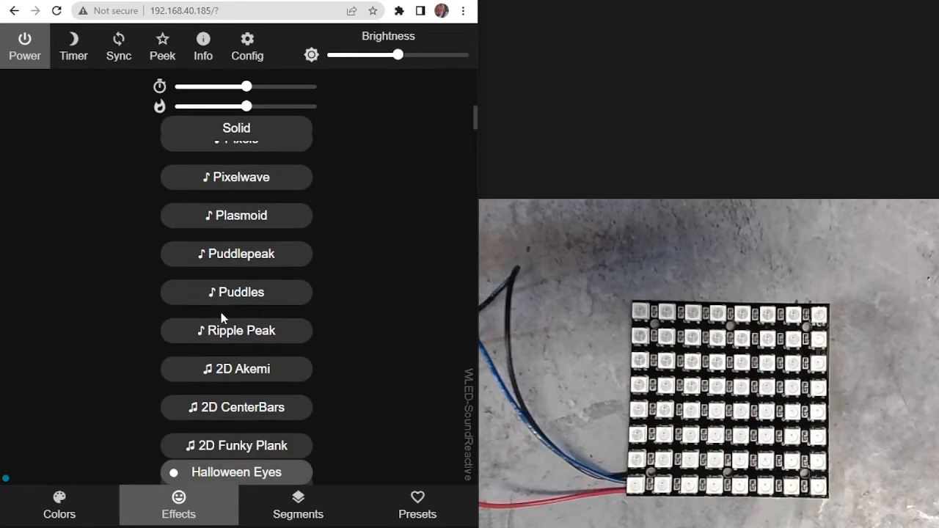
- Run 2D Fire2012 with lowered brightness, view device Info, then open Config
{"action": "scroll", "scroll_direction": "down", "scroll_amount": 3}
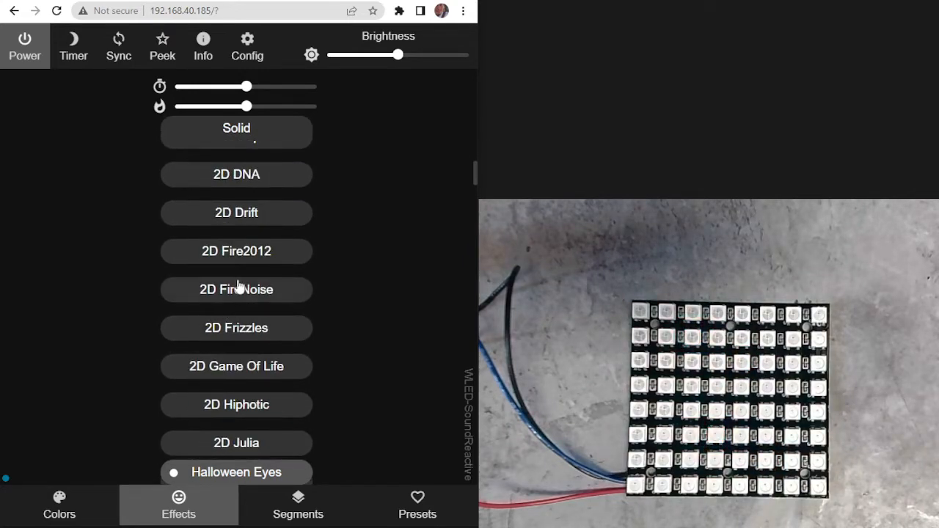
{"action": "left_click", "coordinate": [237, 251]}
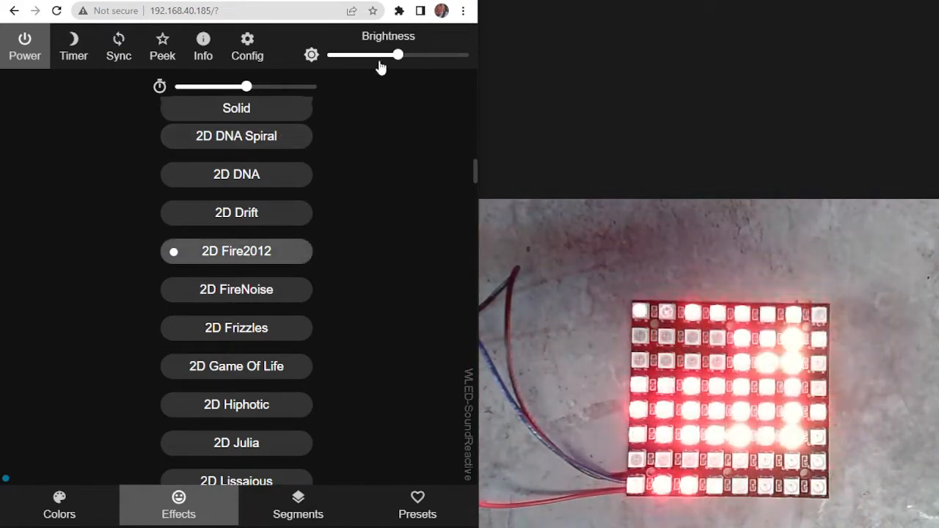
{"action": "left_click_drag", "start_coordinate": [396, 55], "coordinate": [354, 55]}
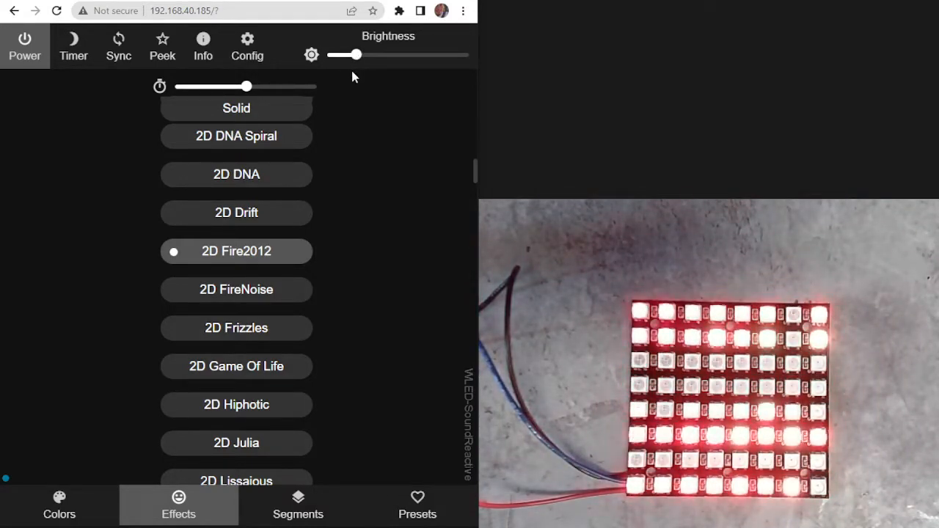
{"action": "mouse_move", "coordinate": [105, 154]}
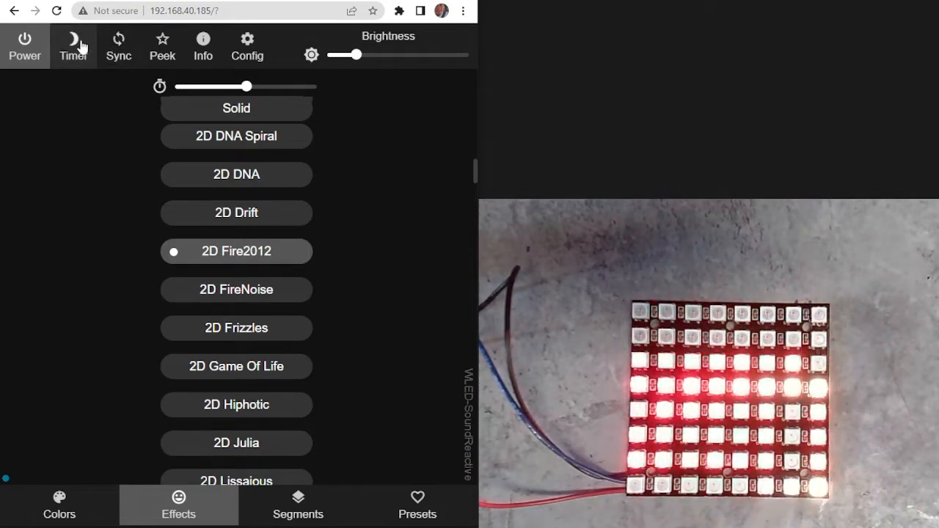
{"action": "mouse_move", "coordinate": [110, 180]}
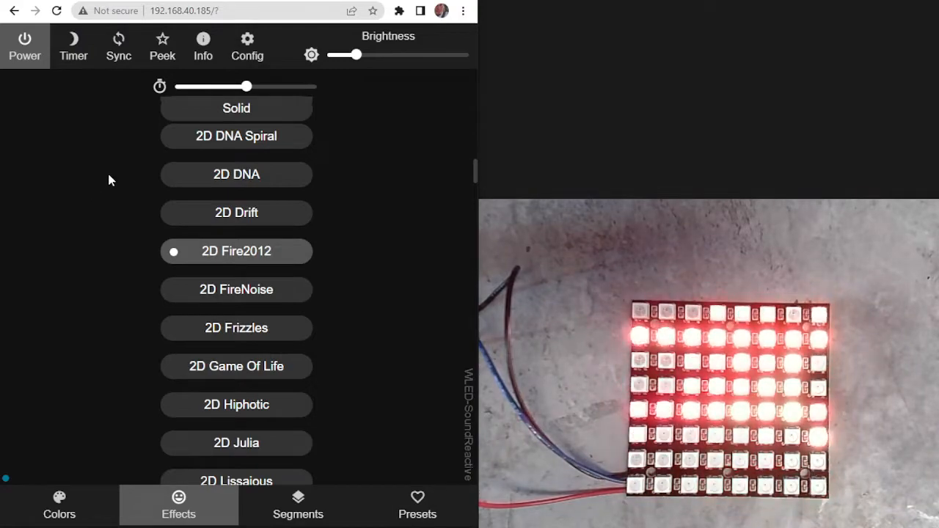
{"action": "mouse_move", "coordinate": [202, 40]}
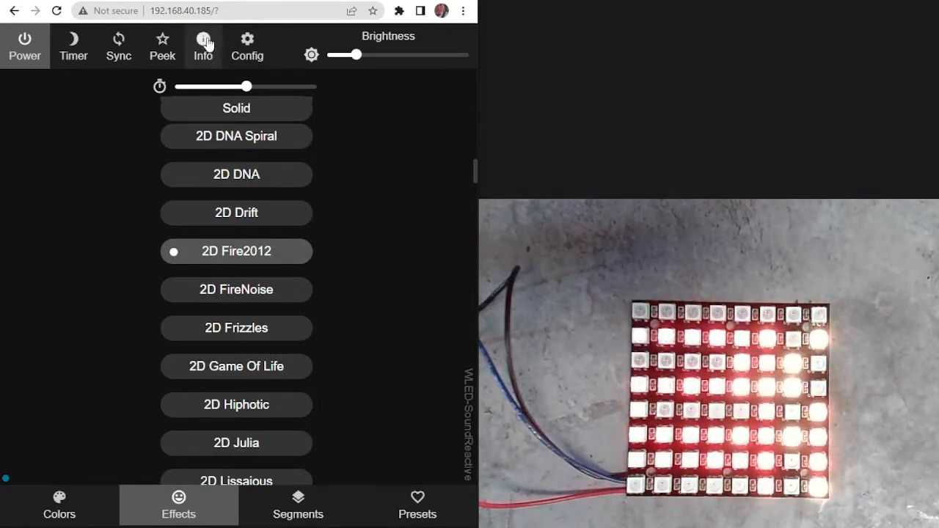
{"action": "left_click", "coordinate": [203, 45]}
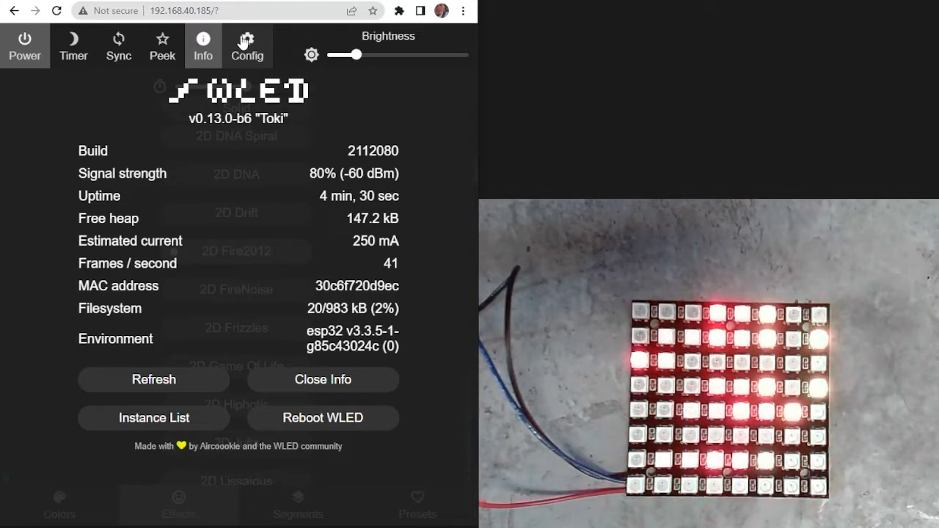
{"action": "left_click", "coordinate": [248, 45]}
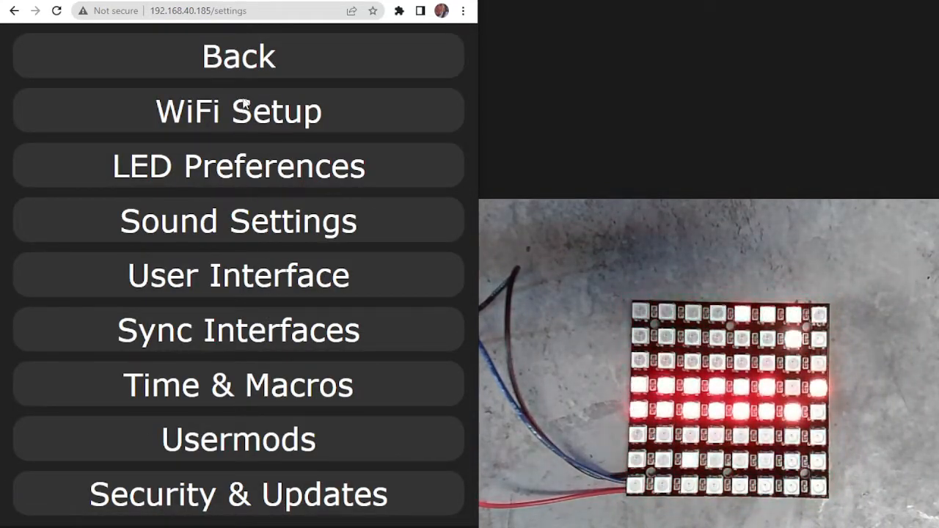
{"action": "mouse_move", "coordinate": [261, 158]}
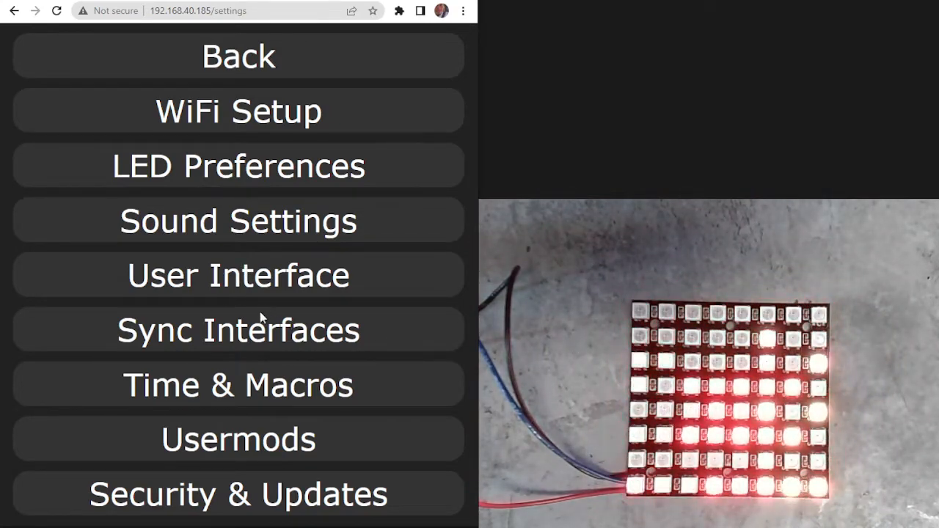
- Scroll the Sync setup page past the Alexa options to Audio Sync, disabled on port 11988
{"action": "left_click", "coordinate": [238, 330]}
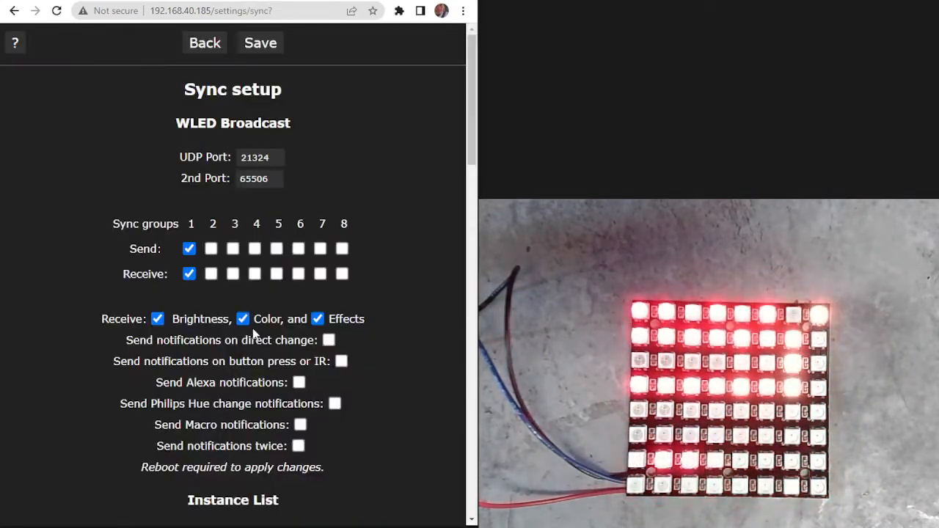
{"action": "scroll", "scroll_direction": "down", "scroll_amount": 3}
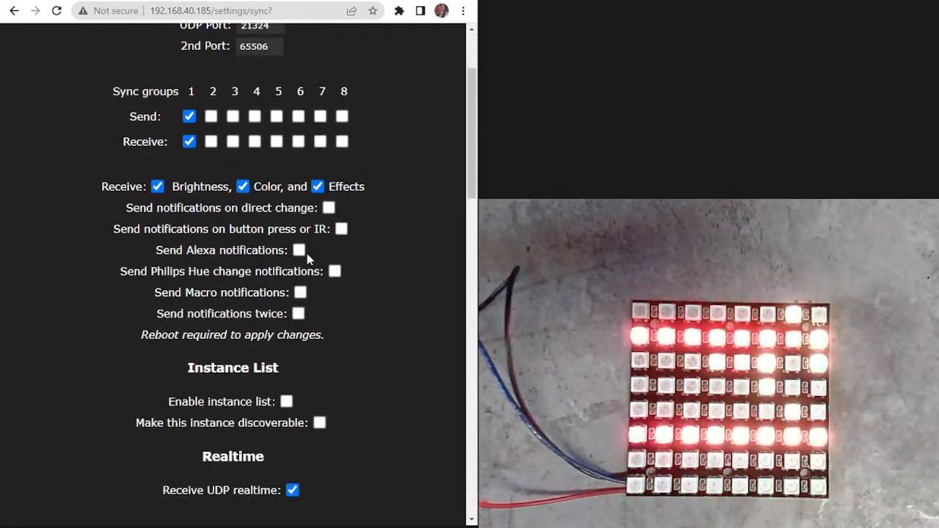
{"action": "double_click", "coordinate": [222, 250]}
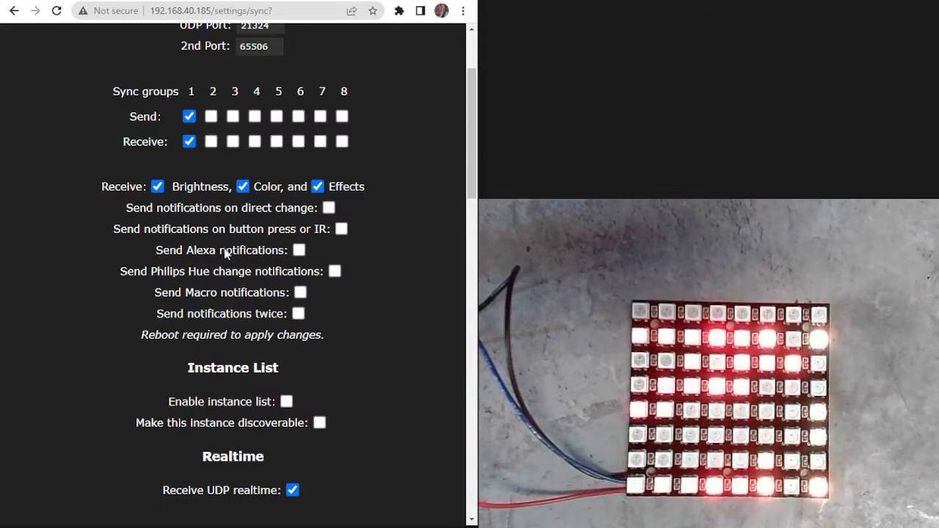
{"action": "double_click", "coordinate": [221, 249]}
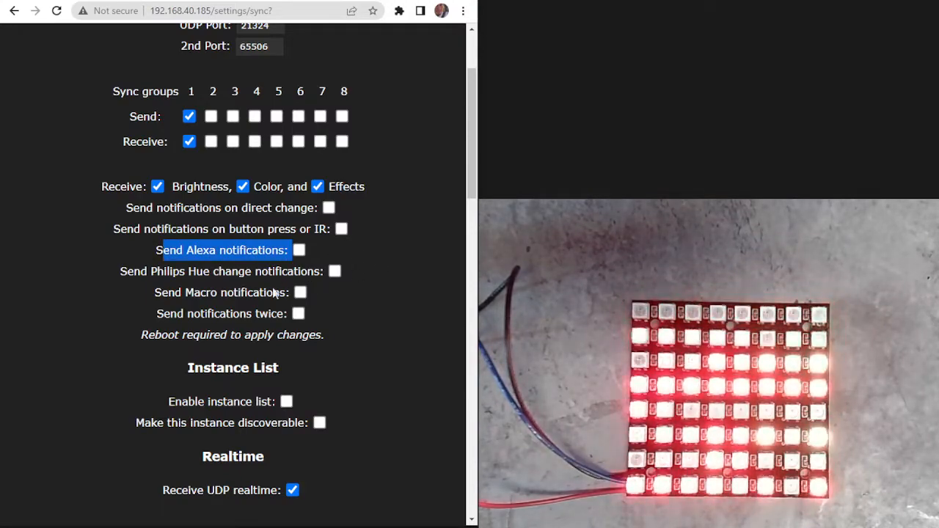
{"action": "scroll", "scroll_direction": "down", "scroll_amount": 3}
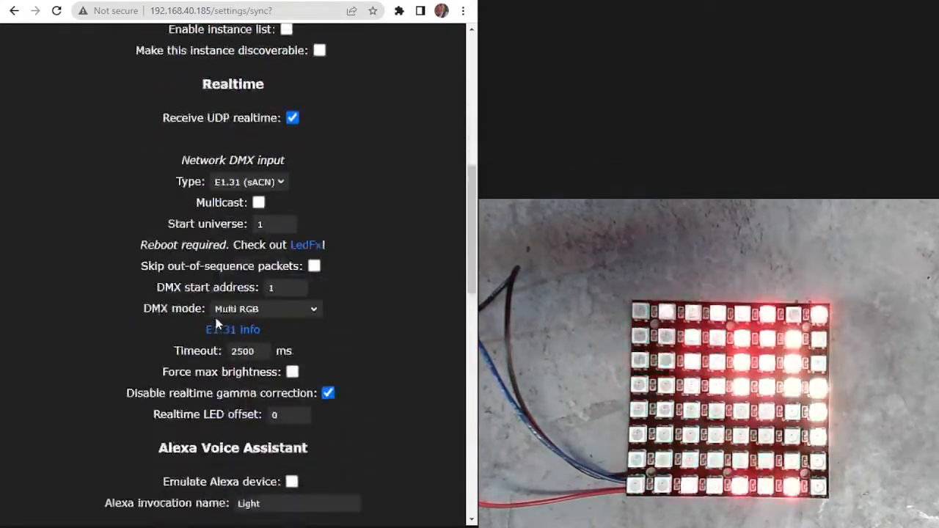
{"action": "scroll", "scroll_direction": "down", "scroll_amount": 3}
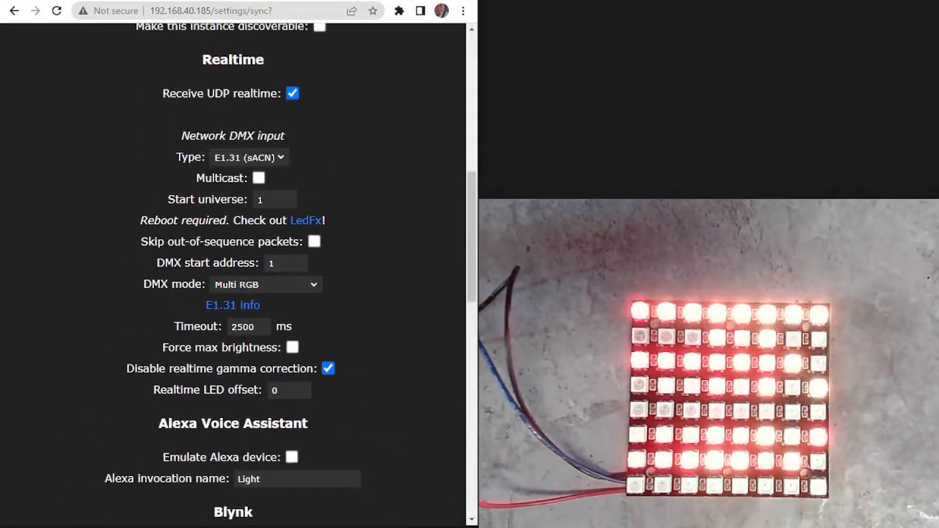
{"action": "scroll", "scroll_direction": "up", "scroll_amount": 3}
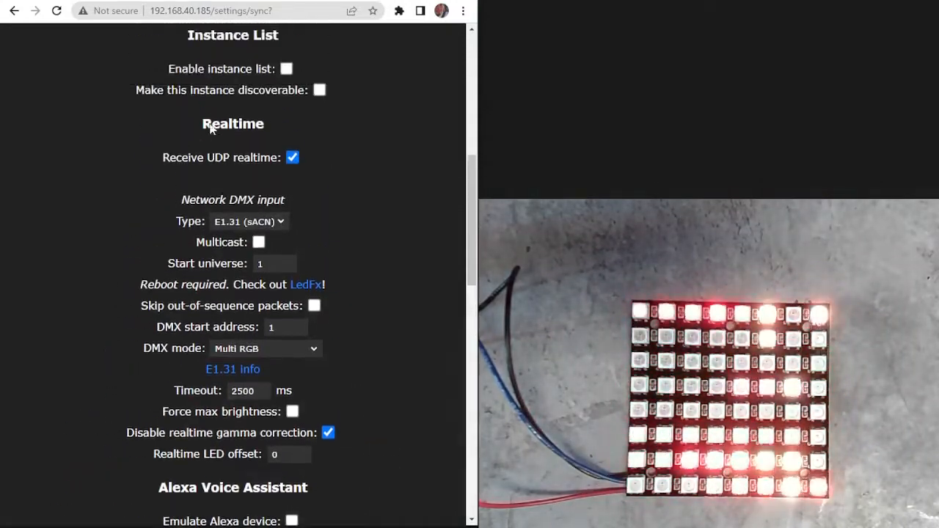
{"action": "scroll", "scroll_direction": "up", "scroll_amount": 3}
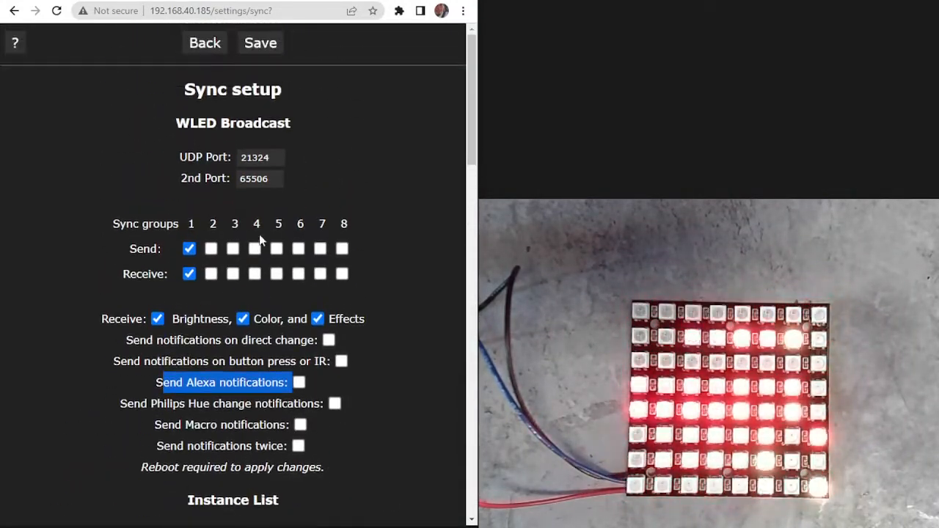
{"action": "scroll", "scroll_direction": "down", "scroll_amount": 3}
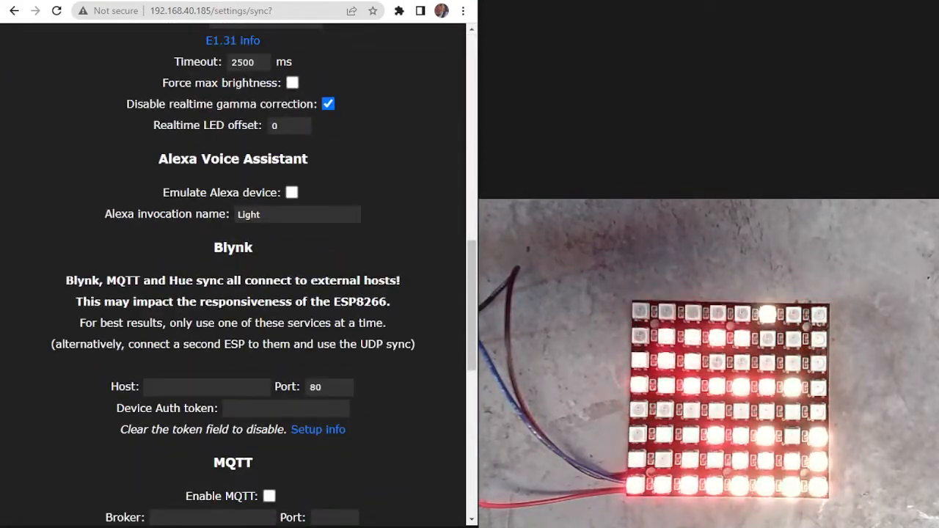
{"action": "scroll", "scroll_direction": "down", "scroll_amount": 3}
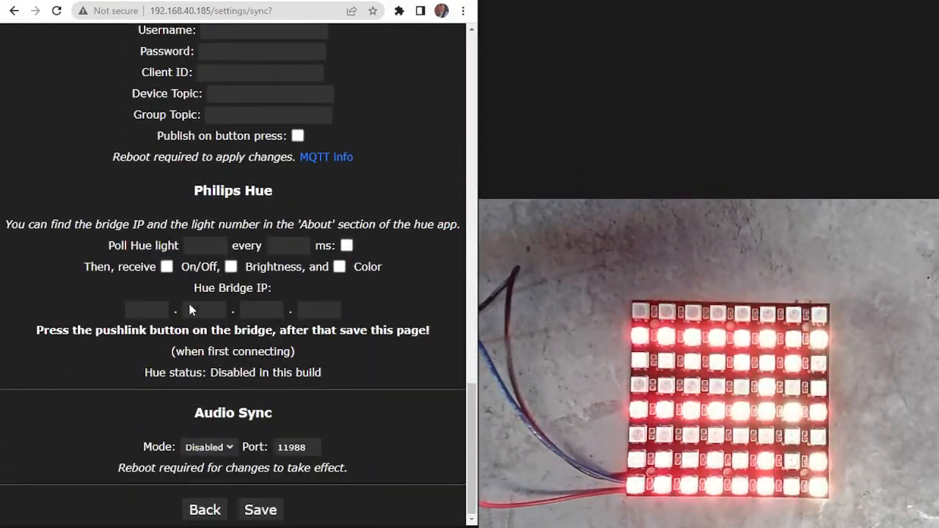
{"action": "mouse_move", "coordinate": [238, 390]}
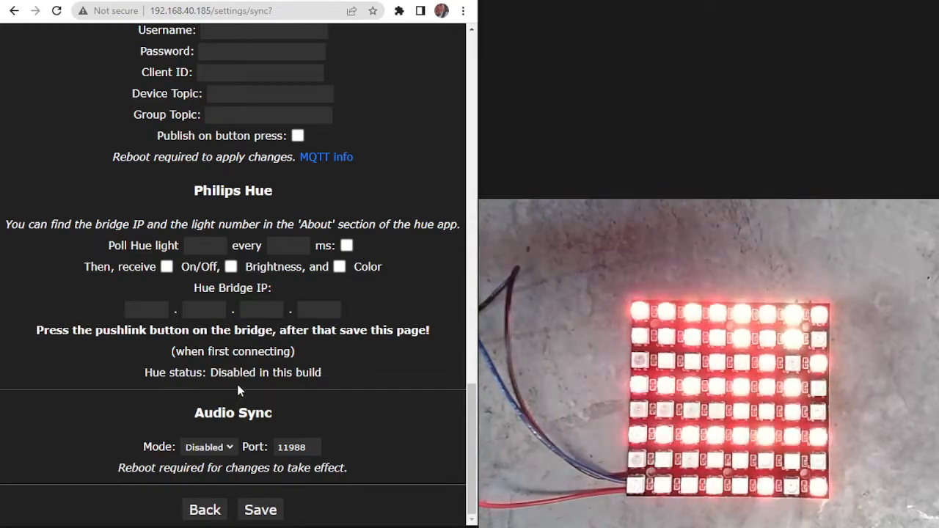
{"action": "scroll", "scroll_direction": "up", "scroll_amount": 3}
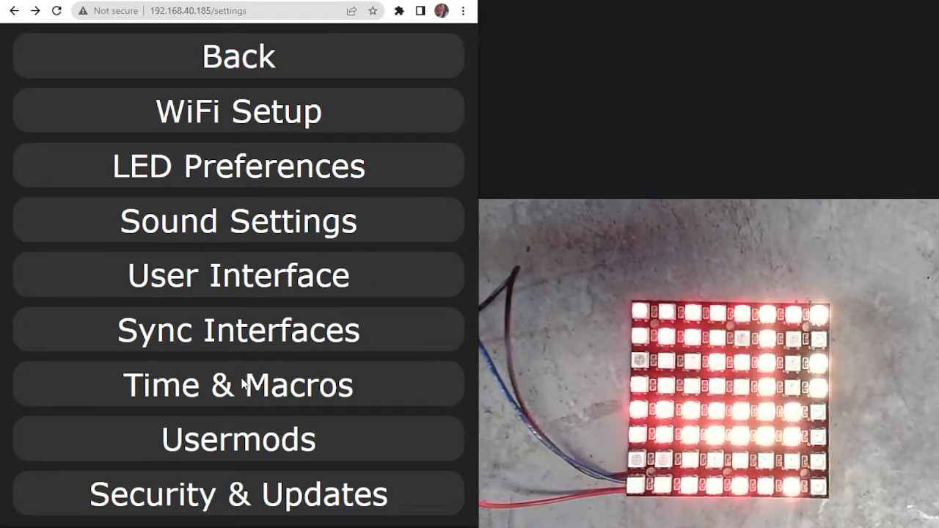
- In Time & Macros, change the time zone to US-PST/PDT
{"action": "left_click", "coordinate": [238, 385]}
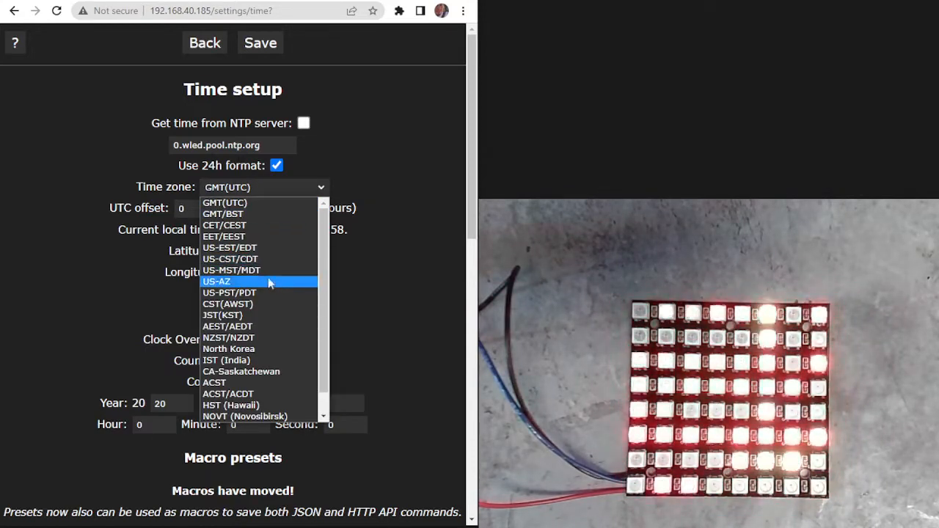
{"action": "mouse_move", "coordinate": [257, 259]}
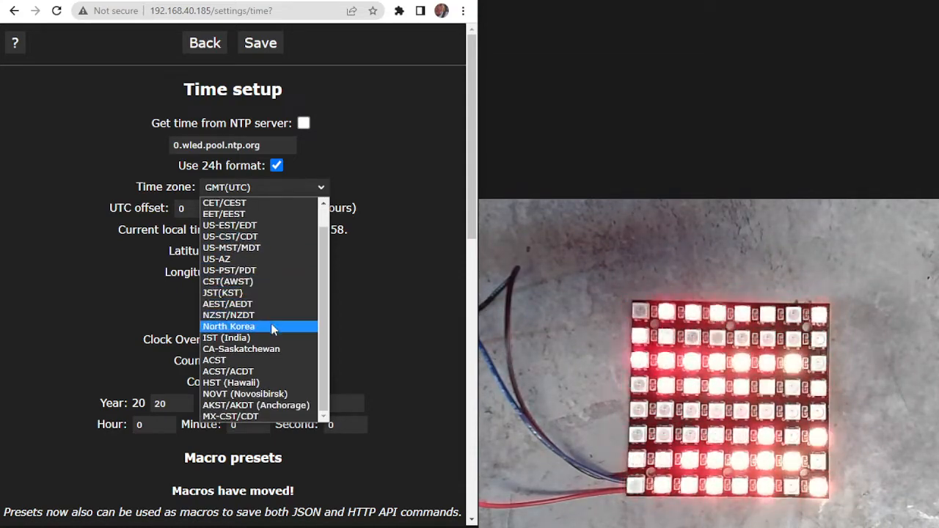
{"action": "scroll", "scroll_direction": "up", "scroll_amount": 3}
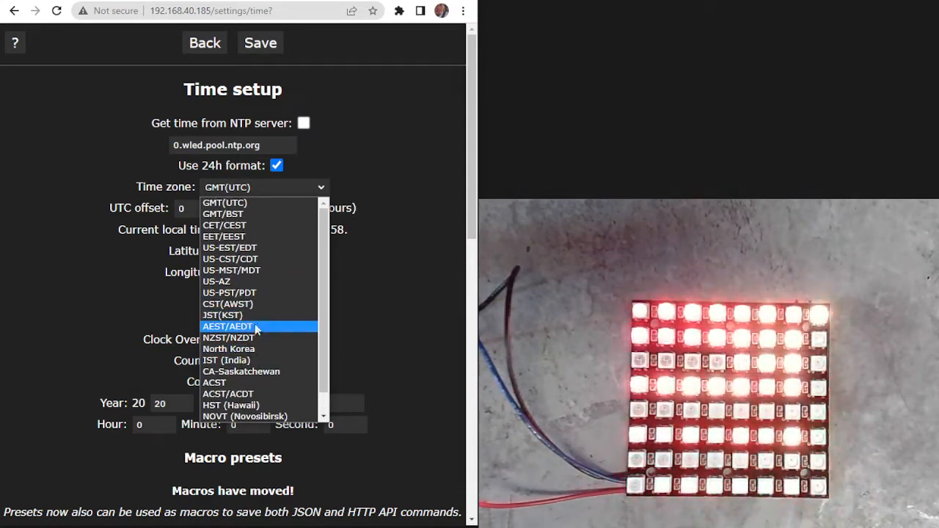
{"action": "left_click", "coordinate": [229, 292]}
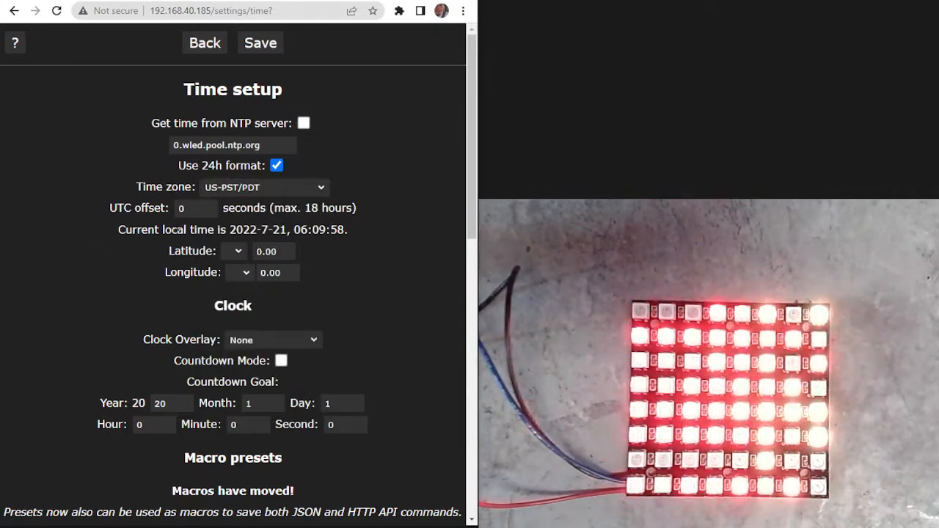
- Inspect the weekday timers at 20:00 and 20:05, then go back to the settings menu
{"action": "scroll", "scroll_direction": "down", "scroll_amount": 3}
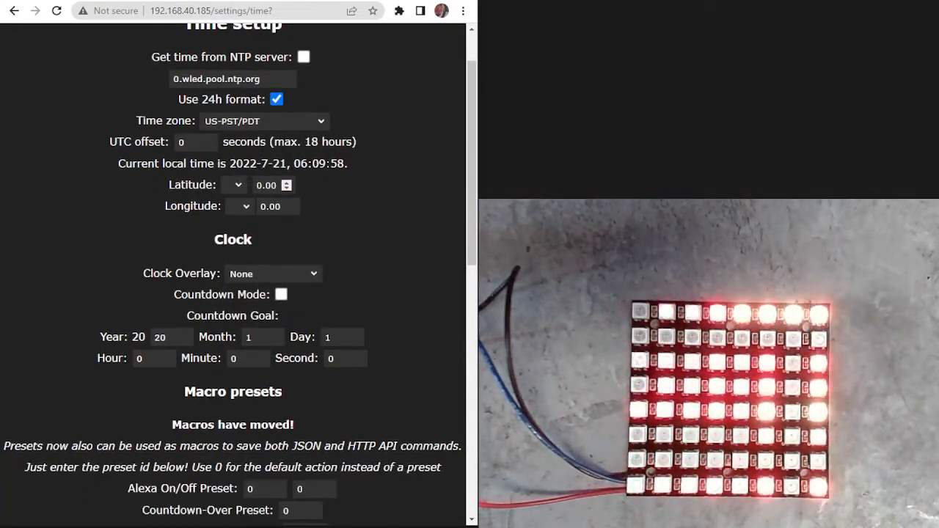
{"action": "scroll", "scroll_direction": "down", "scroll_amount": 3}
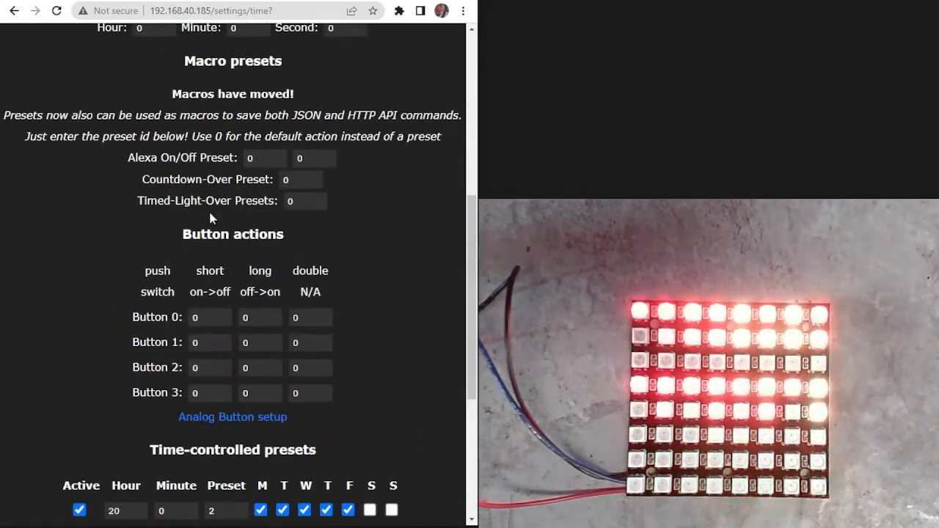
{"action": "scroll", "scroll_direction": "down", "scroll_amount": 3}
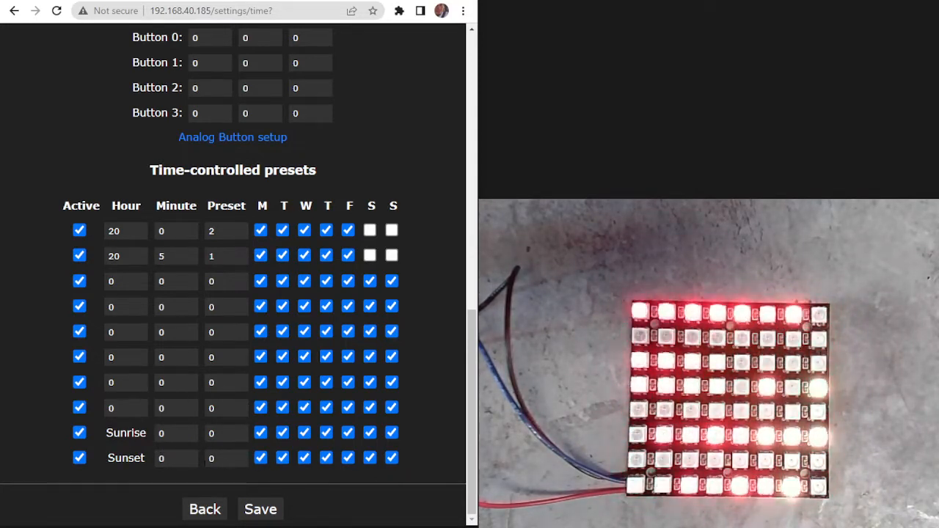
{"action": "left_click", "coordinate": [169, 434]}
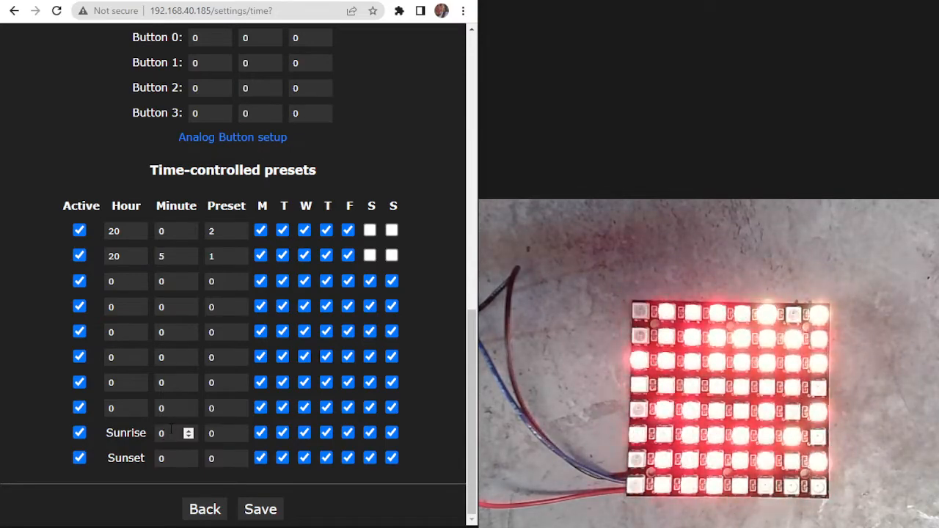
{"action": "scroll", "scroll_direction": "up", "scroll_amount": 3}
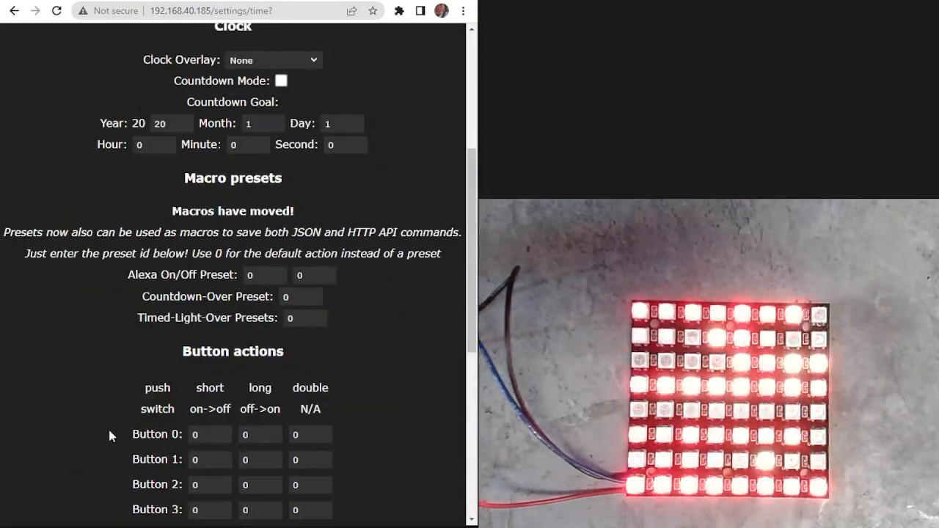
{"action": "scroll", "scroll_direction": "down", "scroll_amount": 3}
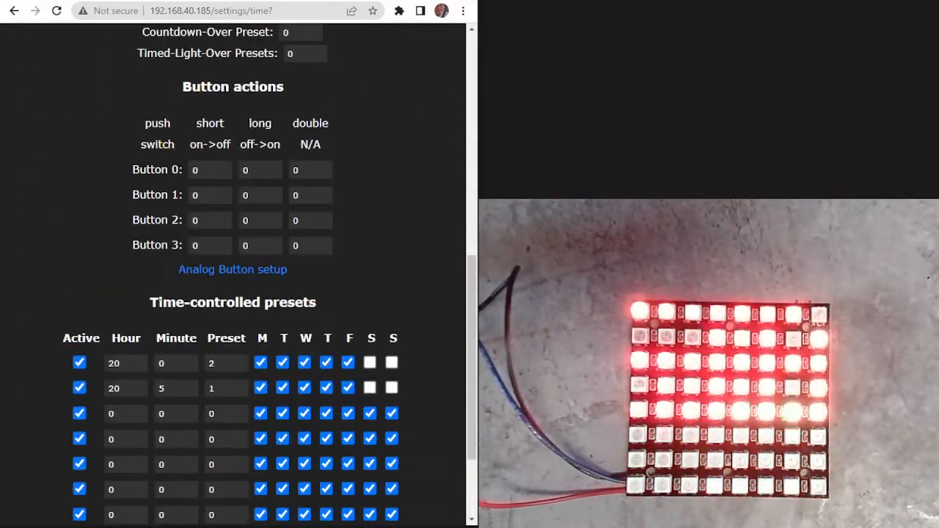
{"action": "scroll", "scroll_direction": "down", "scroll_amount": 3}
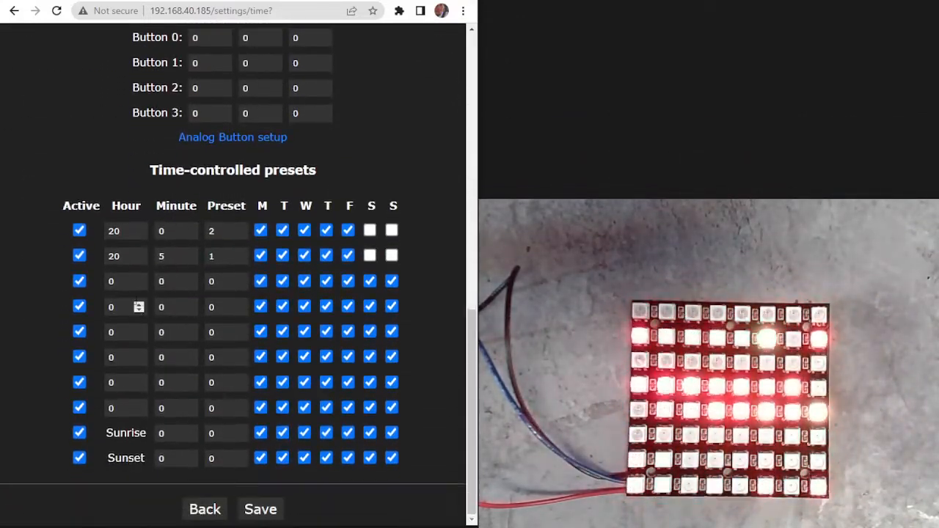
{"action": "scroll", "scroll_direction": "up", "scroll_amount": 3}
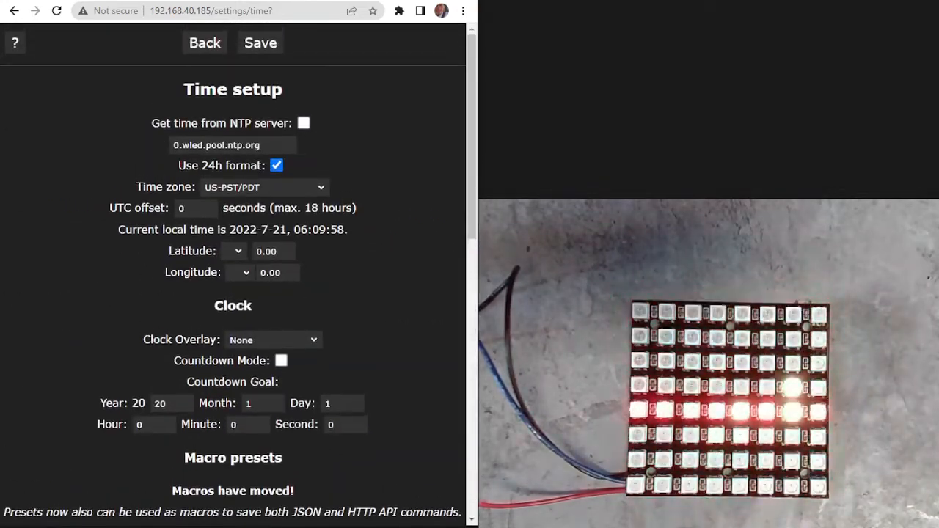
{"action": "left_click", "coordinate": [260, 42]}
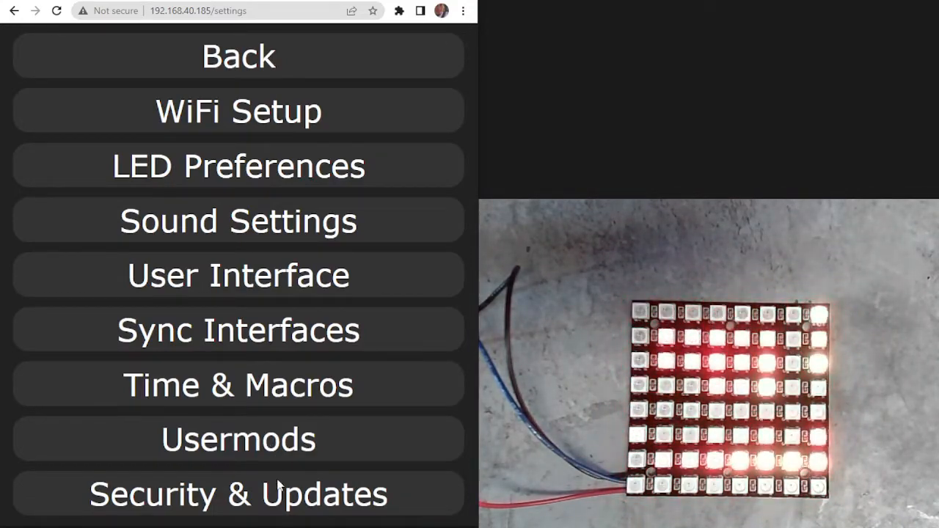
{"action": "left_click", "coordinate": [238, 494]}
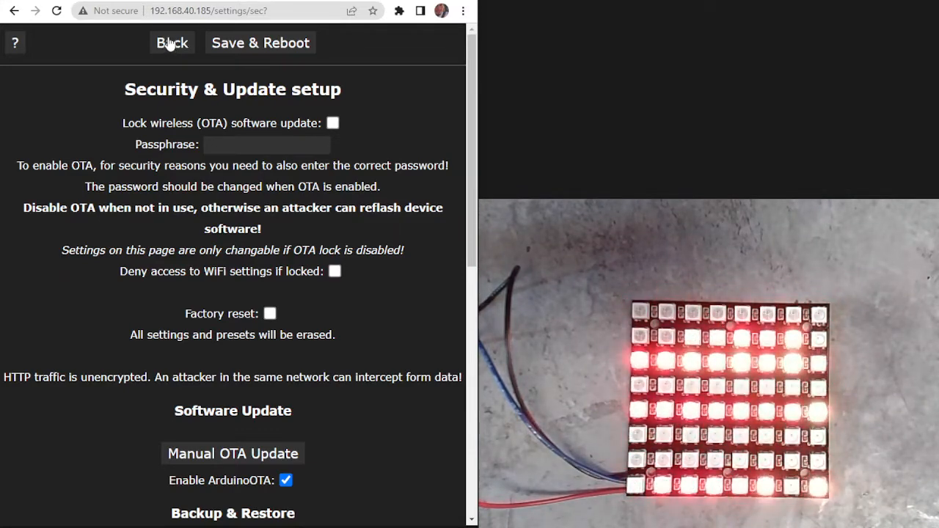
{"action": "mouse_move", "coordinate": [182, 59]}
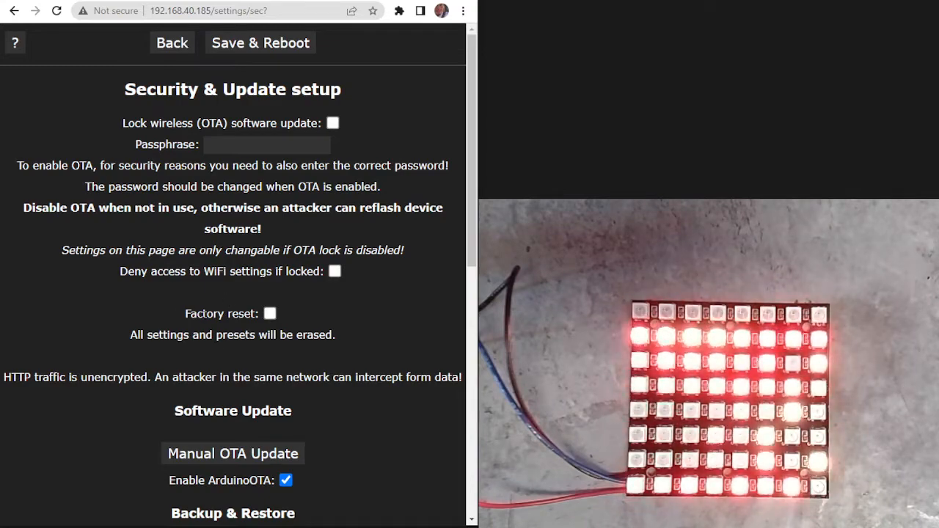
{"action": "scroll", "scroll_direction": "down", "scroll_amount": 3}
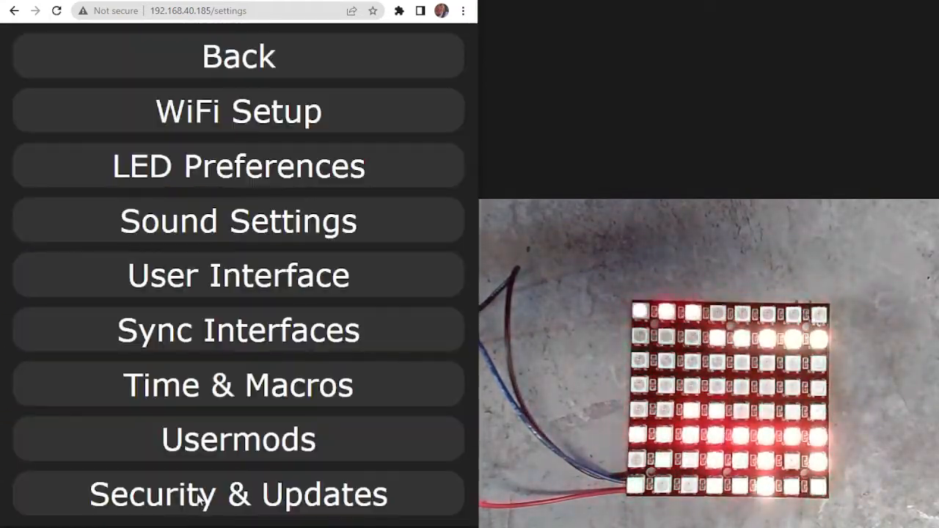
- Back on the main controls, browse Effects and Segments, then load Preset 1, Preset 2, Preset 1
{"action": "left_click", "coordinate": [238, 56]}
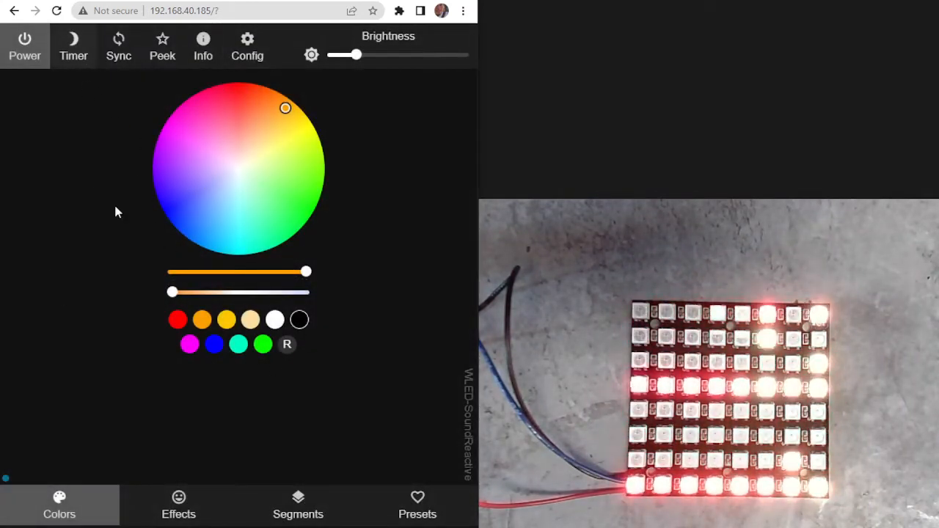
{"action": "left_click", "coordinate": [178, 505]}
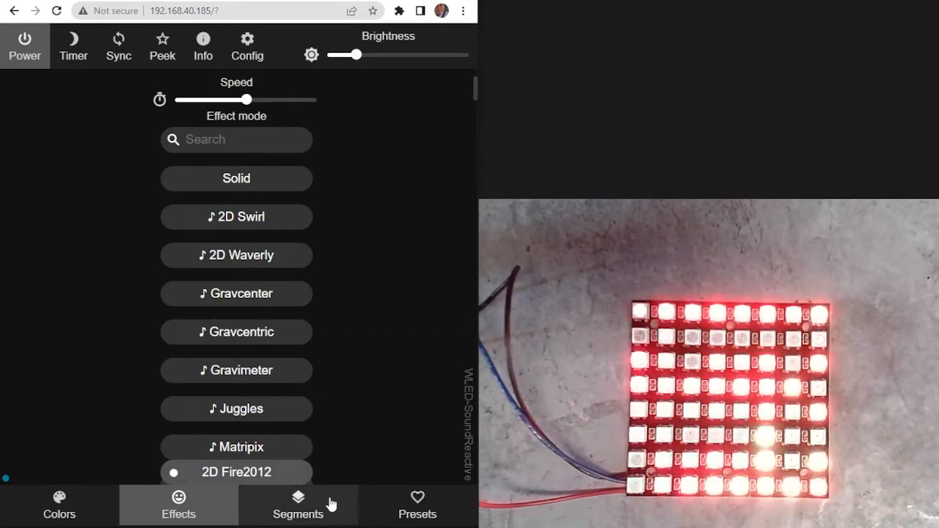
{"action": "left_click", "coordinate": [298, 505]}
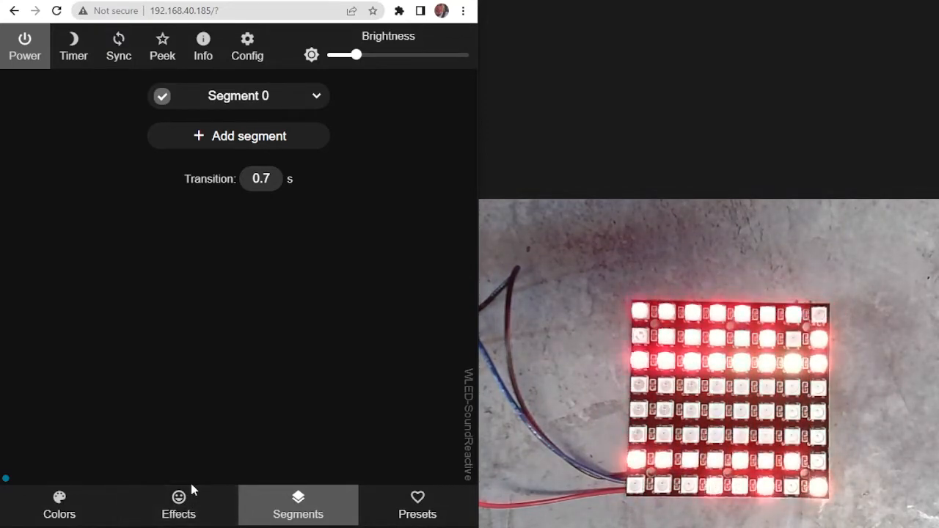
{"action": "left_click", "coordinate": [417, 505]}
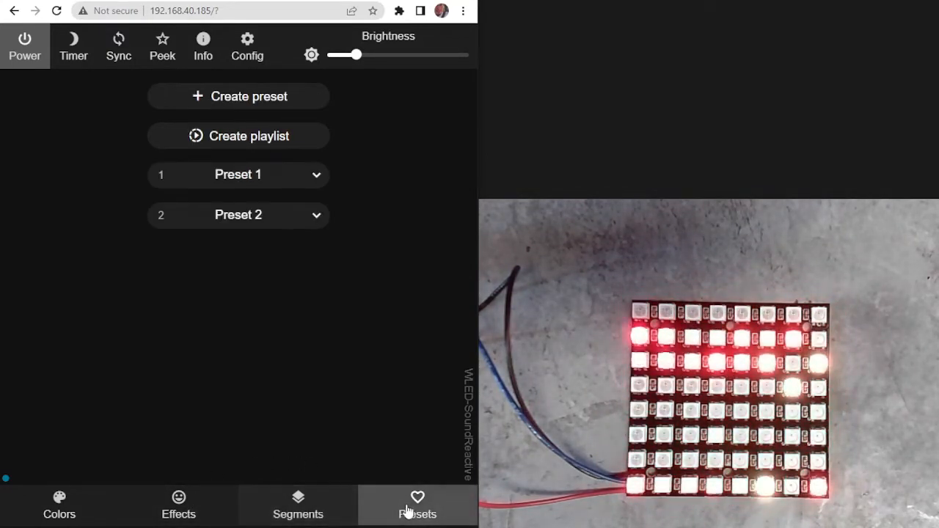
{"action": "left_click", "coordinate": [238, 175]}
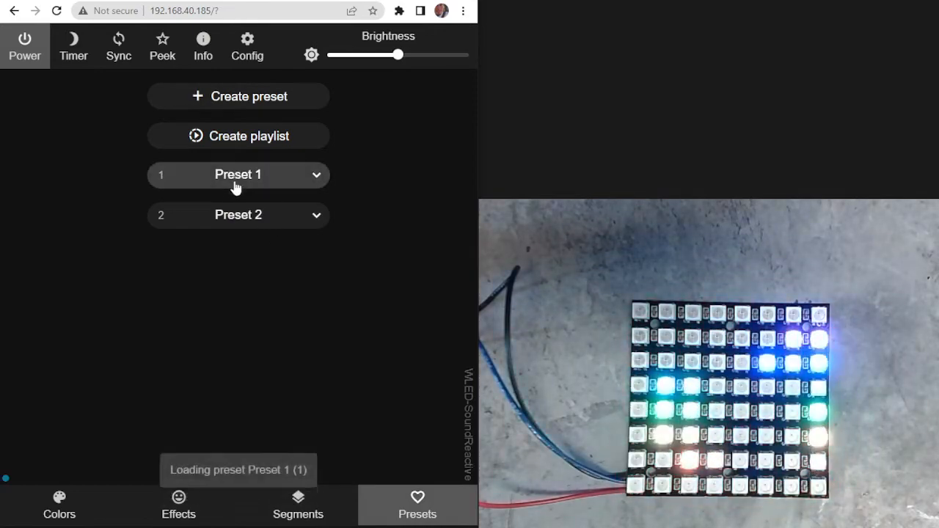
{"action": "left_click", "coordinate": [238, 215]}
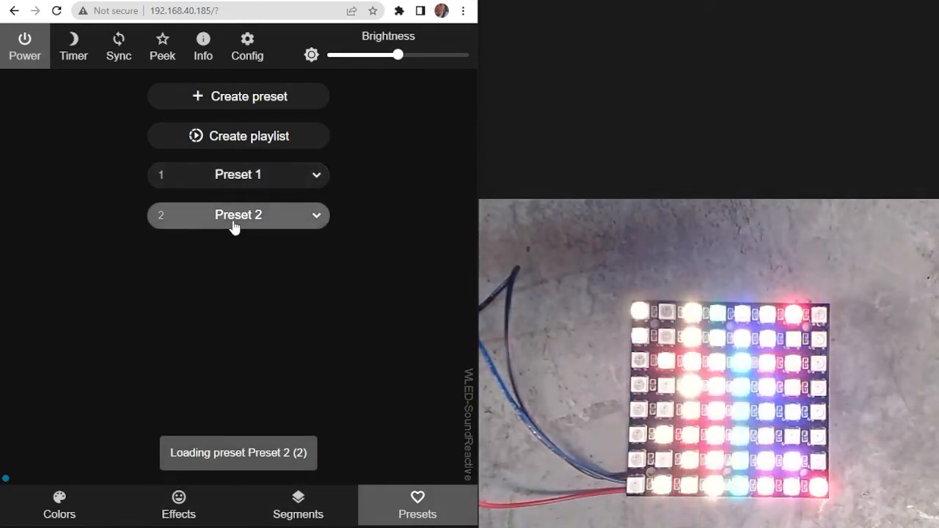
{"action": "left_click", "coordinate": [237, 174]}
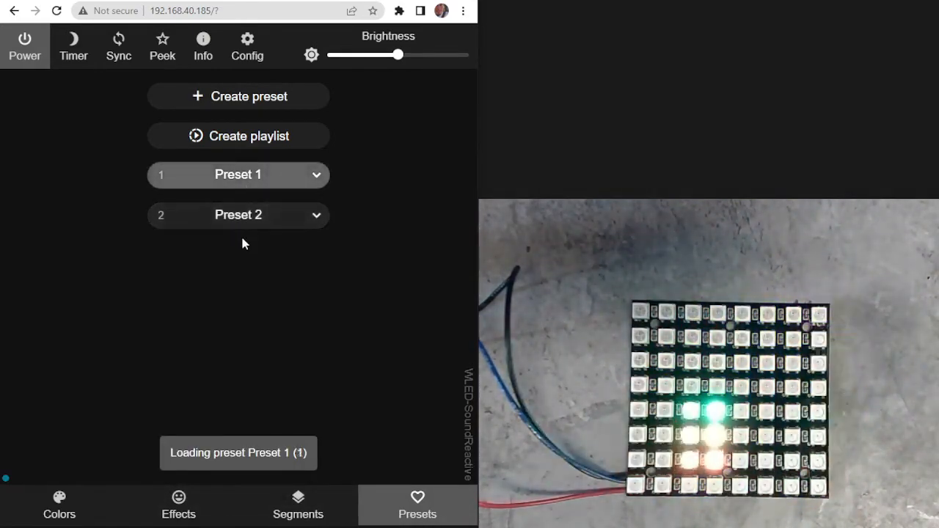